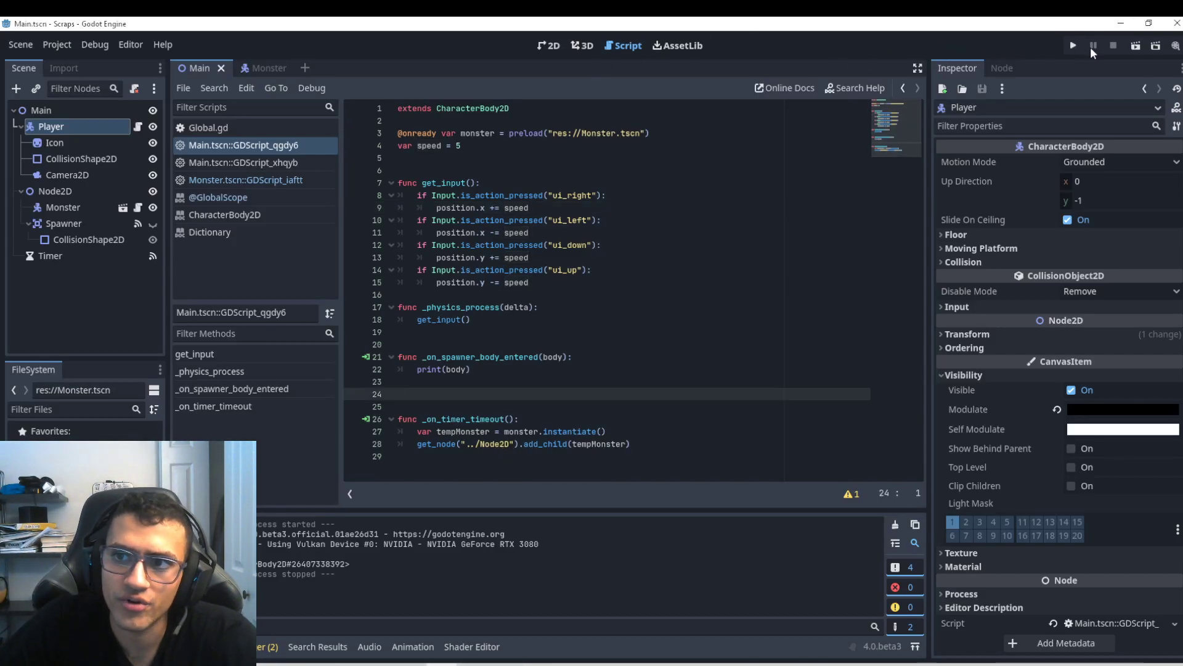
Test-run the spawning, then open Monster.gd to review its Speed and damage variables
left_click(1072, 44)
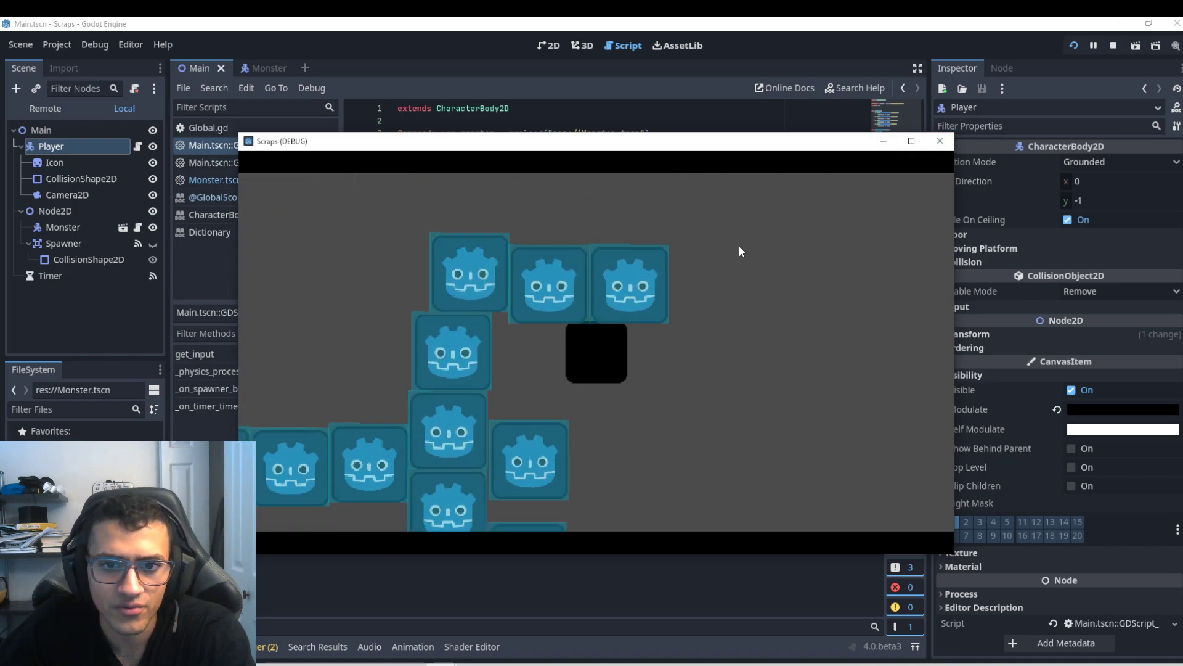
left_click(939, 140)
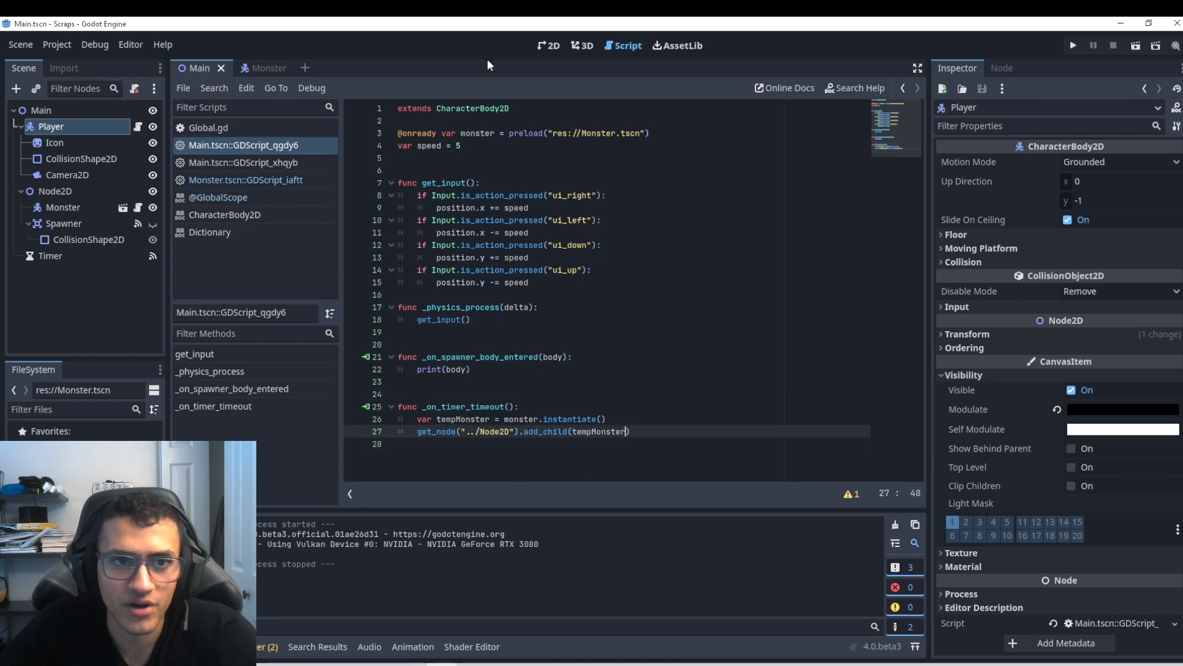
left_click(264, 68)
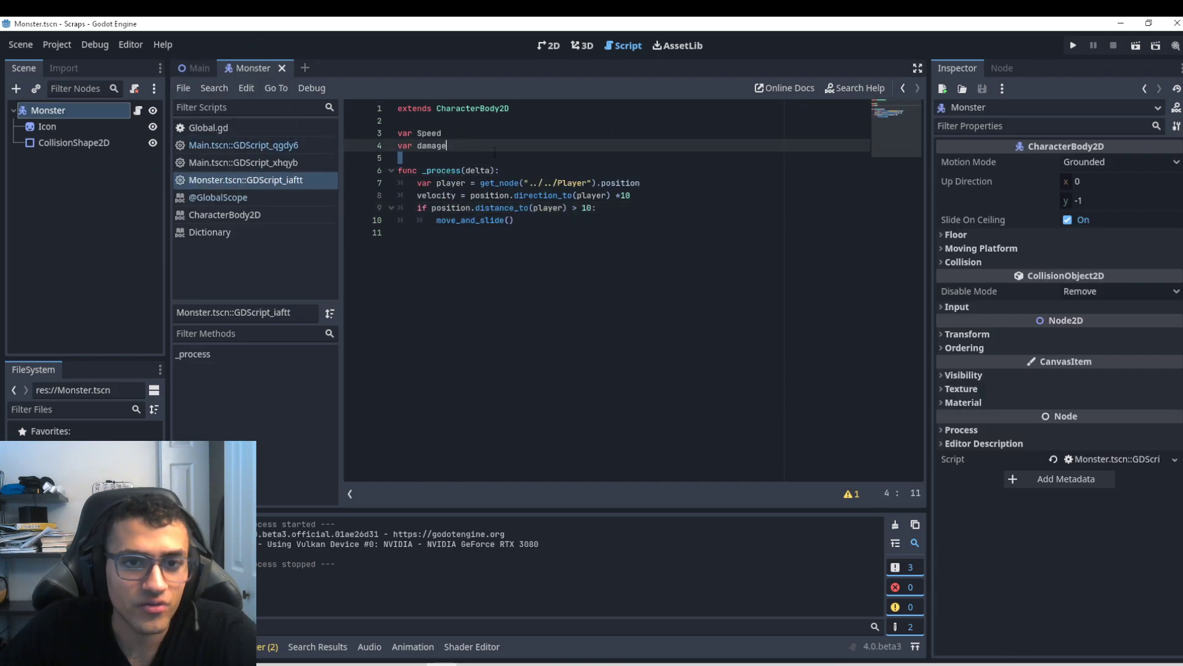
double_click(432, 146)
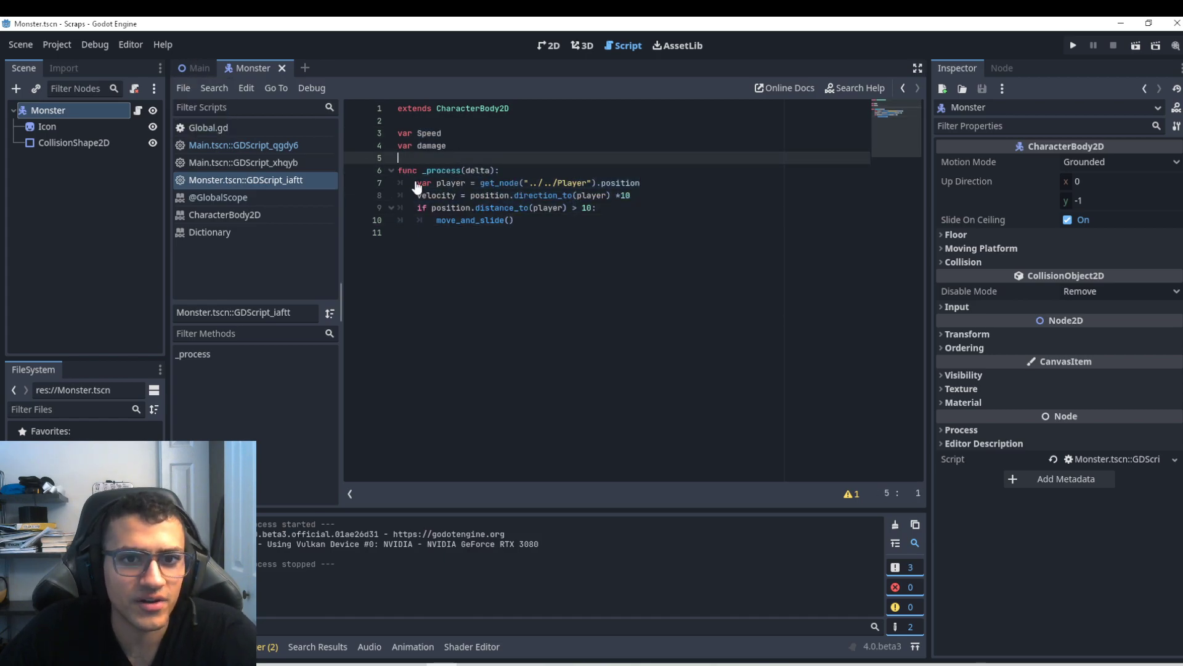
Inspect the Timer, Node2D and Player nodes in the Main scene, then reopen the script
left_click(198, 68)
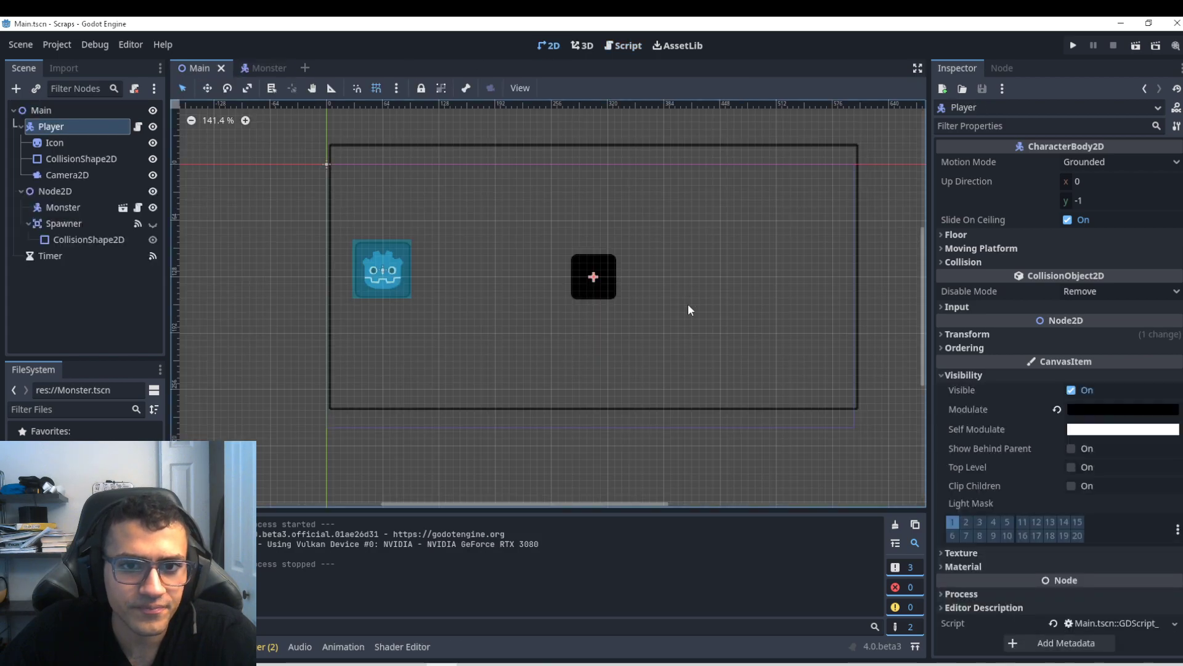
left_click(51, 255)
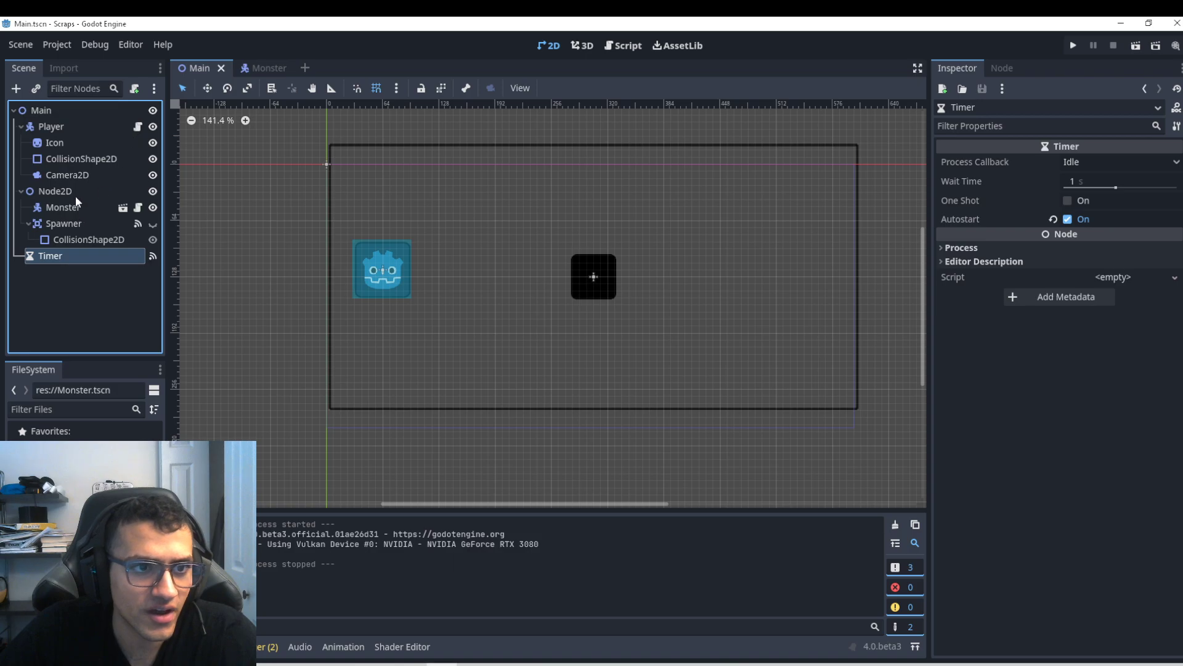
left_click(55, 190)
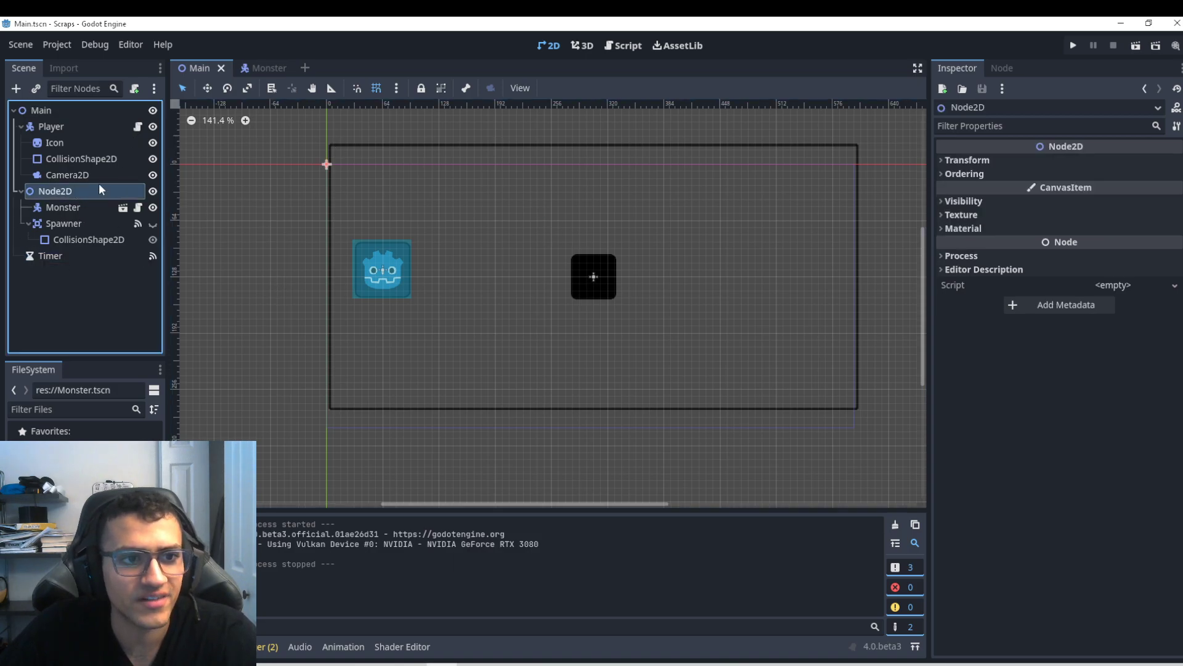
left_click(46, 125)
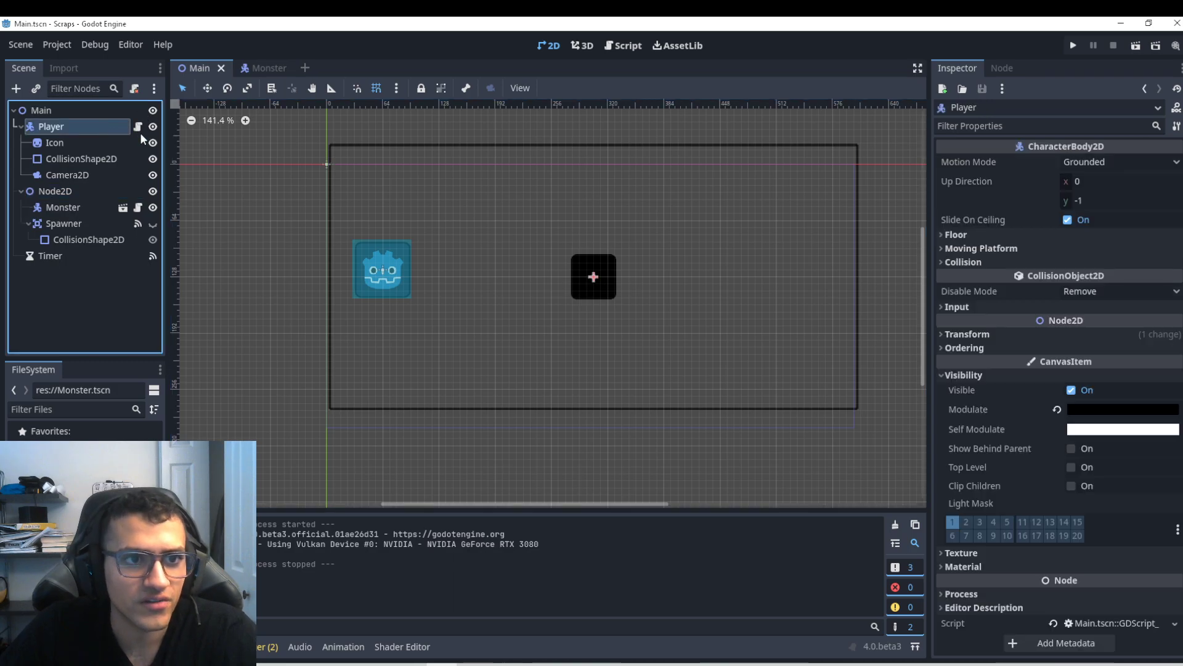
left_click(625, 45)
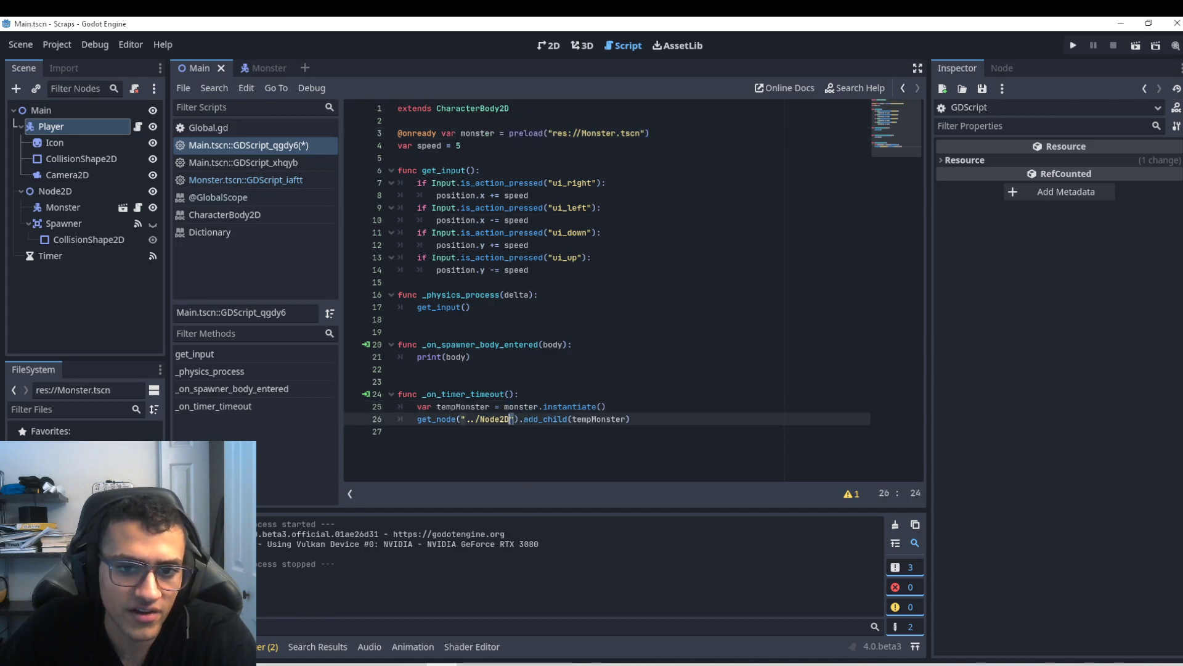
left_click(47, 189)
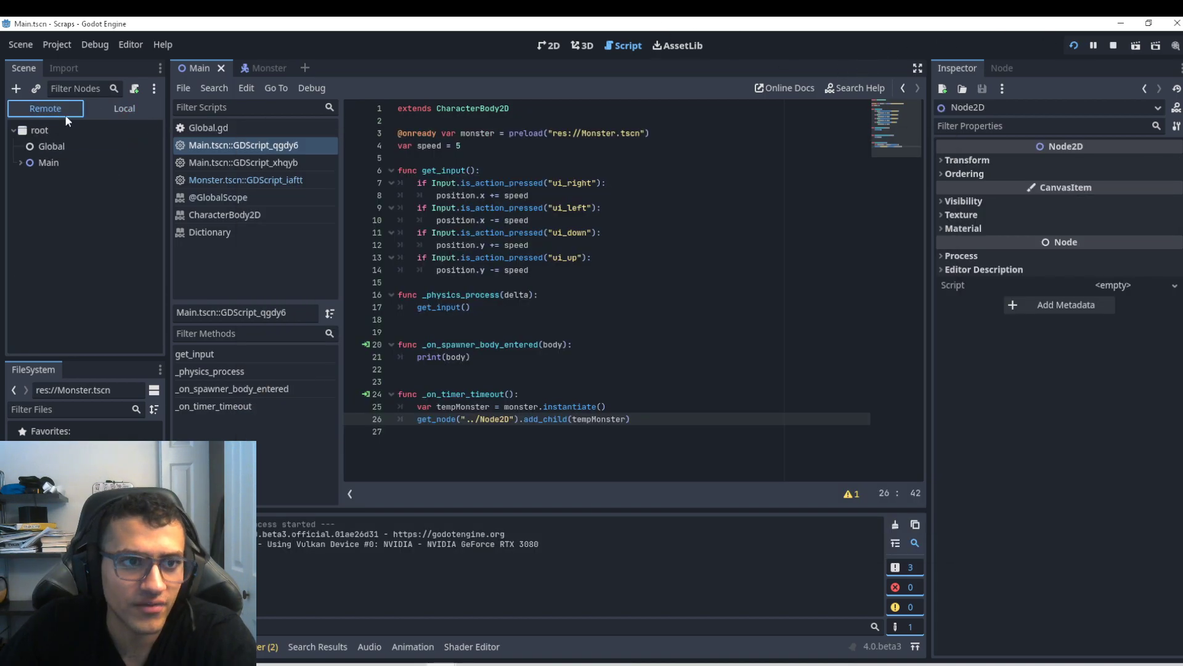
left_click(62, 195)
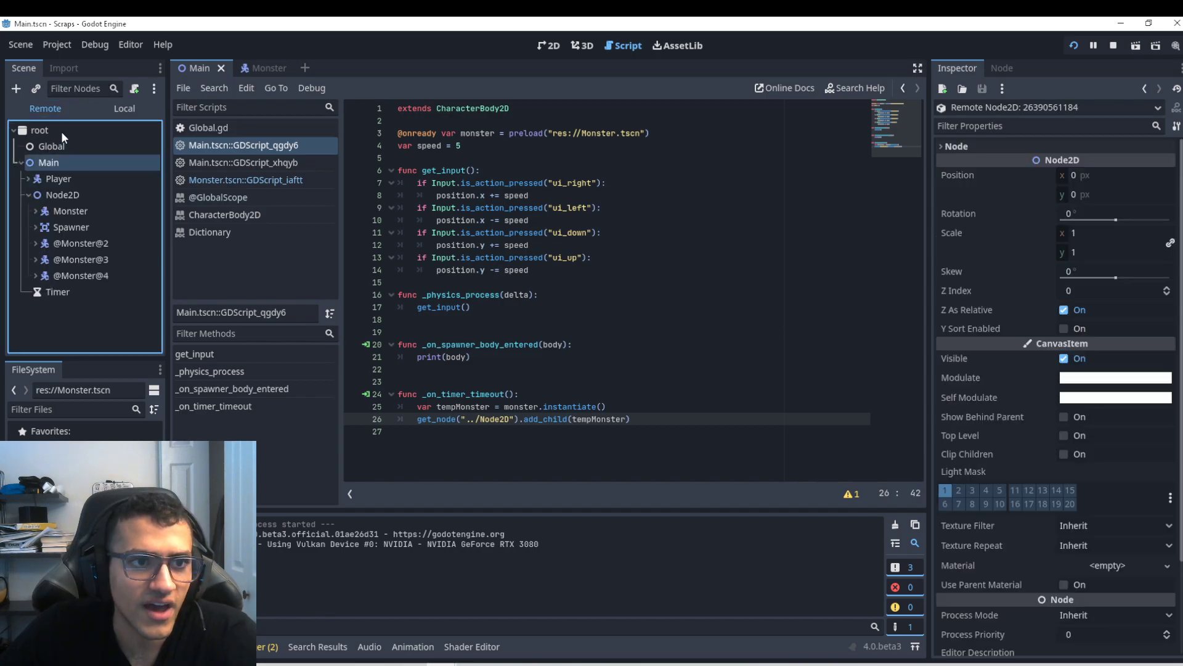
left_click(551, 45)
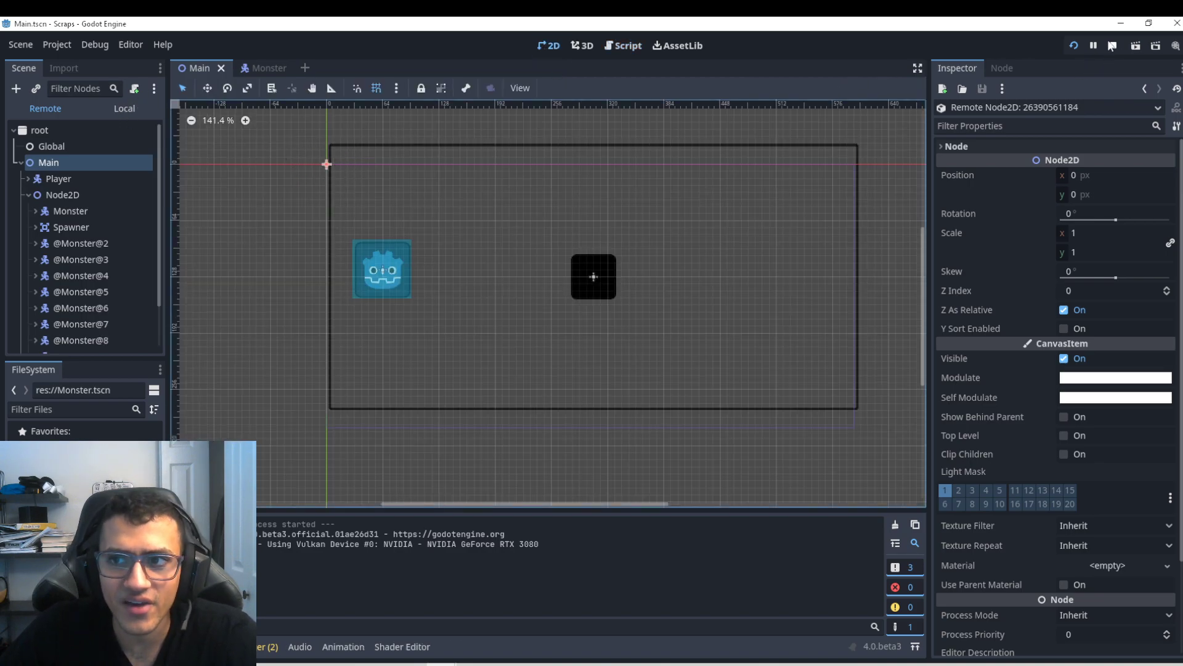
left_click(622, 45)
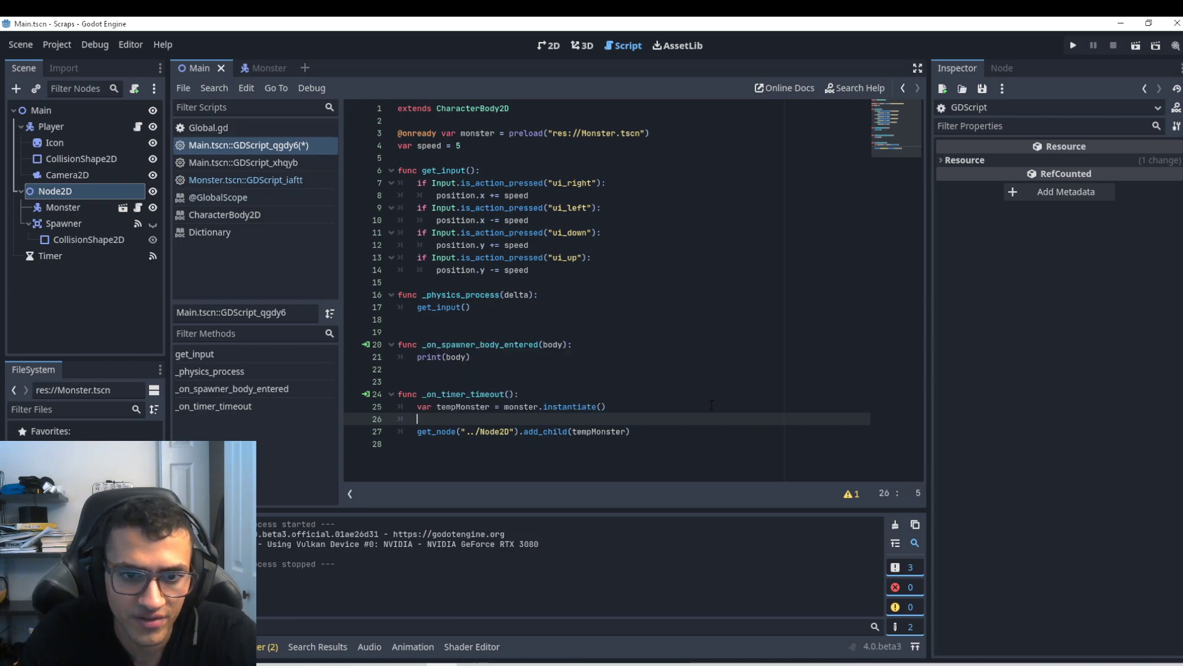
Set tempMonster.position to self.position plus Vector2(randi_range(-100,100), randi_range(-100,100)) and test-run
type("tempMonster.")
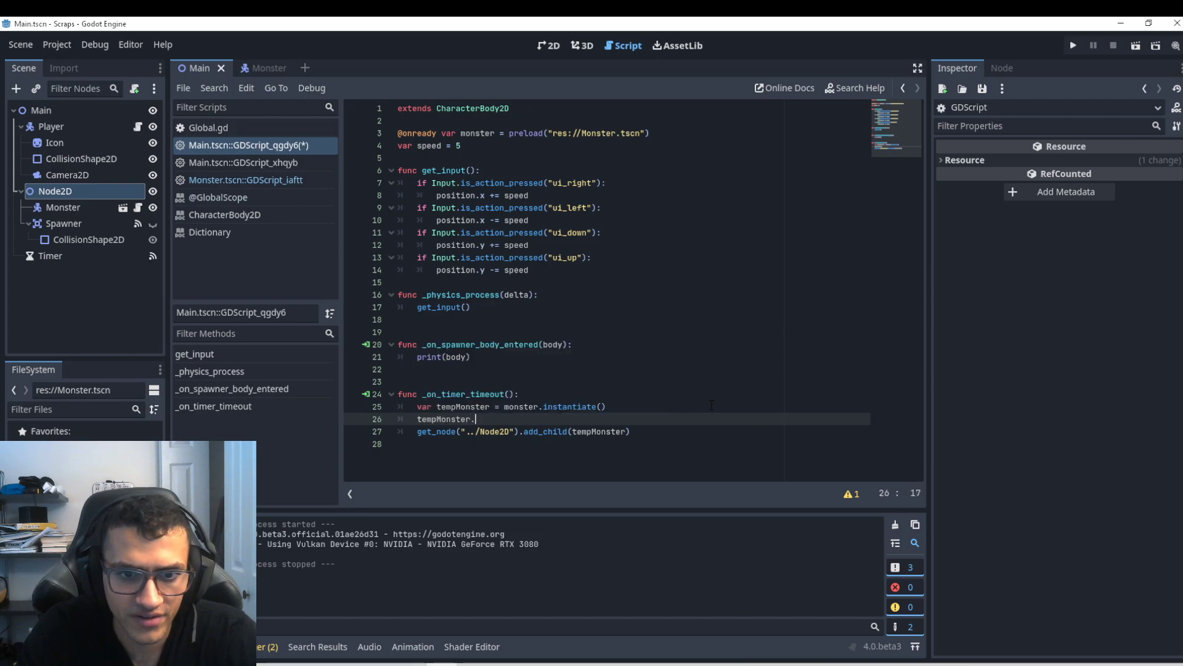
type("post")
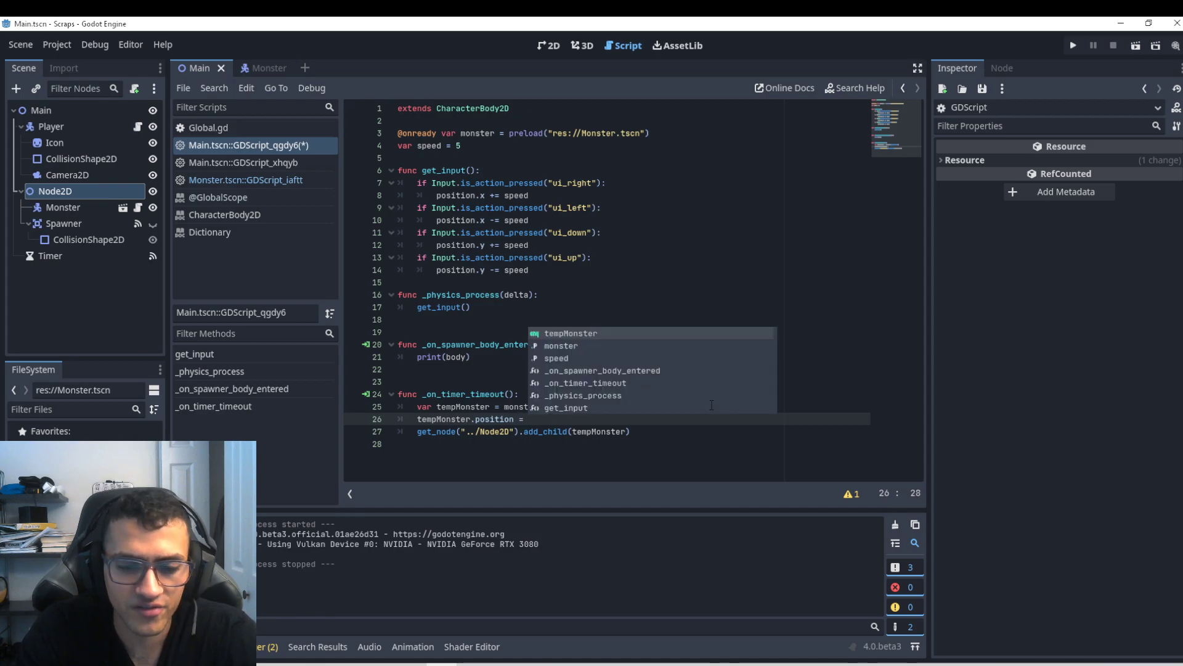
type("Vector2(")
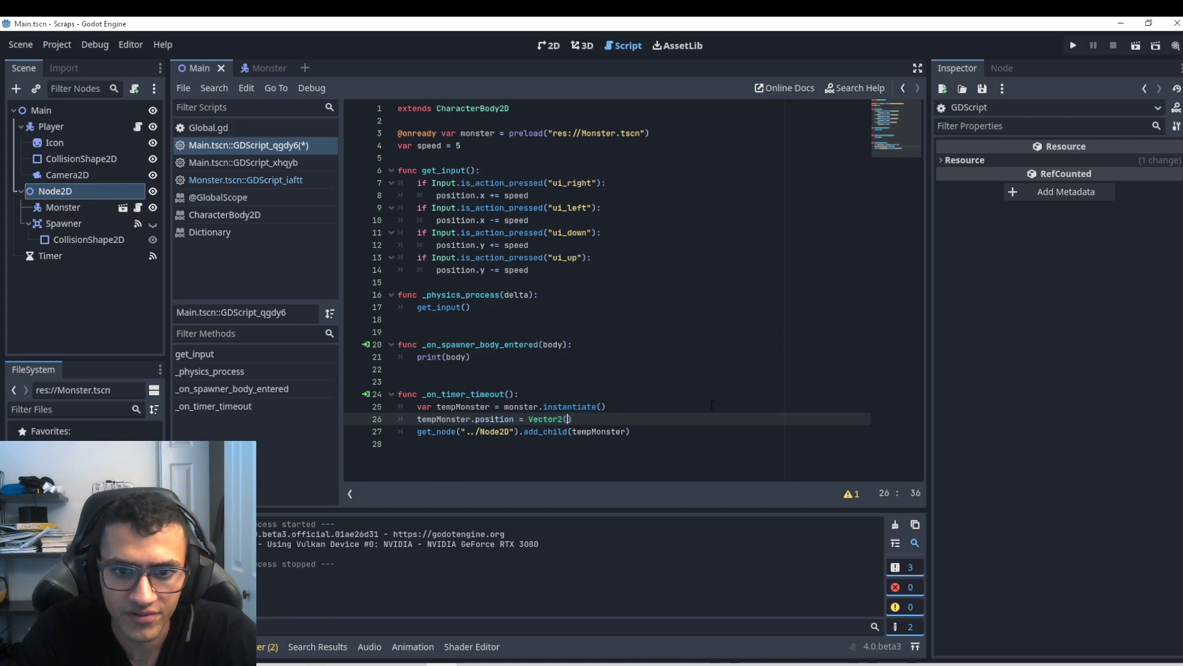
type("self.")
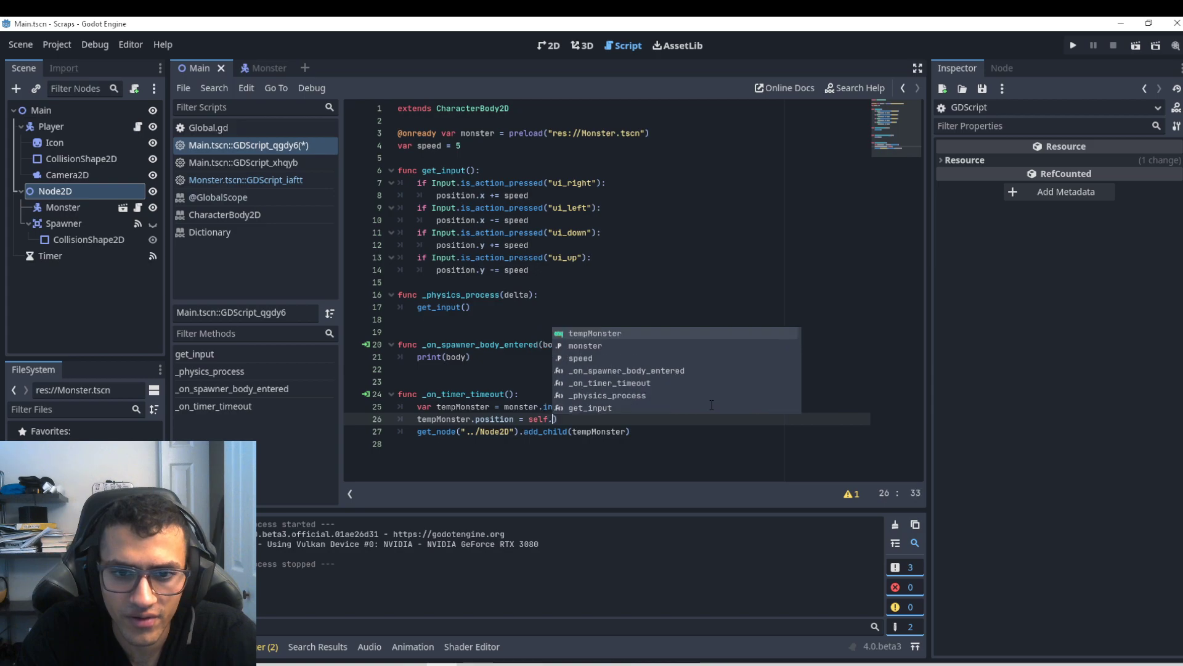
type("postion +")
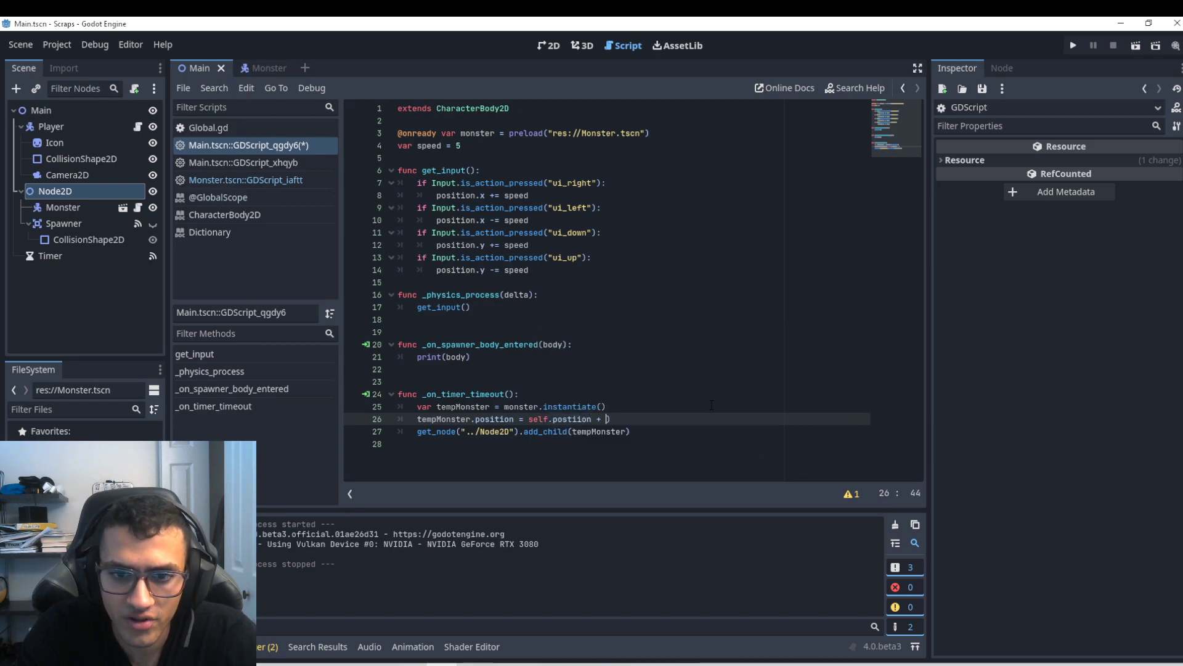
type("Vector2(")
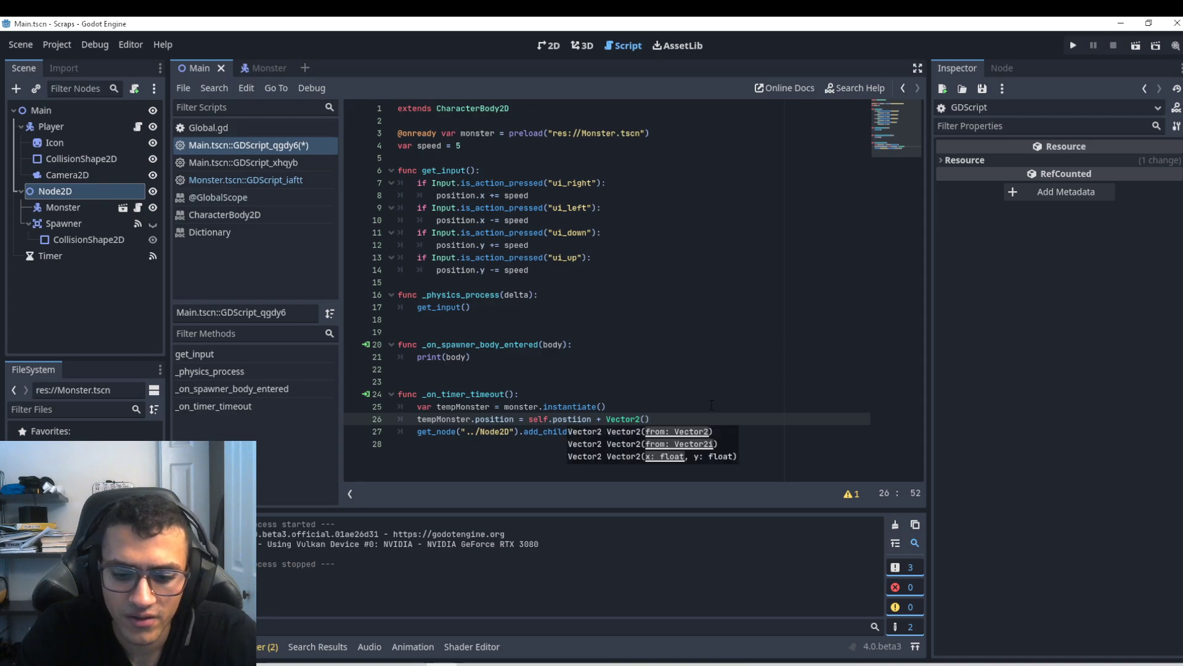
type("rand")
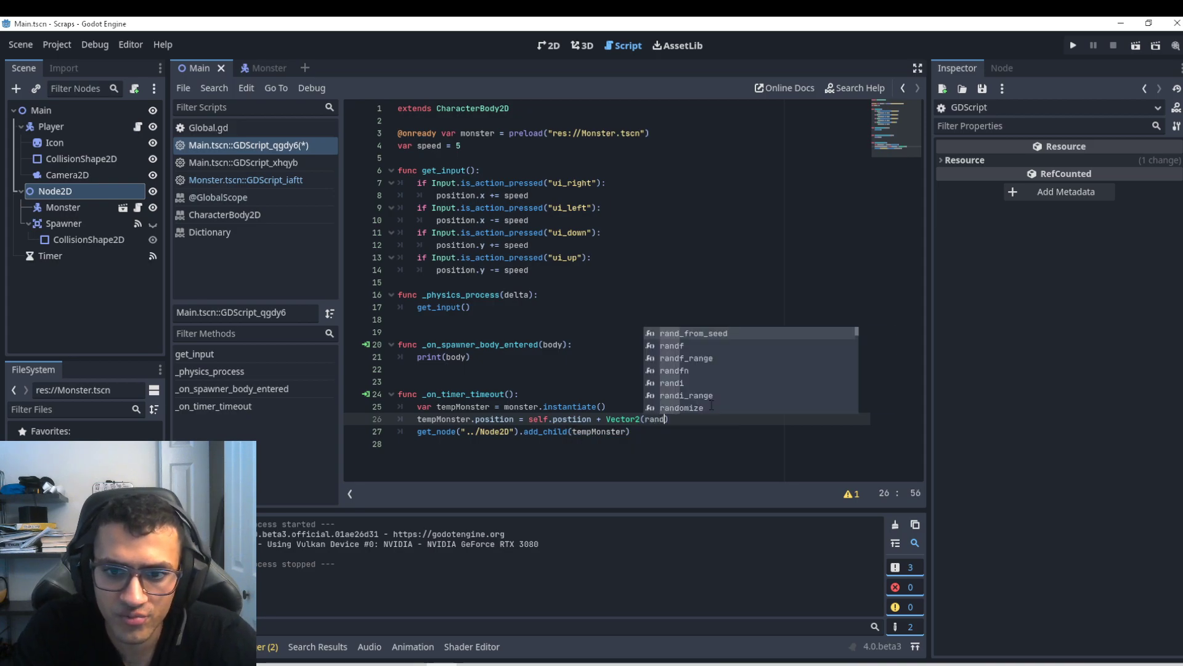
type("i_range(")
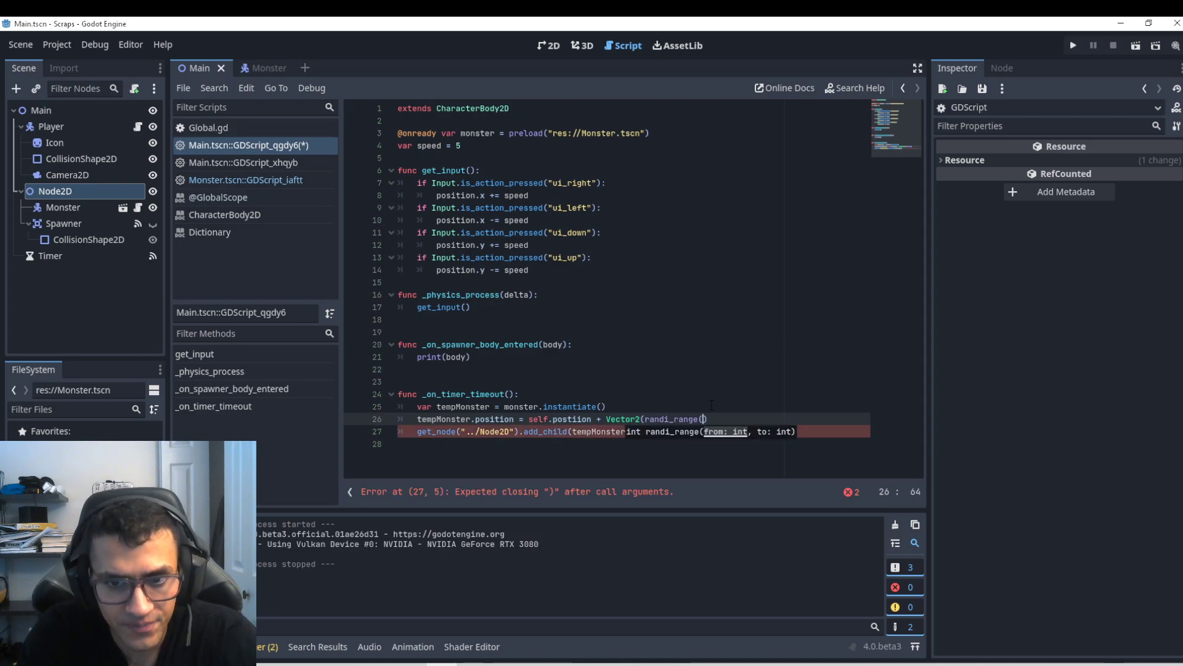
type(",.")
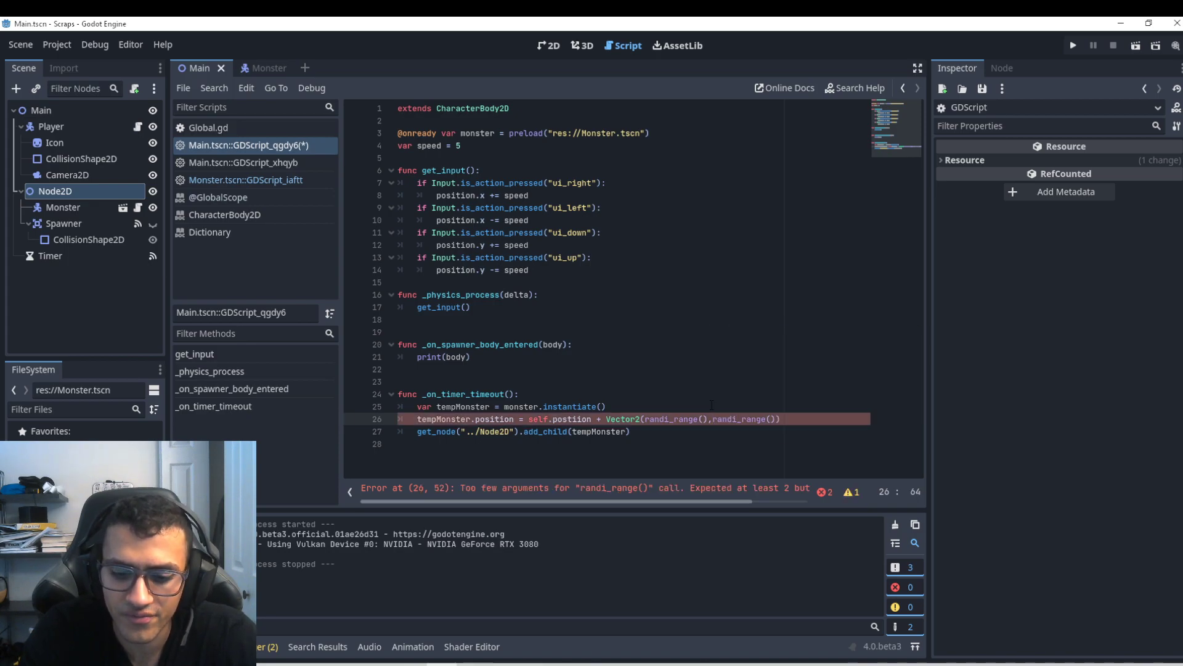
type("-100,100")
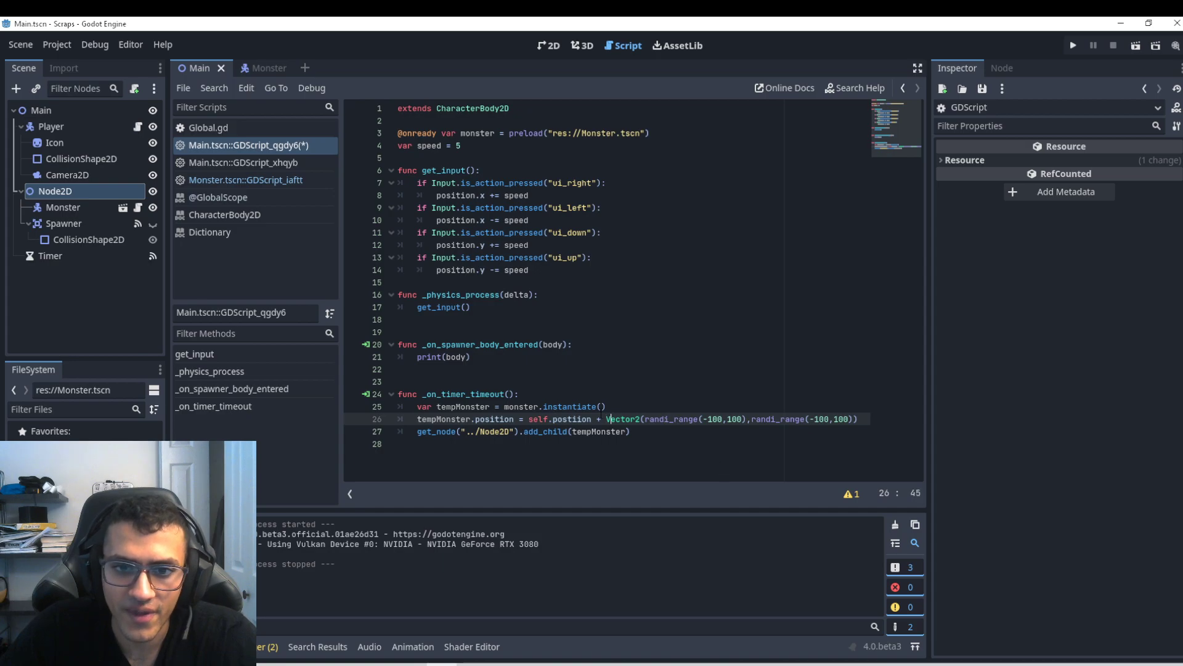
left_click(1074, 43)
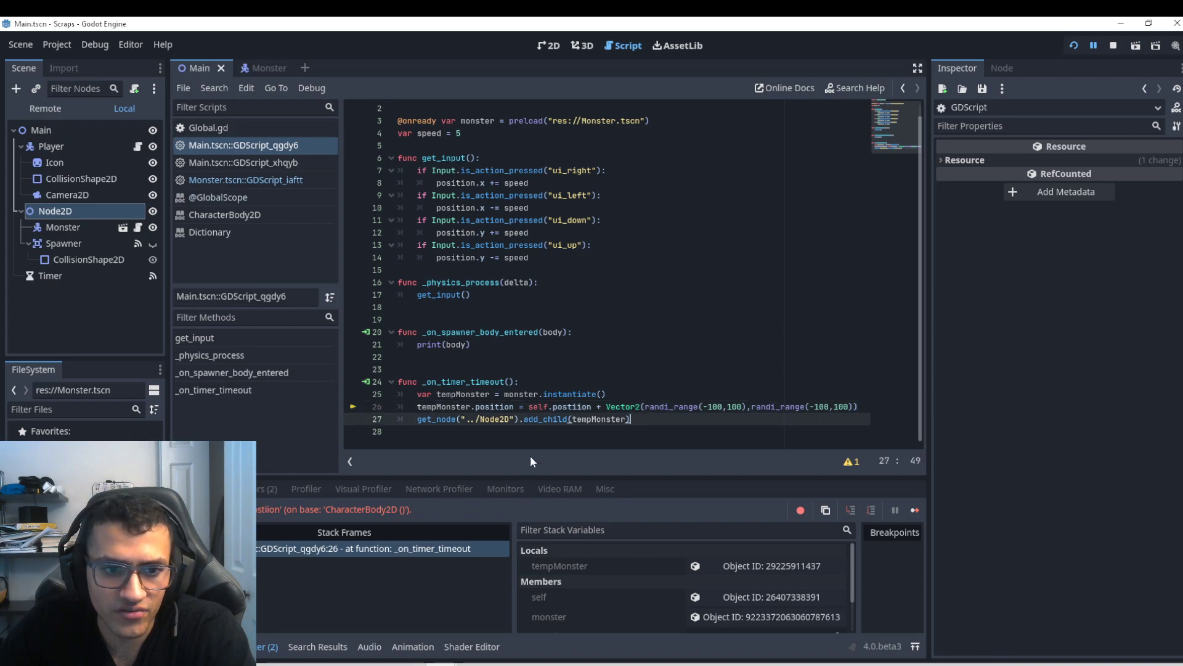
Correct 'postion' to 'position', rerun and stop the game, save, and add a new line
double_click(570, 406)
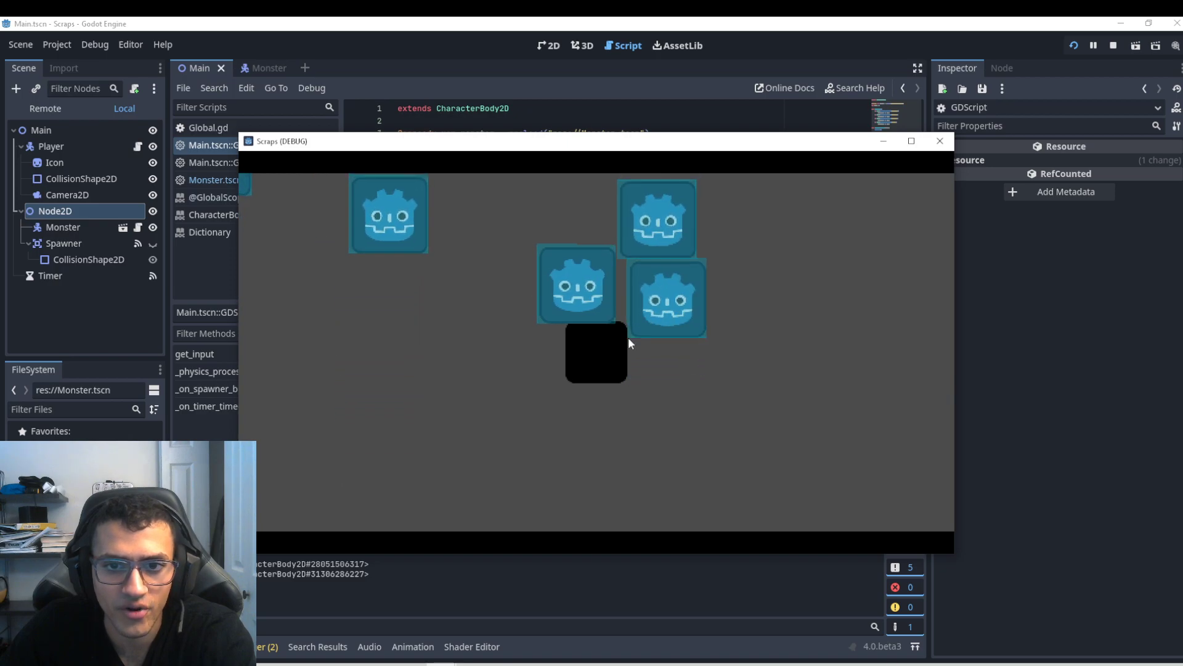
left_click(940, 141)
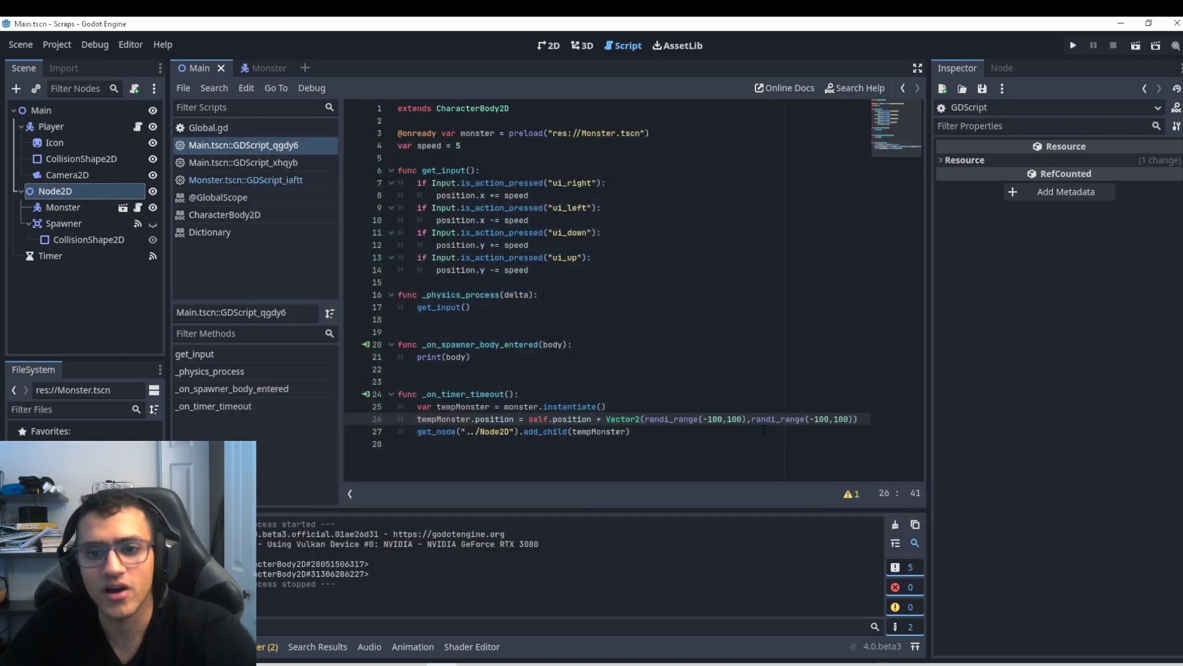
key("ctrl+s")
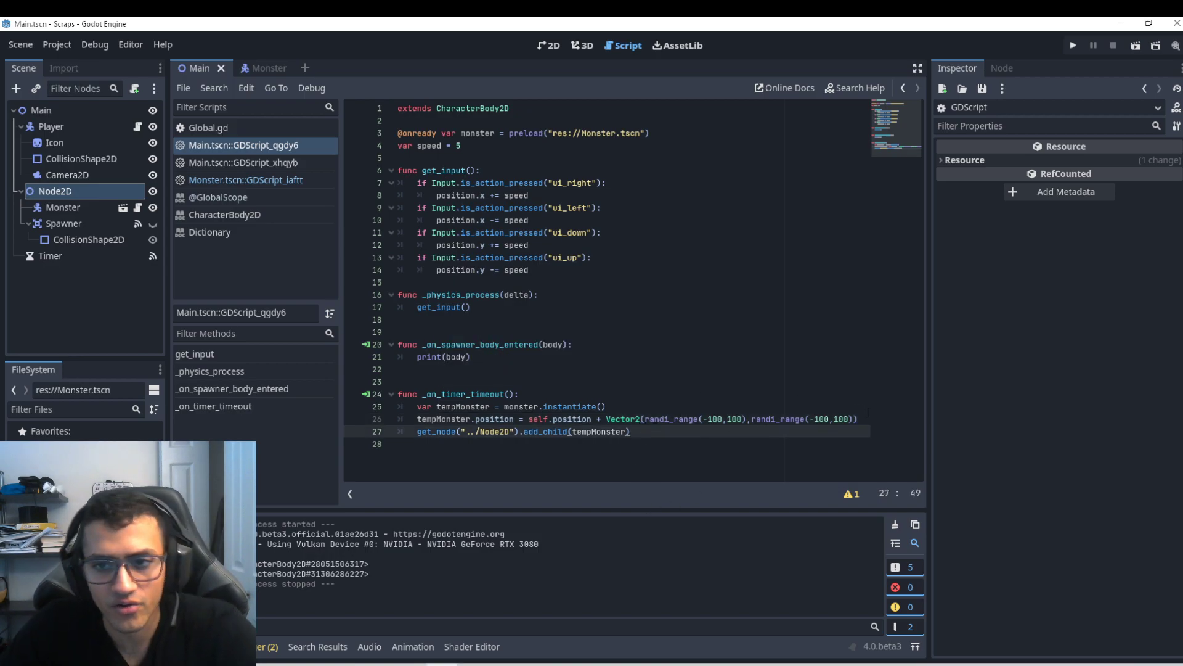
key("Enter")
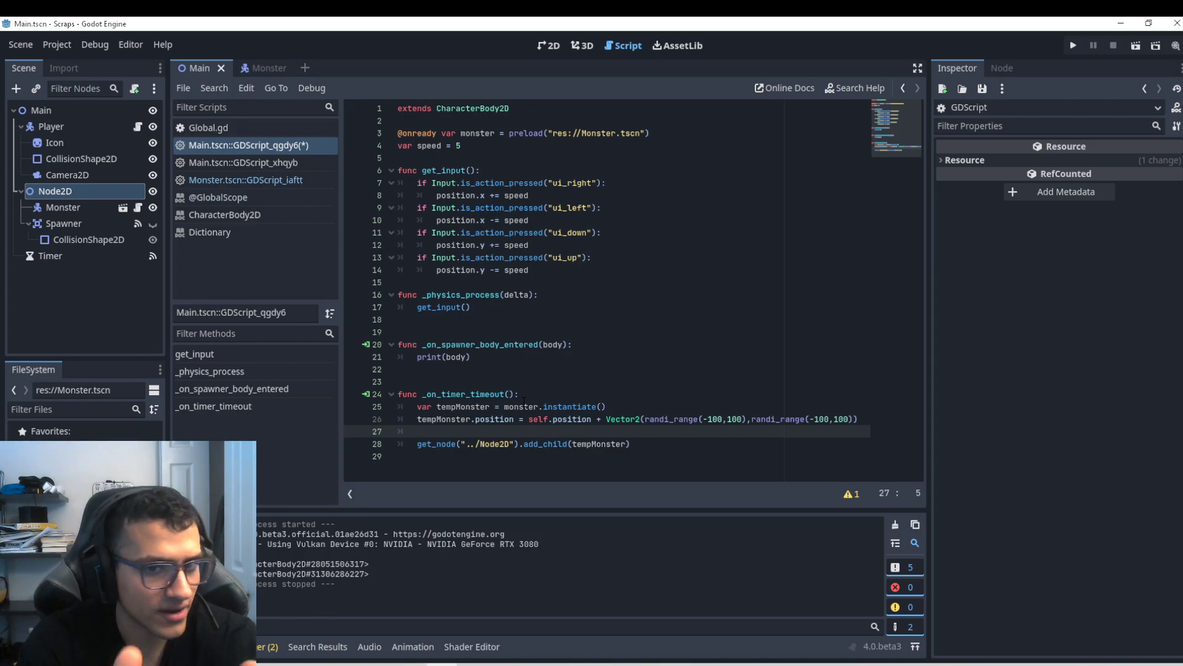
mouse_move(305, 188)
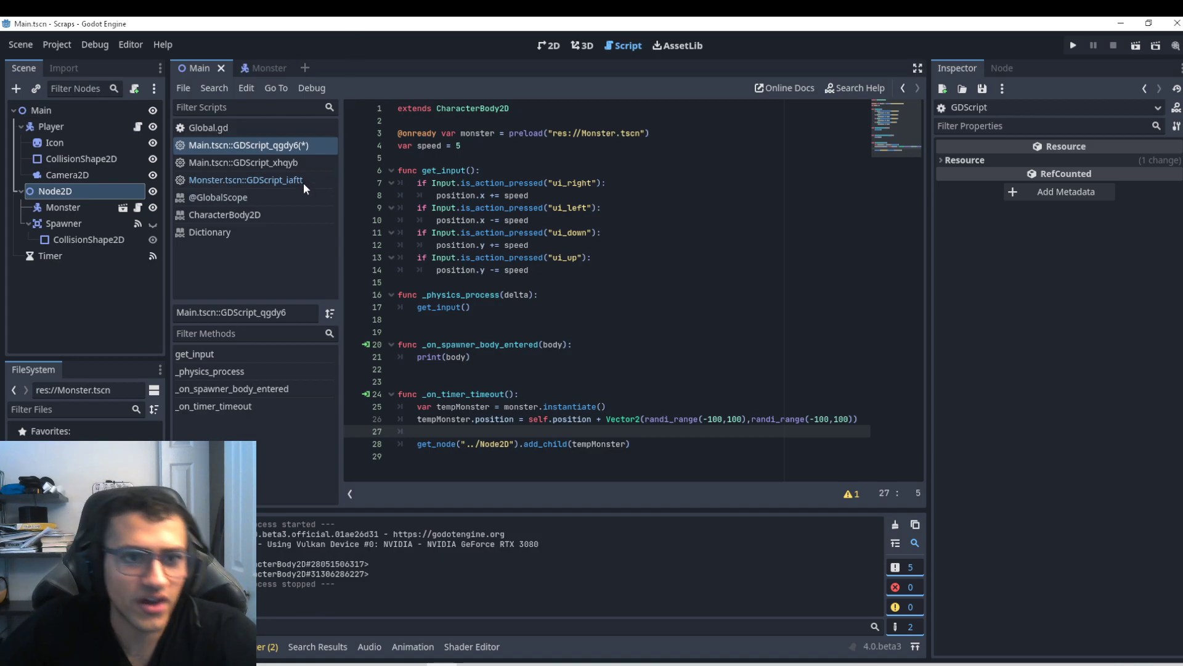
Multiply Monster velocity by Speed, set tempMonster.Speed = 1 on spawn, and run the game
left_click(267, 67)
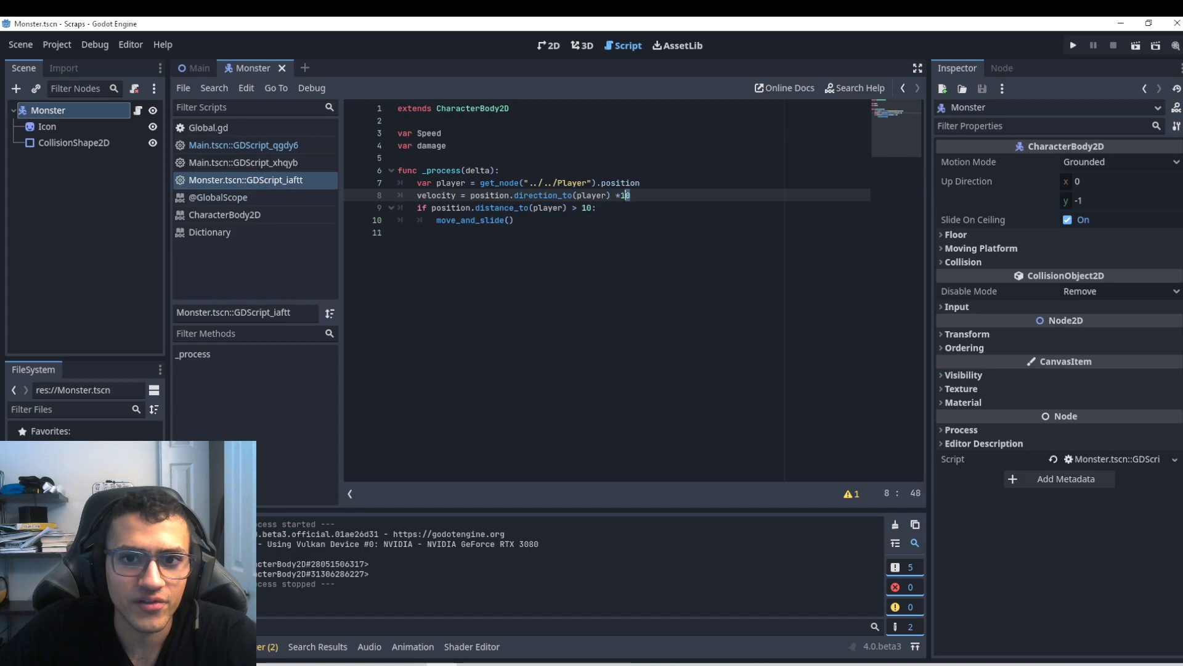
type("Speed")
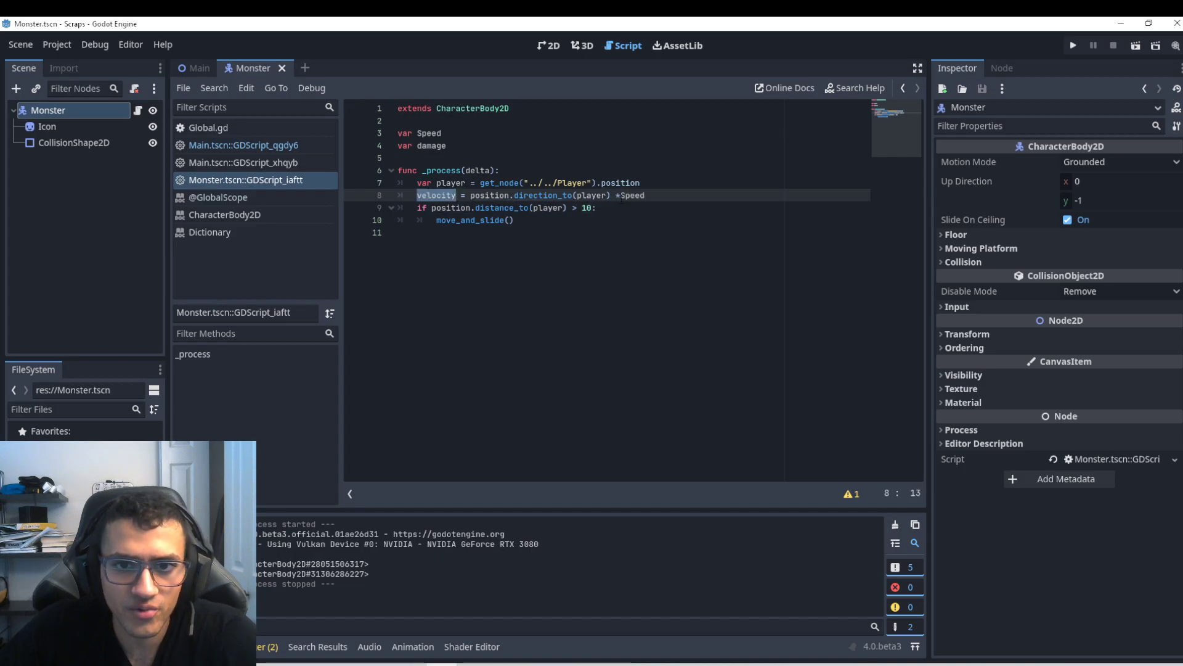
left_click(198, 67)
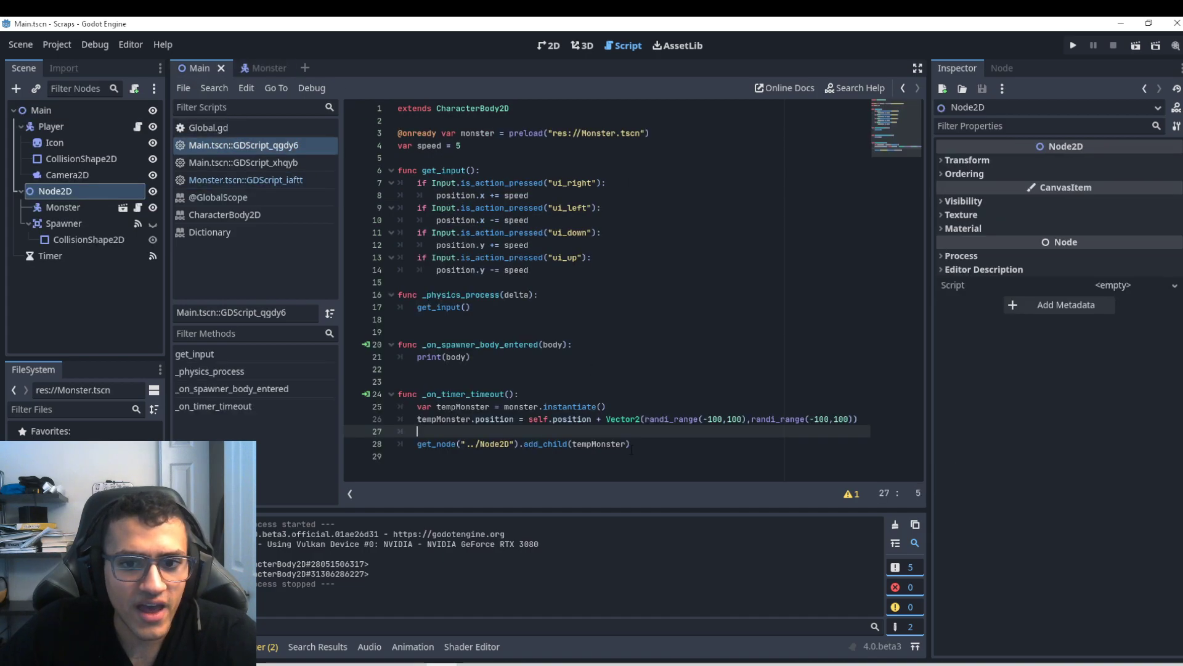
type("temp")
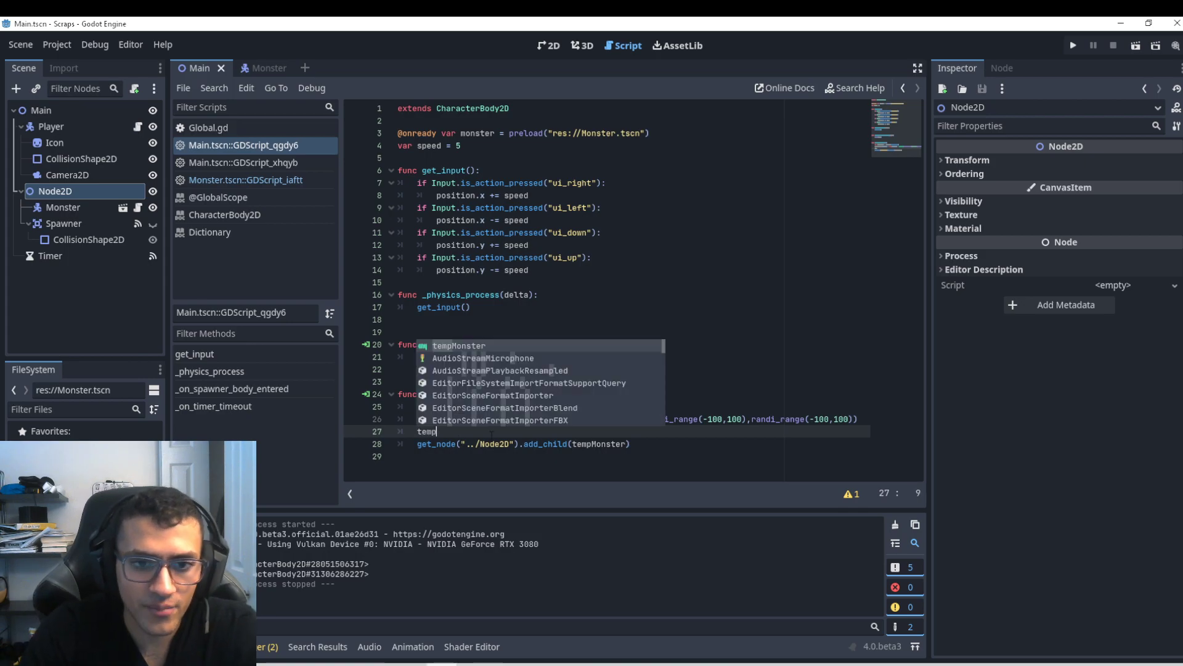
type("Monster.Speed = 1")
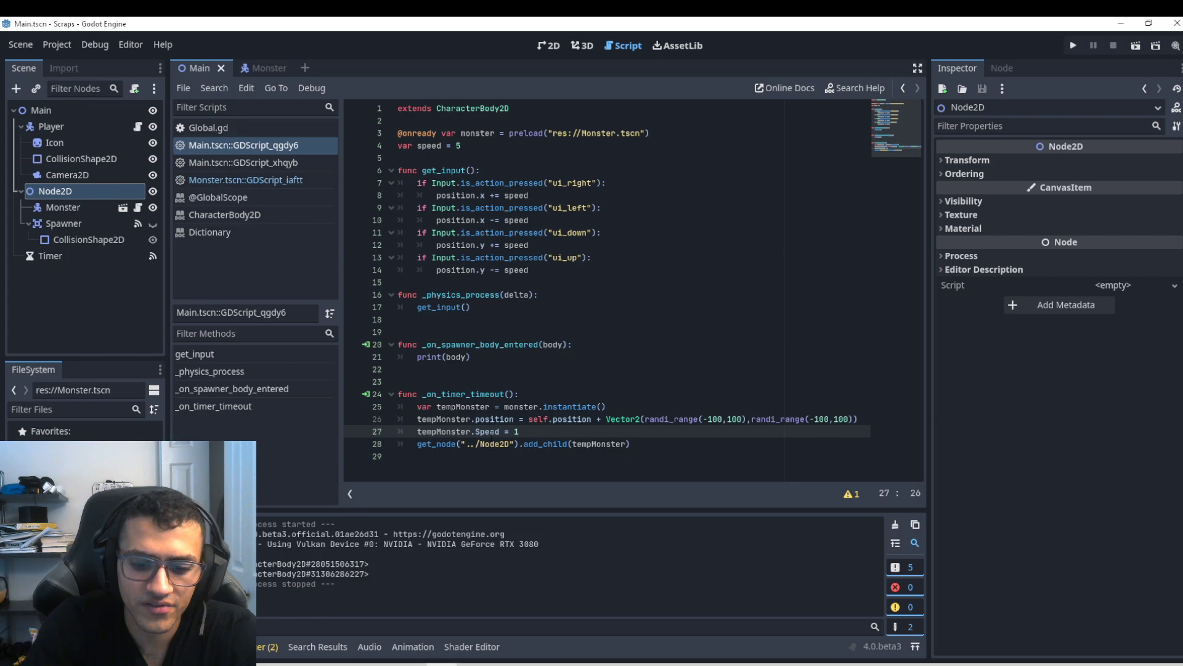
left_click(1073, 44)
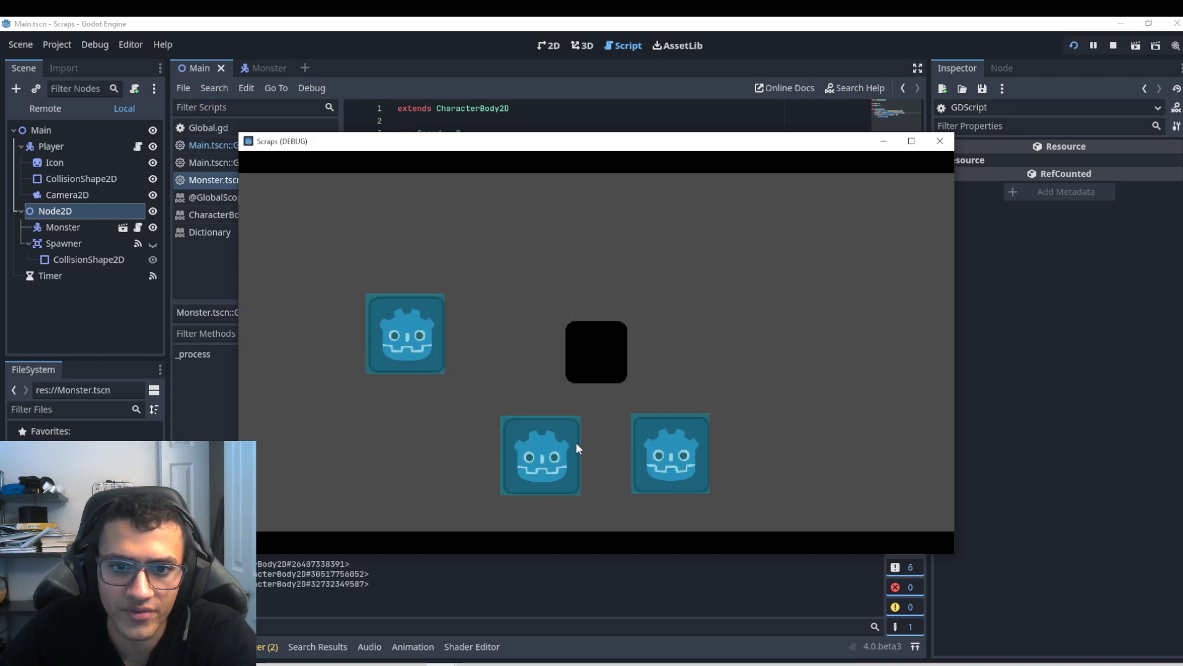
Stop the game, change the spawn line to tempMonster.Speed = randi_range(1,20), and relaunch
left_click(940, 140)
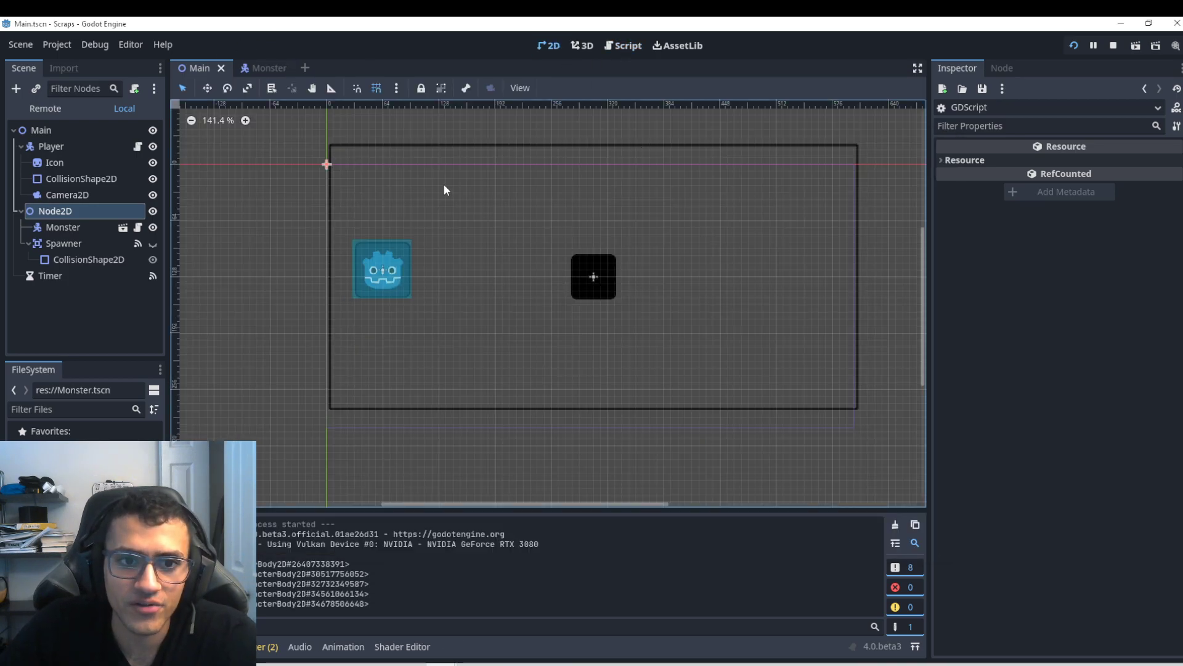
left_click(627, 45)
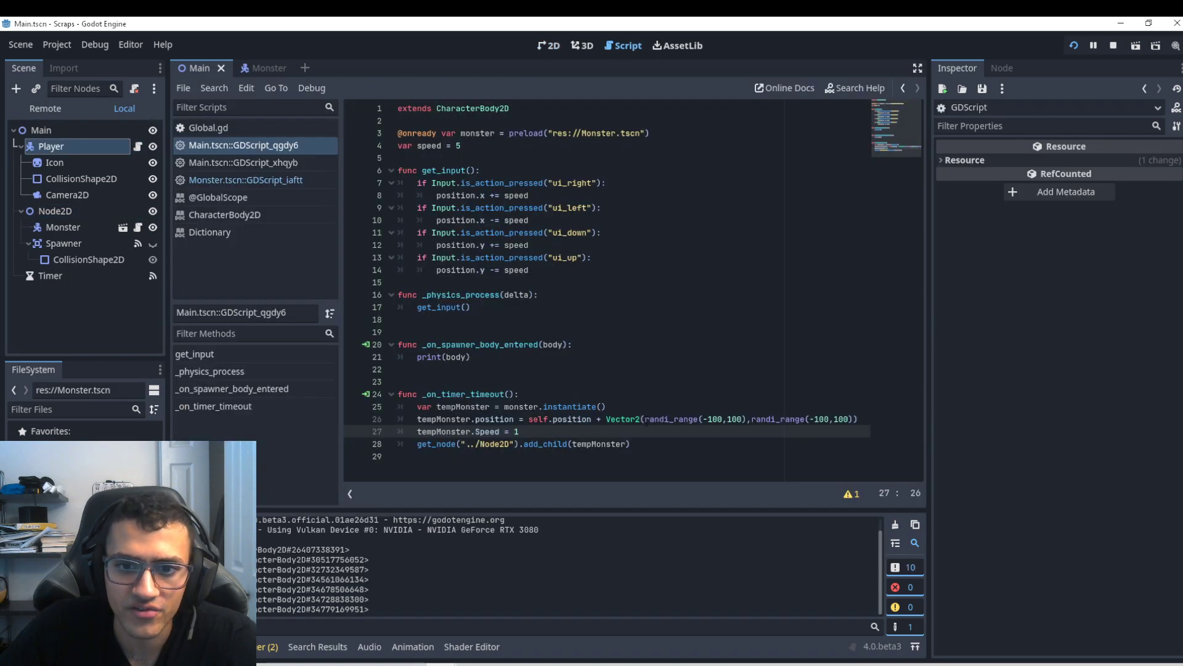
double_click(669, 419)
type("randi_range(-100,100")
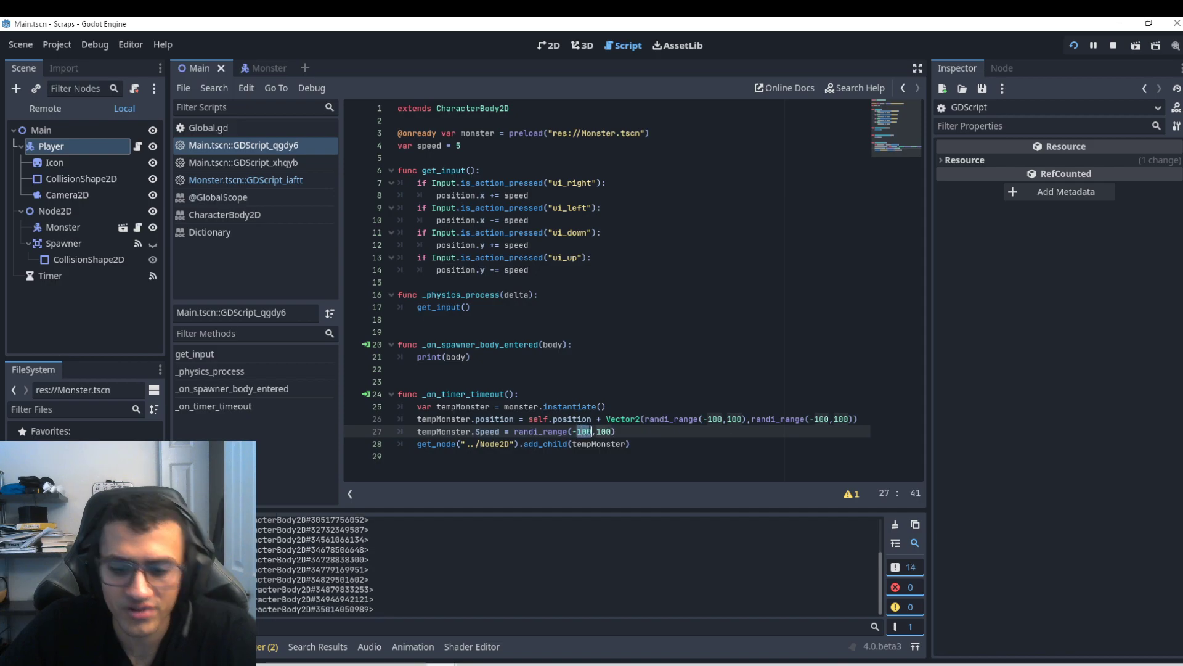
type("1")
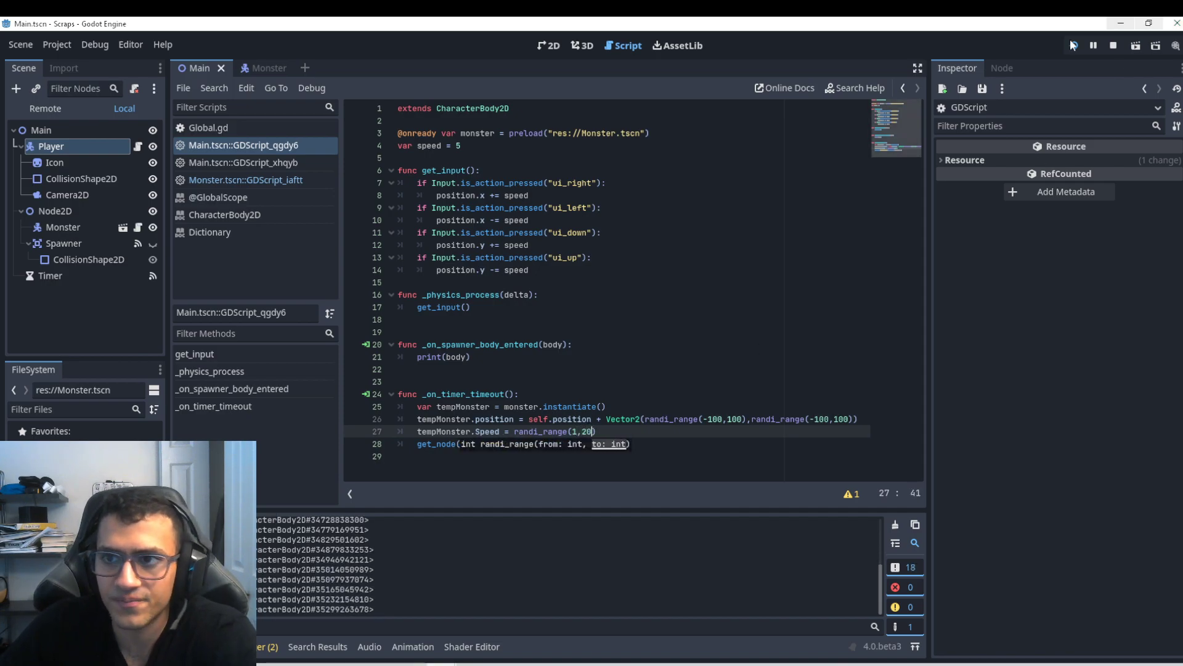
left_click(1076, 46)
type(")")
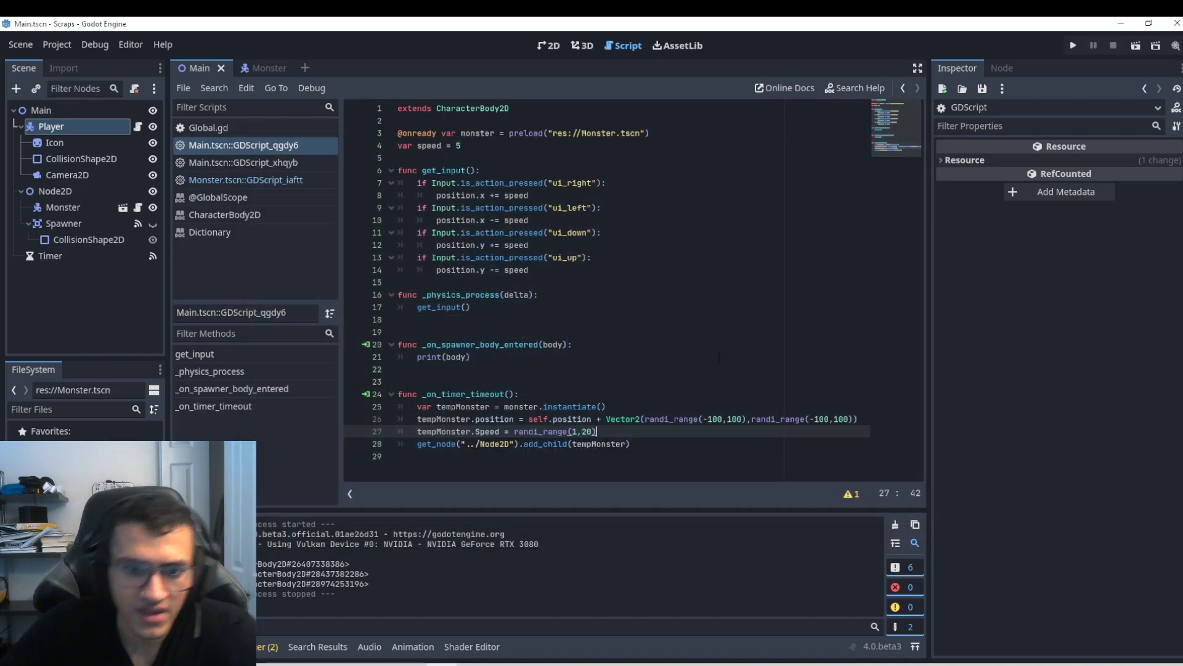
Add tempMonster.damage = 10 to the spawn code in Main.gd
type("tempMonster")
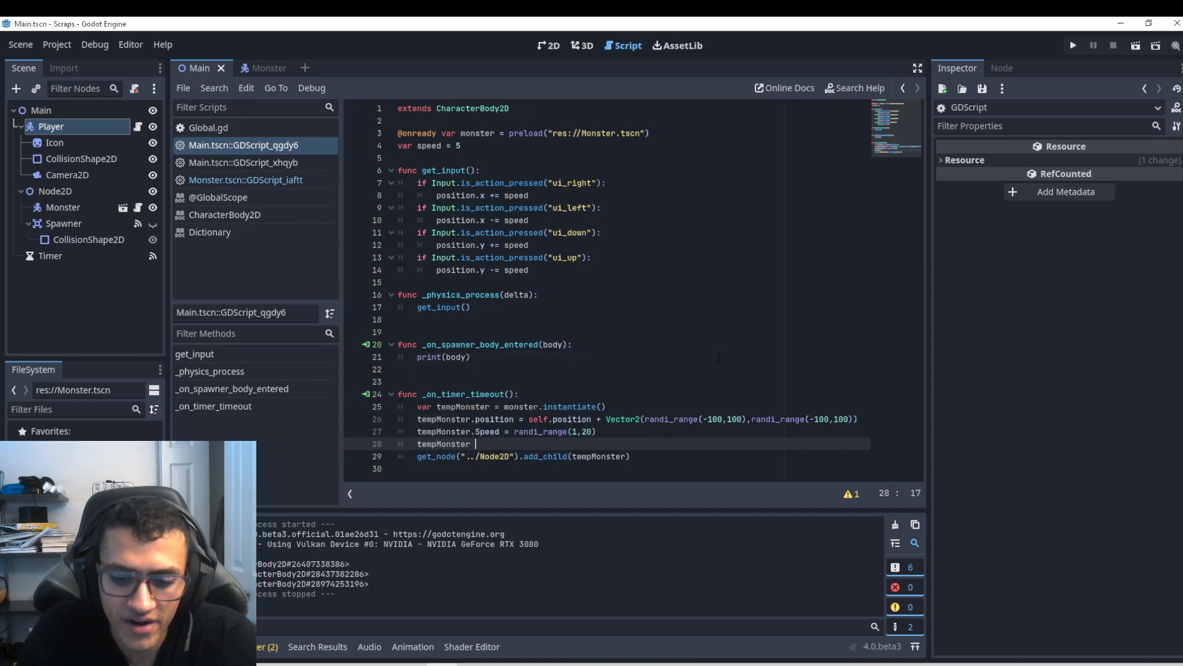
type("damage")
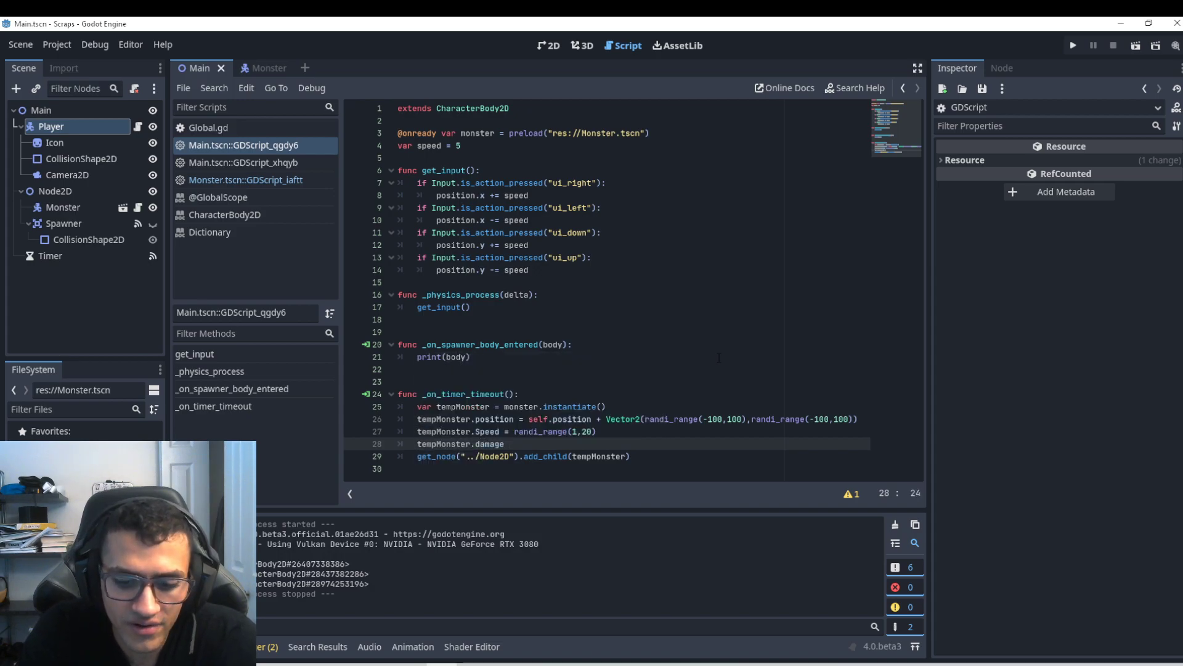
type("= 10")
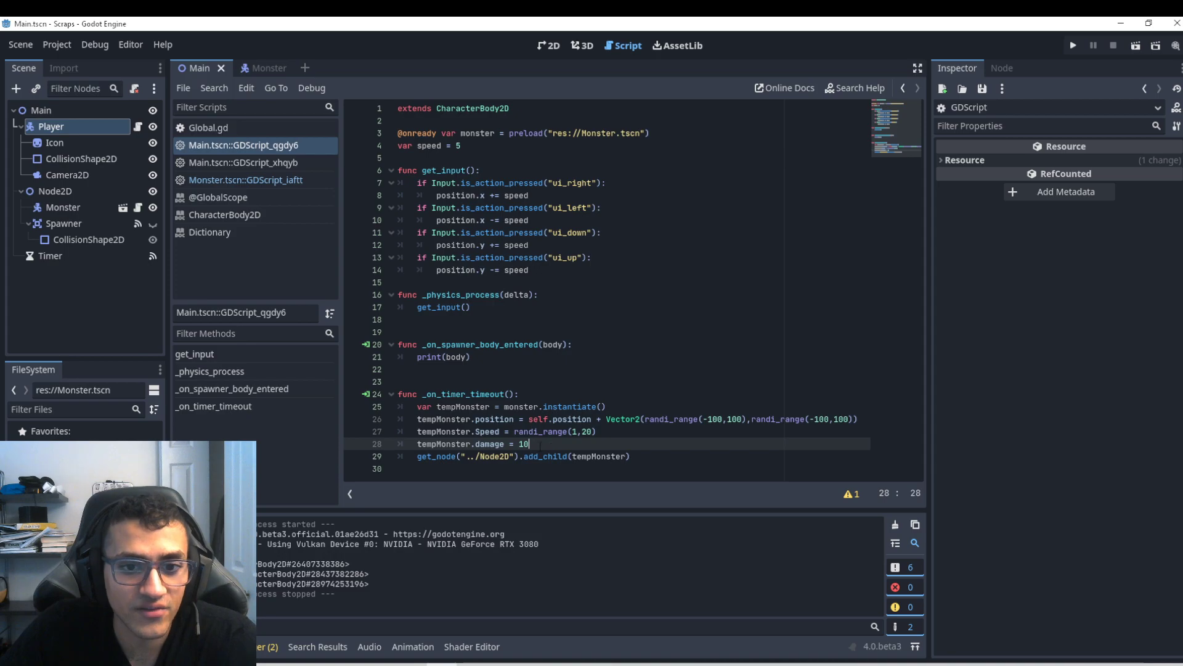
In Monster.gd default Speed and damage to 0 and add _ready() that prints damage
left_click(263, 68)
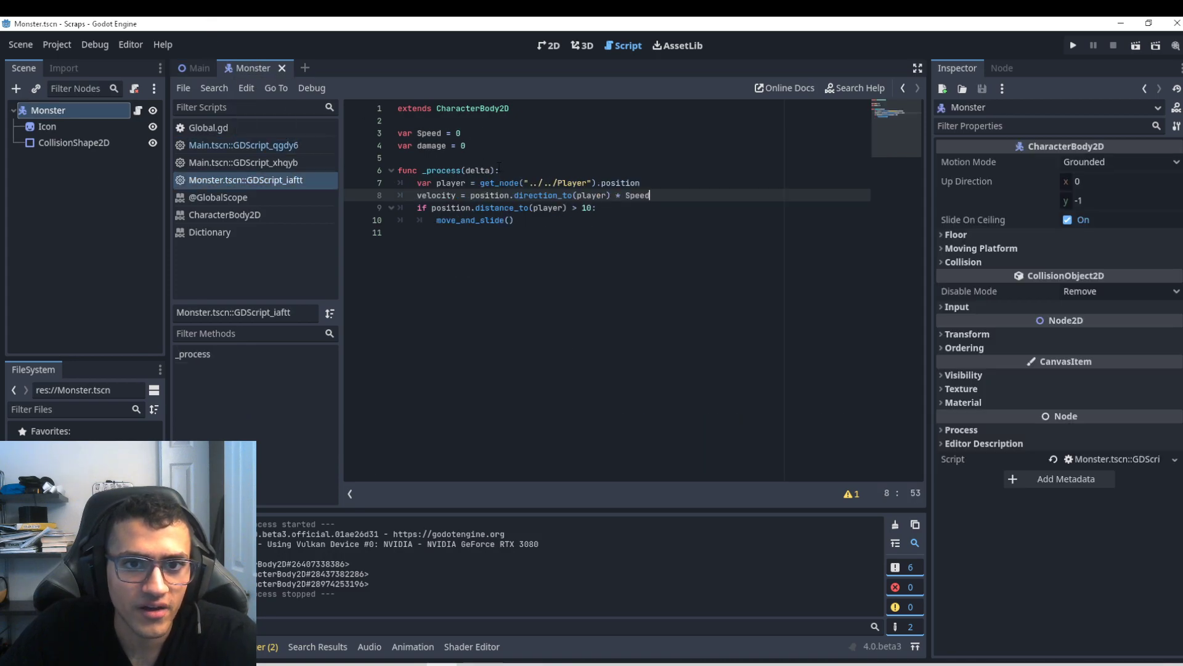
type("func ready")
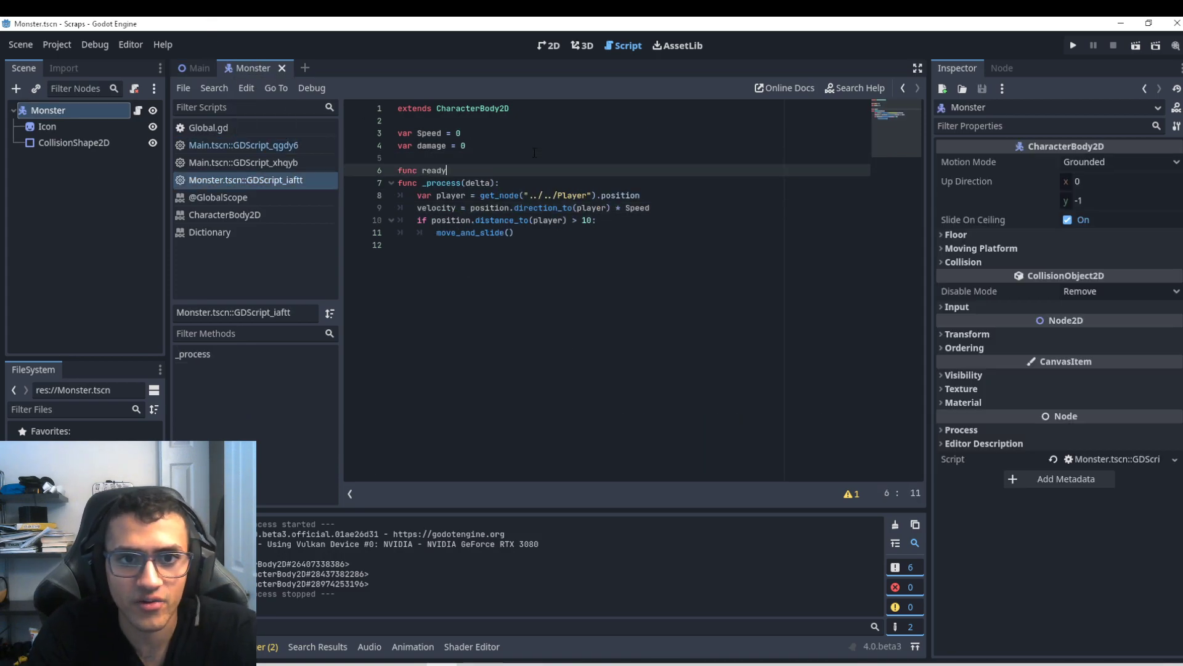
type("_read")
type("print(damage)")
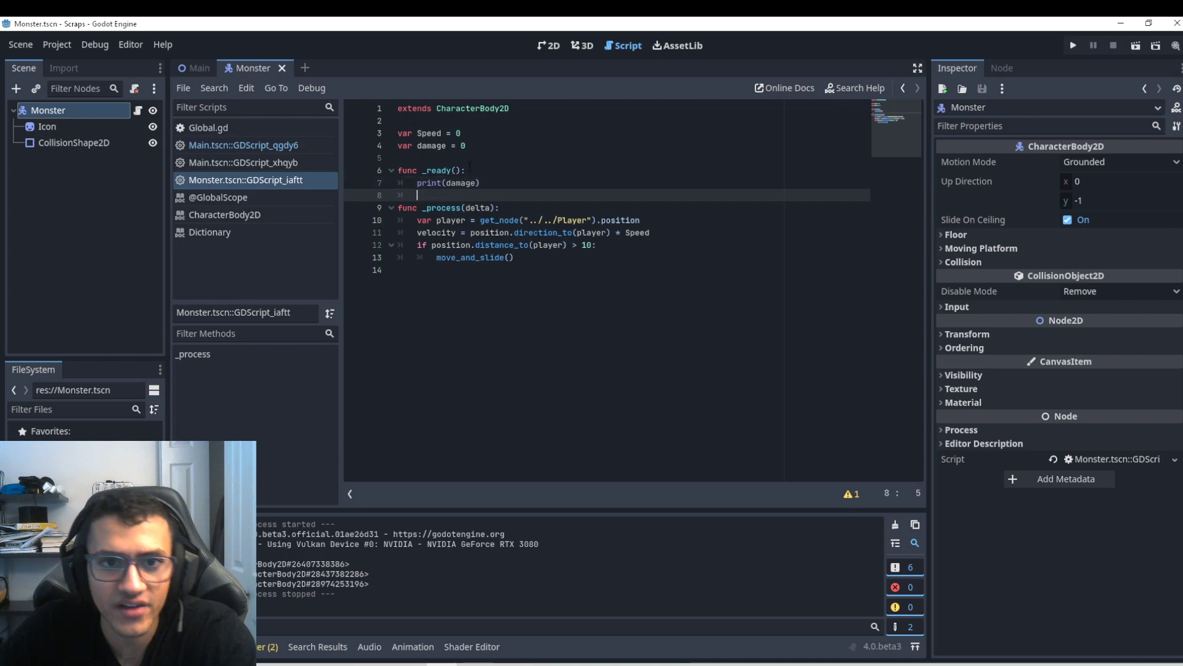
left_click(196, 67)
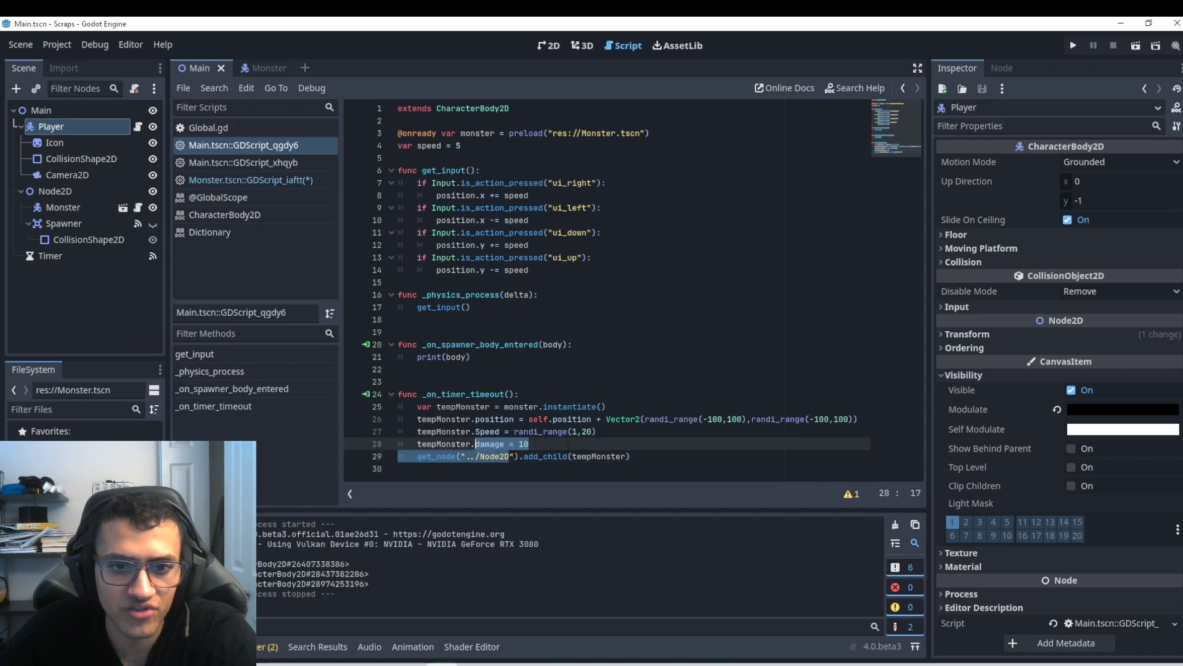
Test-run the spawning, then change the damage line to tempMonster.damage = randi_range(1,20)
left_click(1072, 43)
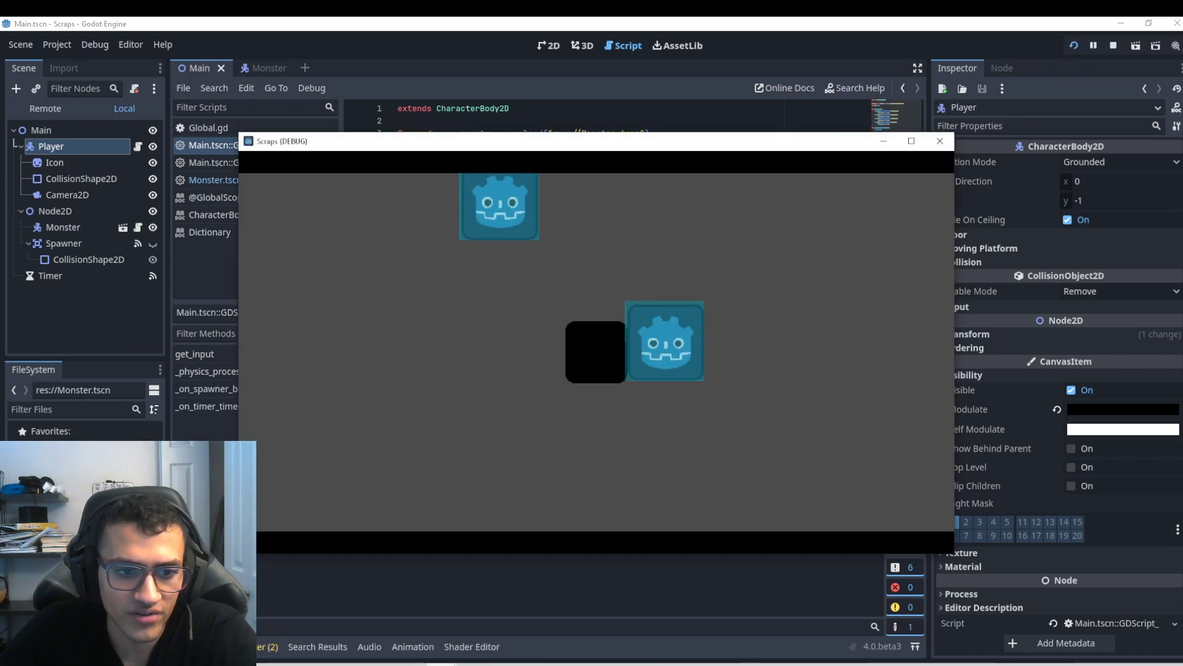
left_click(939, 141)
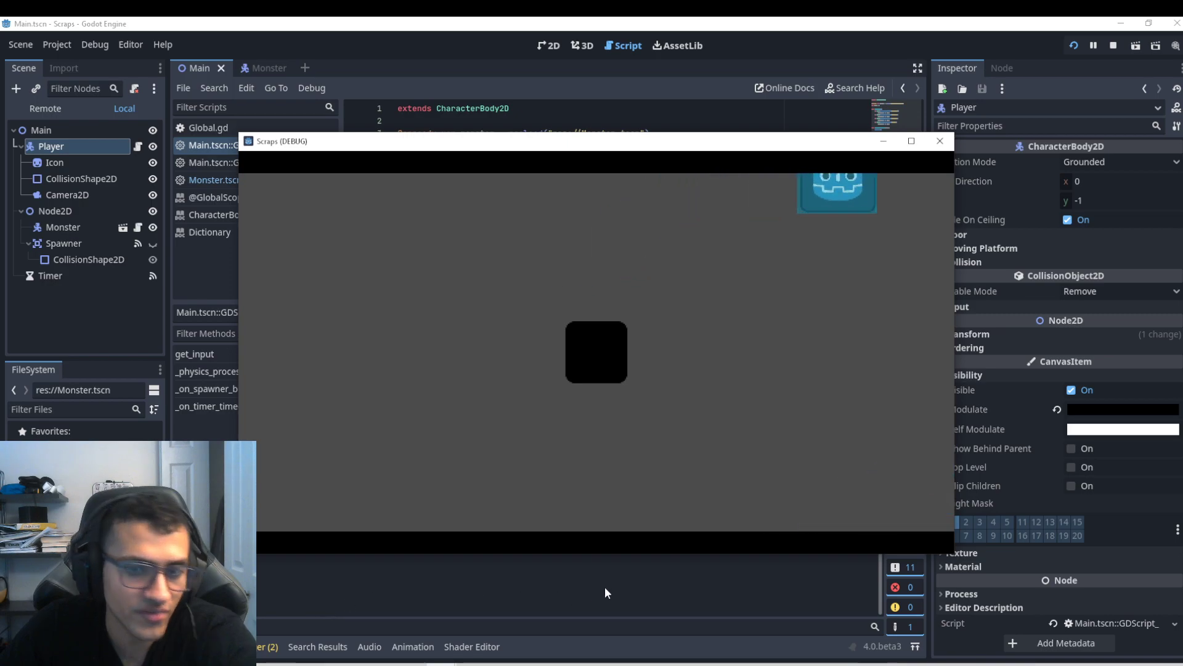
left_click(939, 141)
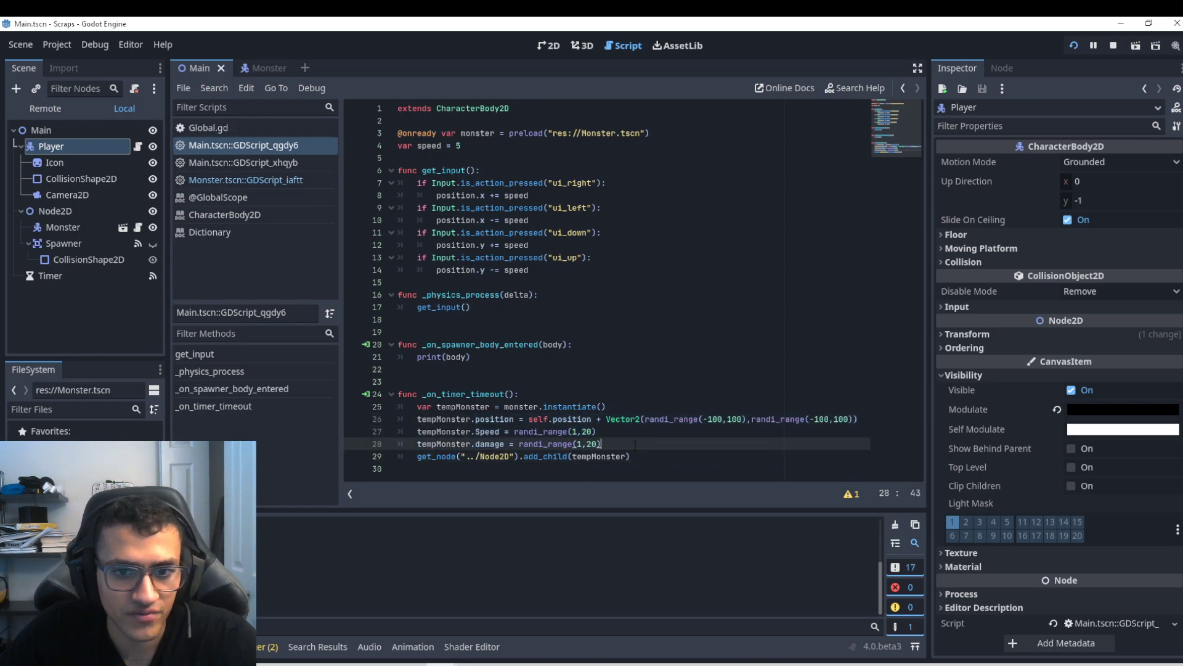
Check the Monster's Visibility > Modulate and begin writing tempMonster.modulate = Color8(0,0, …)
type("tempMonster.")
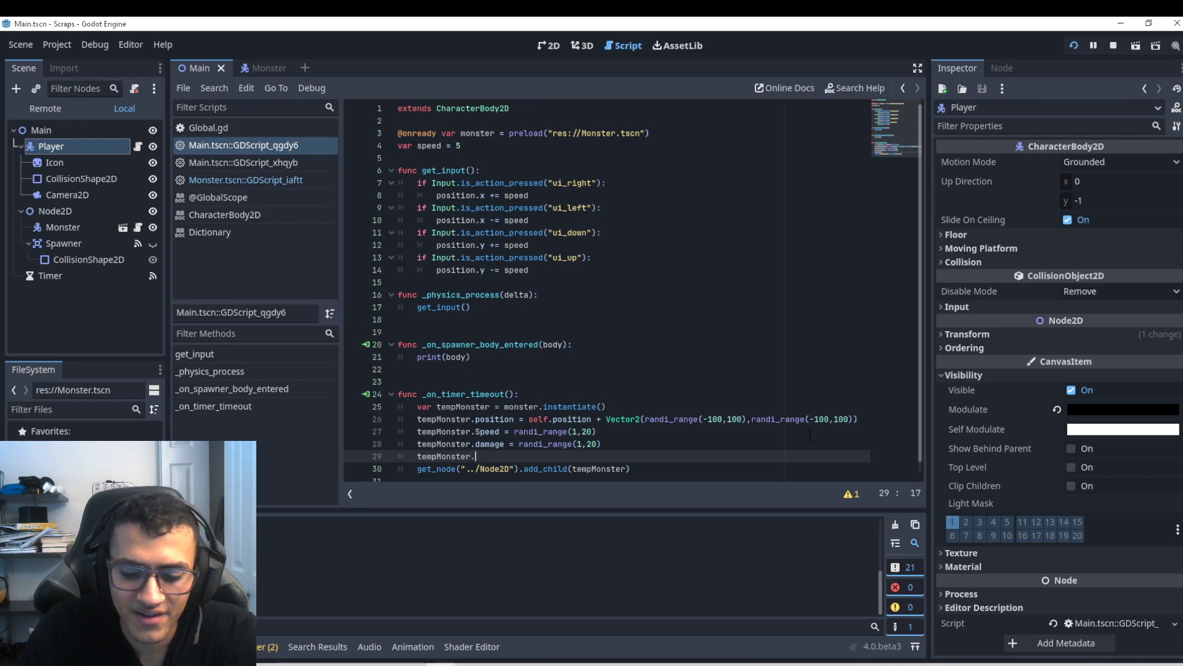
left_click(264, 68)
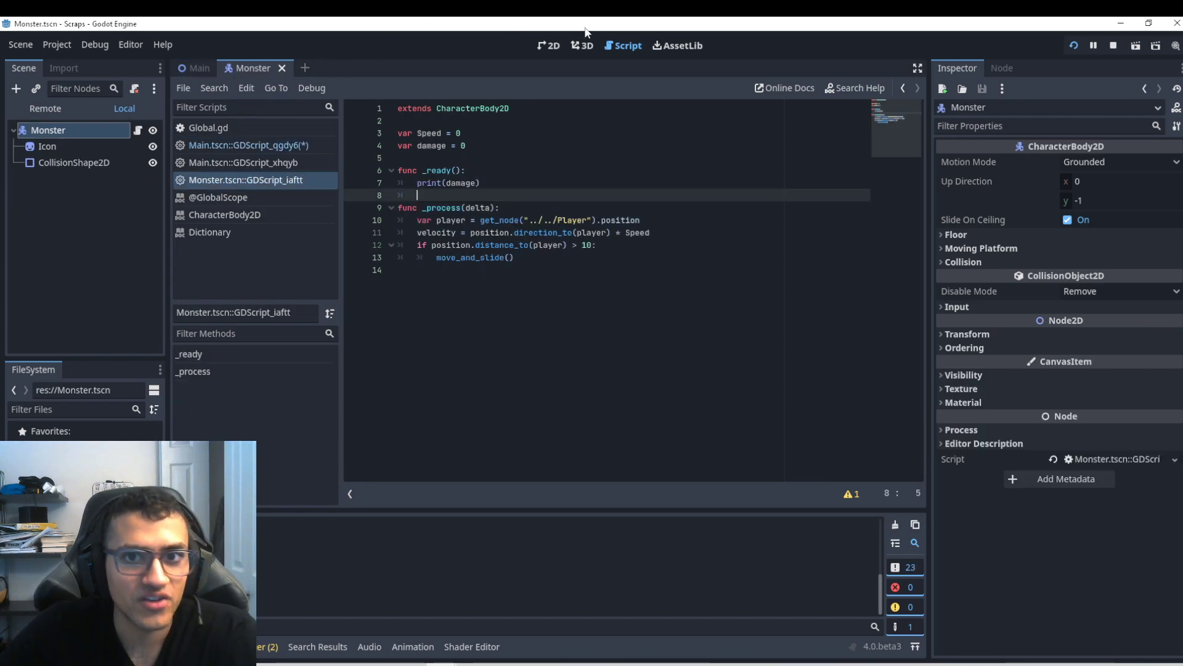
left_click(550, 45)
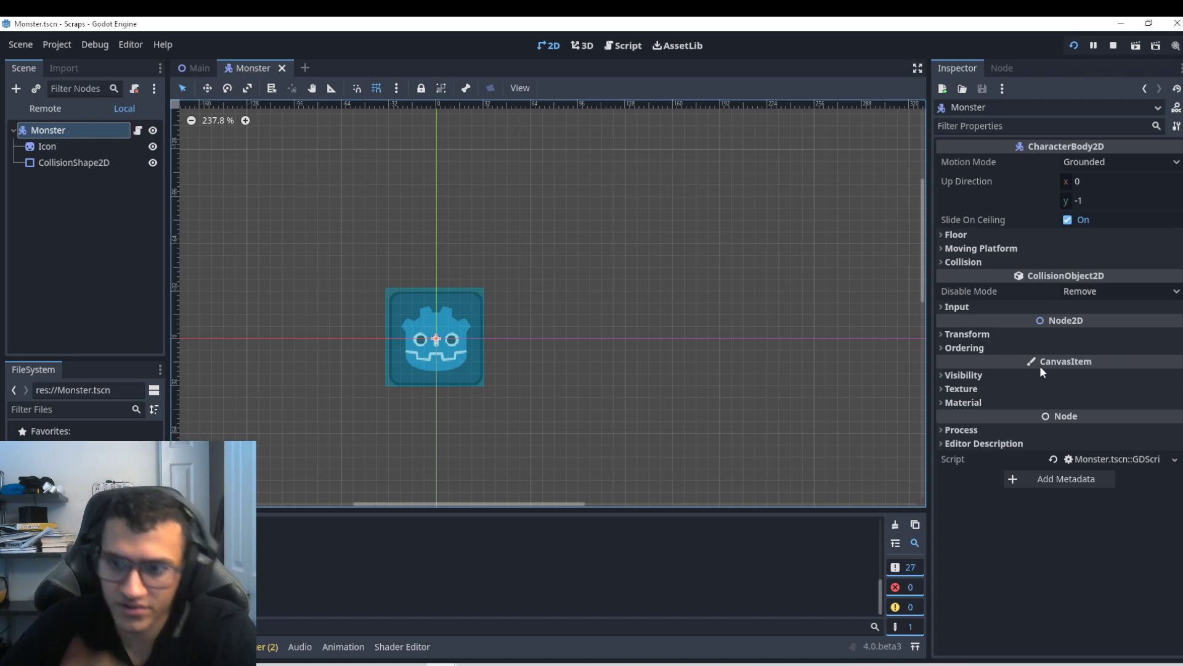
left_click(963, 375)
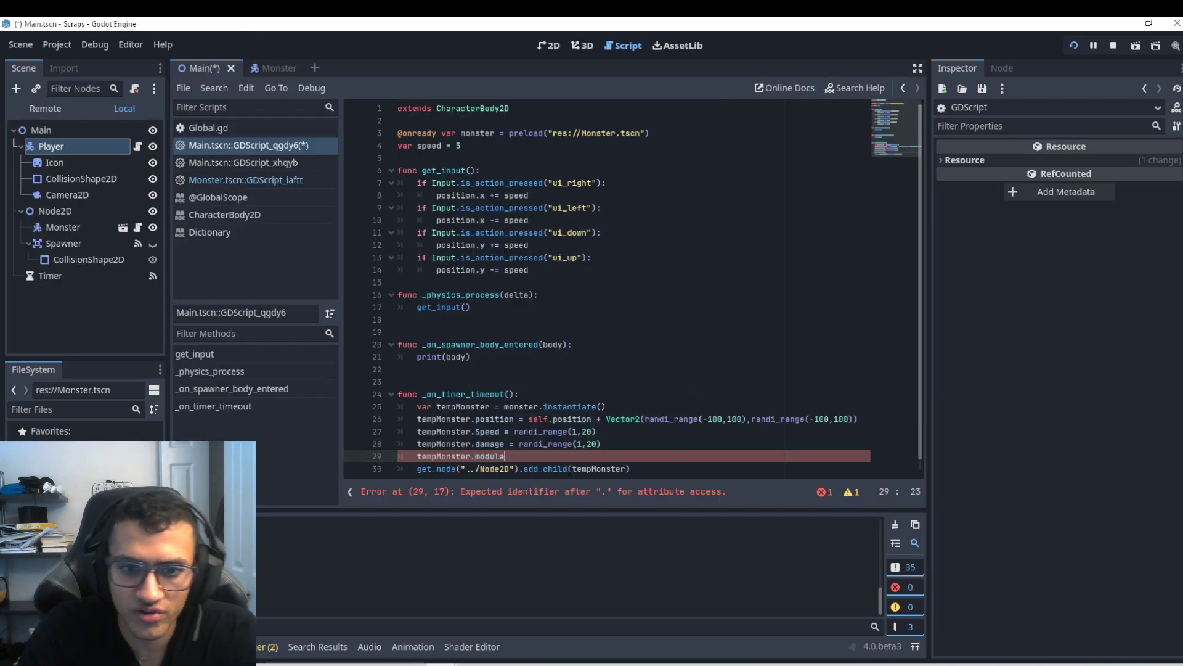
type("=")
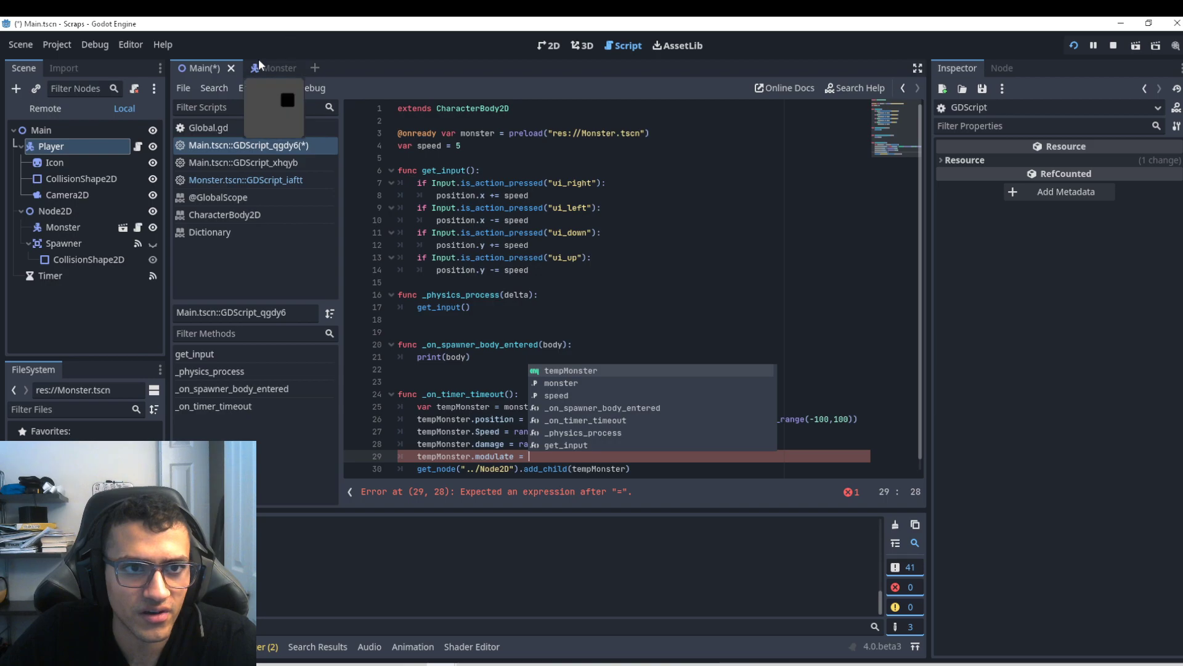
left_click(277, 67)
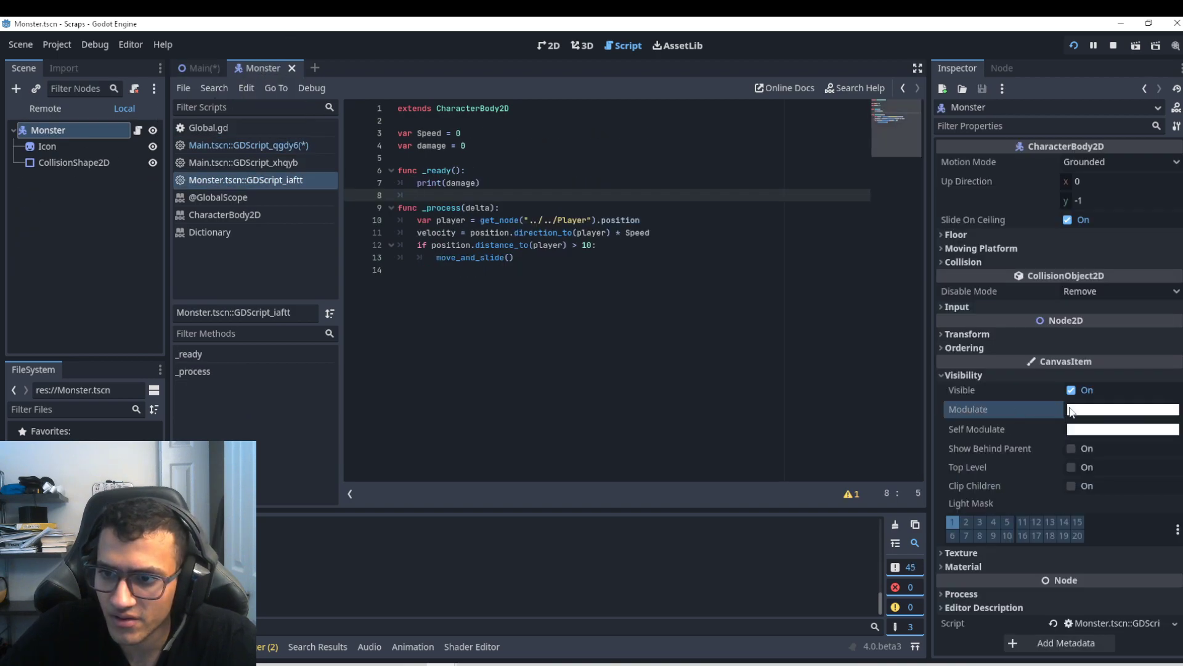
left_click(1123, 409)
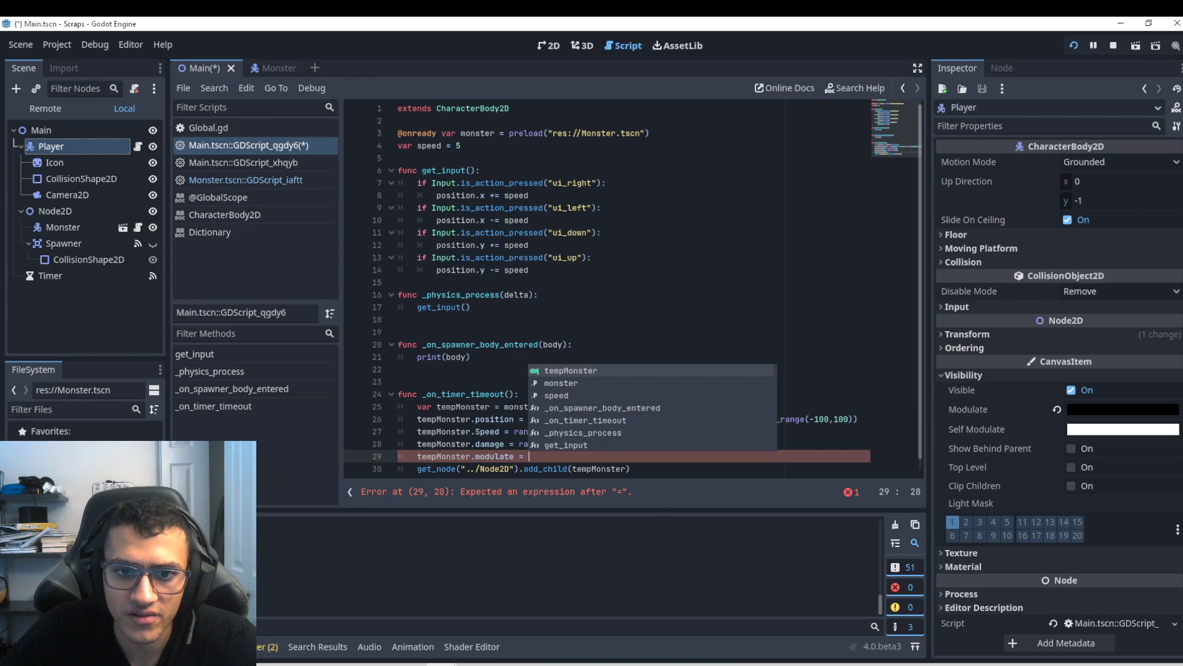
type("Color8(")
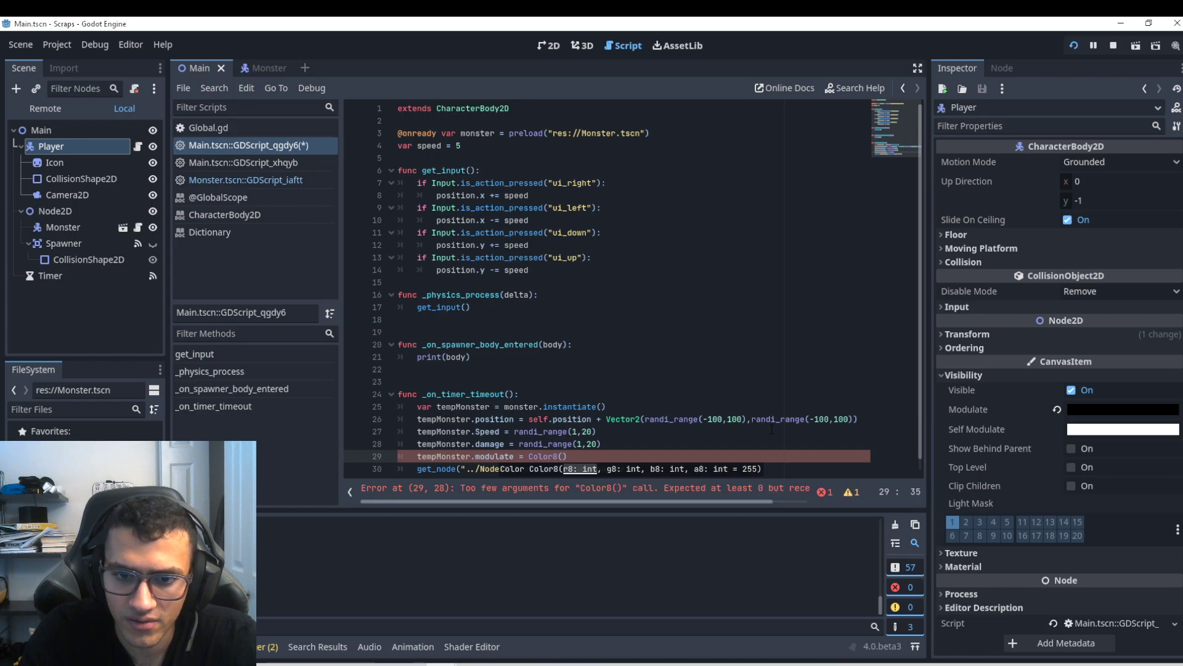
key("BackSpace")
type("(")
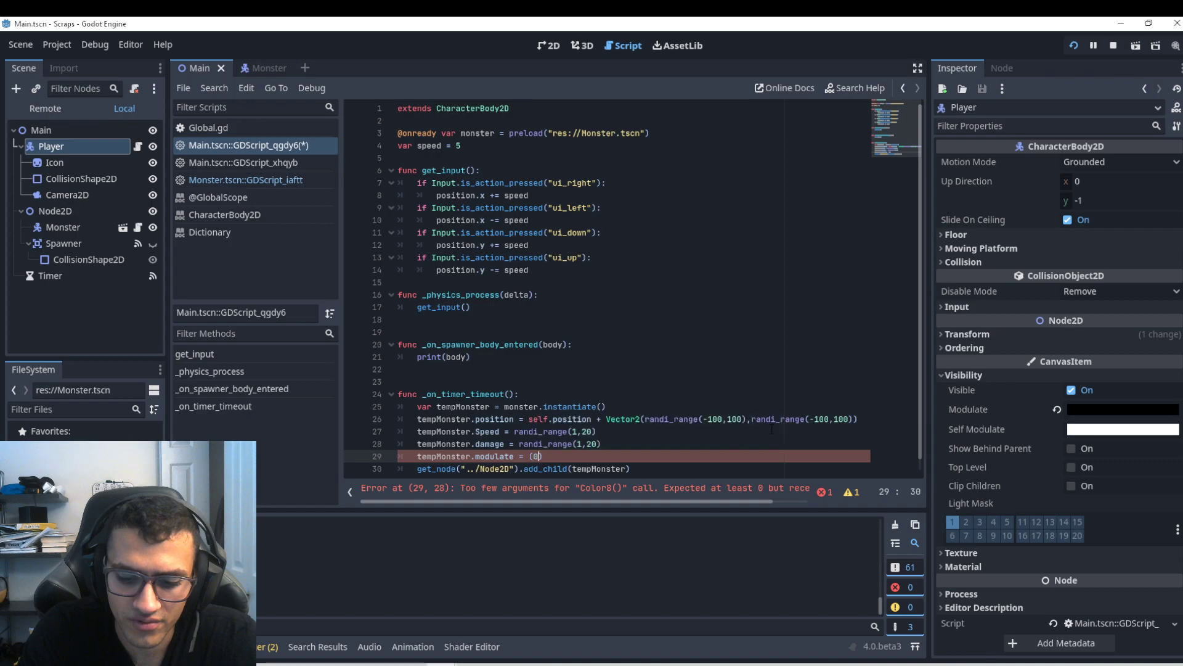
type("0,0,")
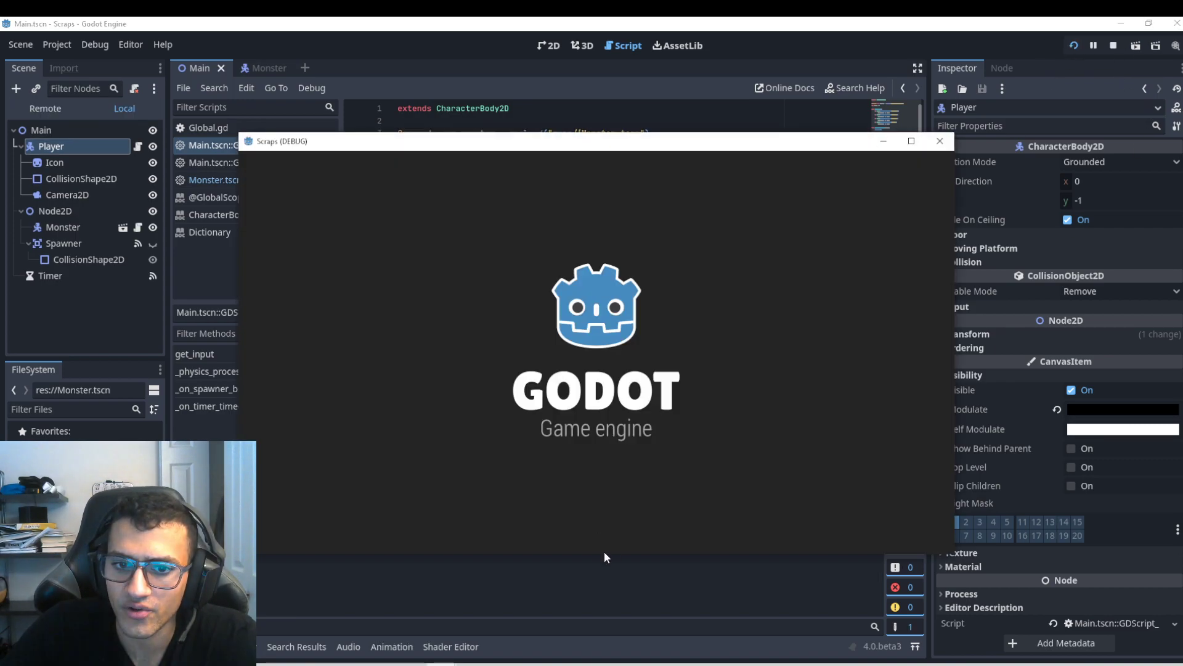
Stop the test run, dismiss the Load Errors file-write dialog, and return to Main's script
left_click(939, 142)
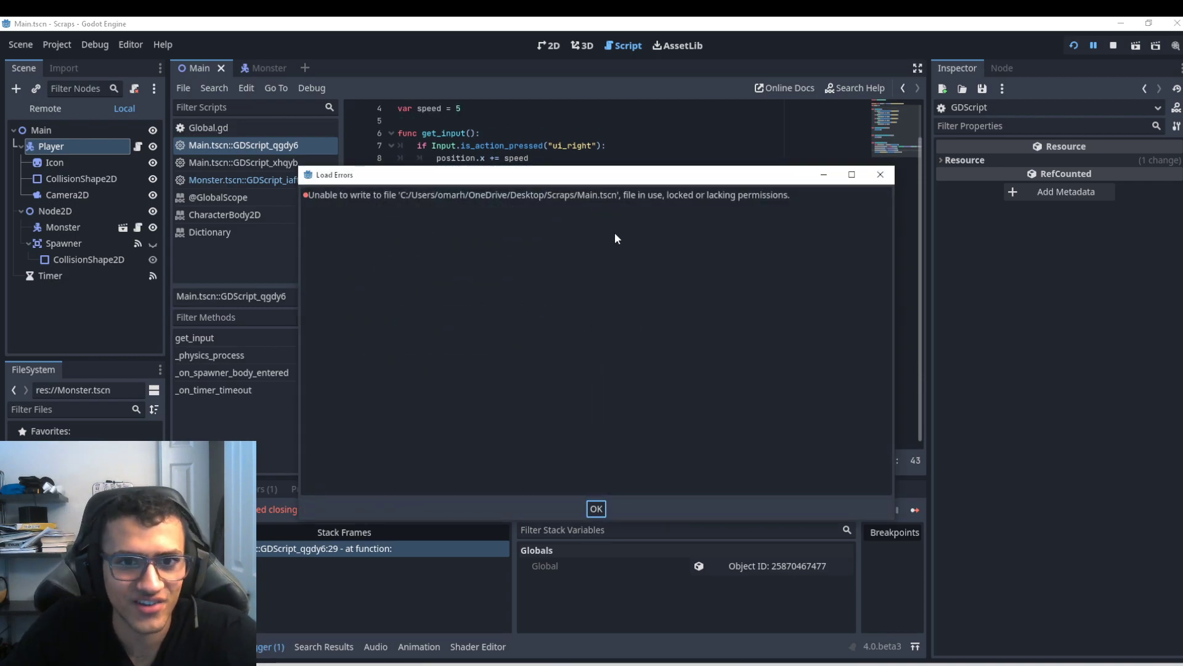
left_click(596, 509)
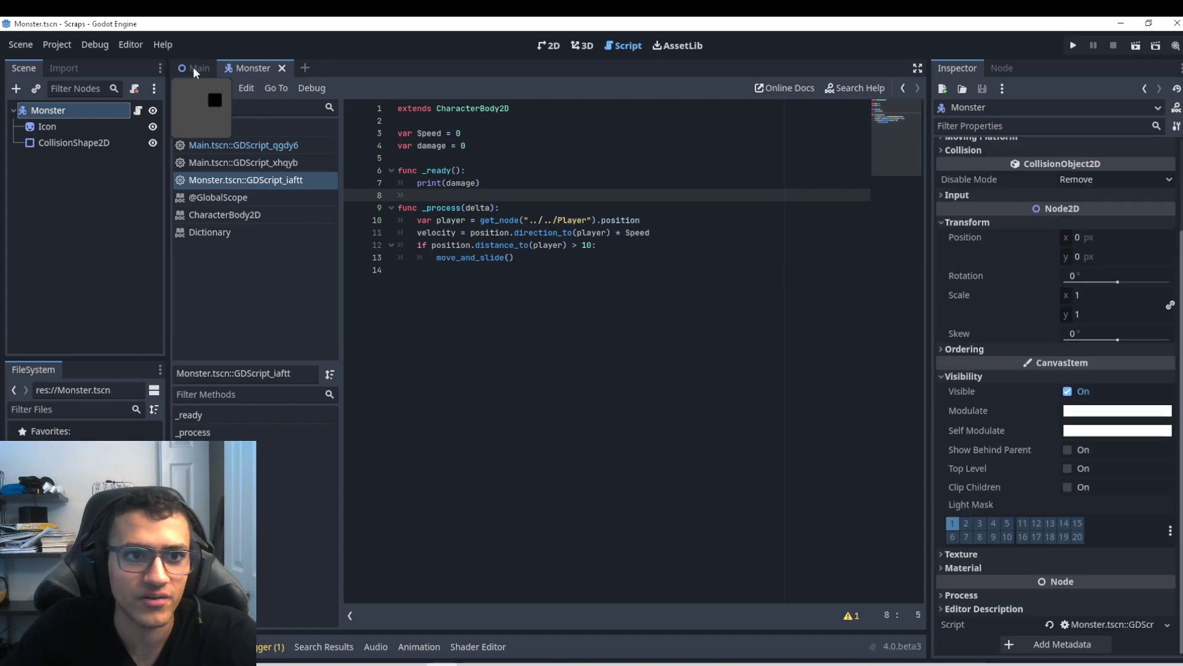
left_click(197, 68)
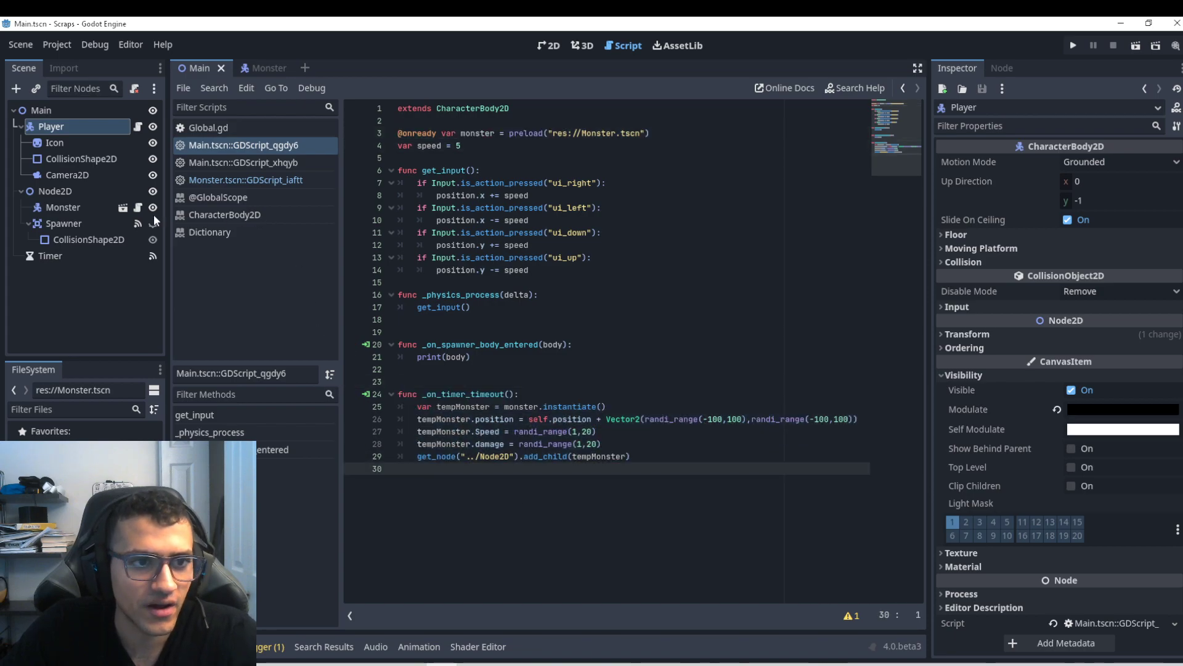
Connect the Spawner's body_exited signal to the Player script
left_click(549, 45)
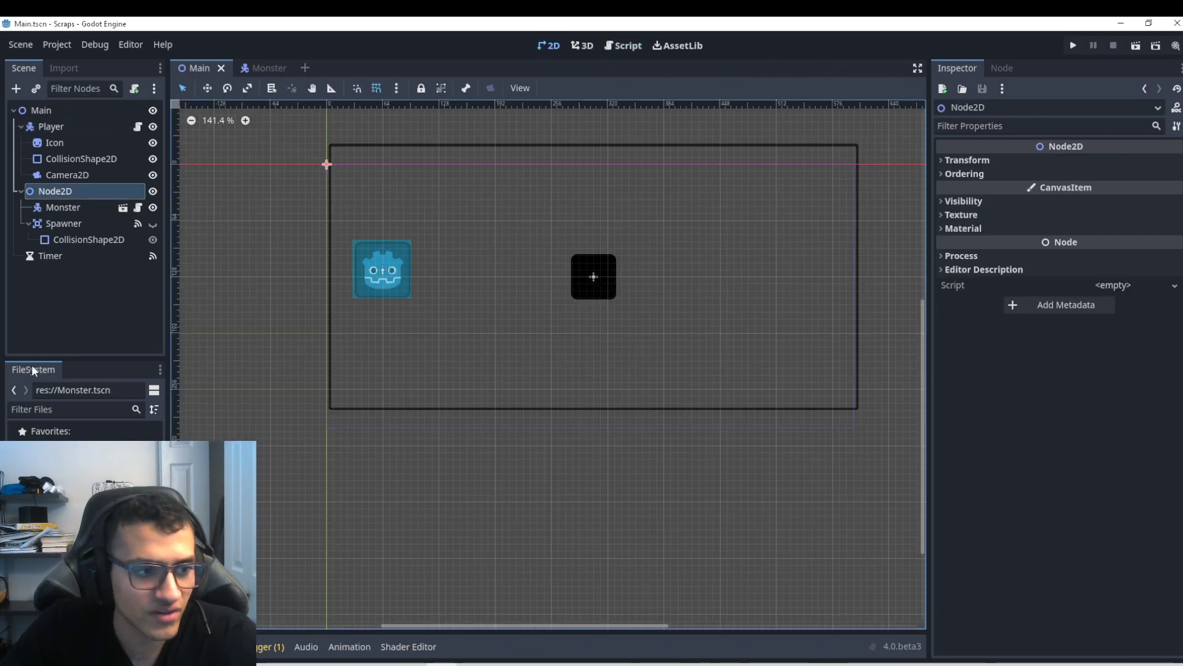
left_click(64, 223)
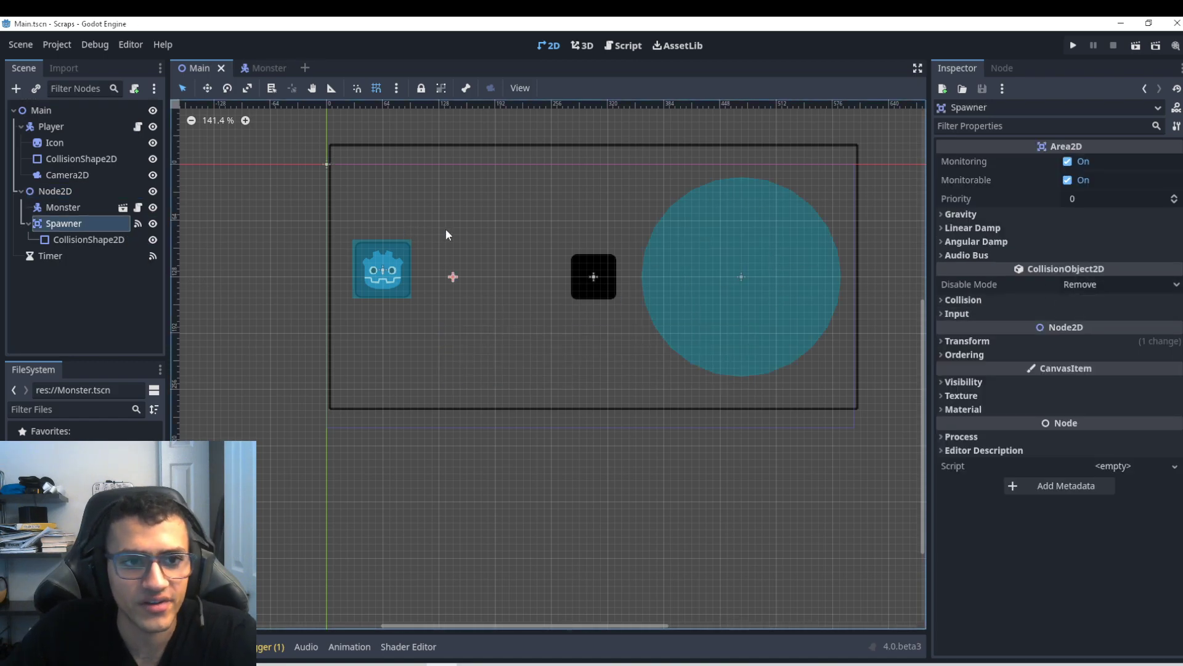
left_click(42, 126)
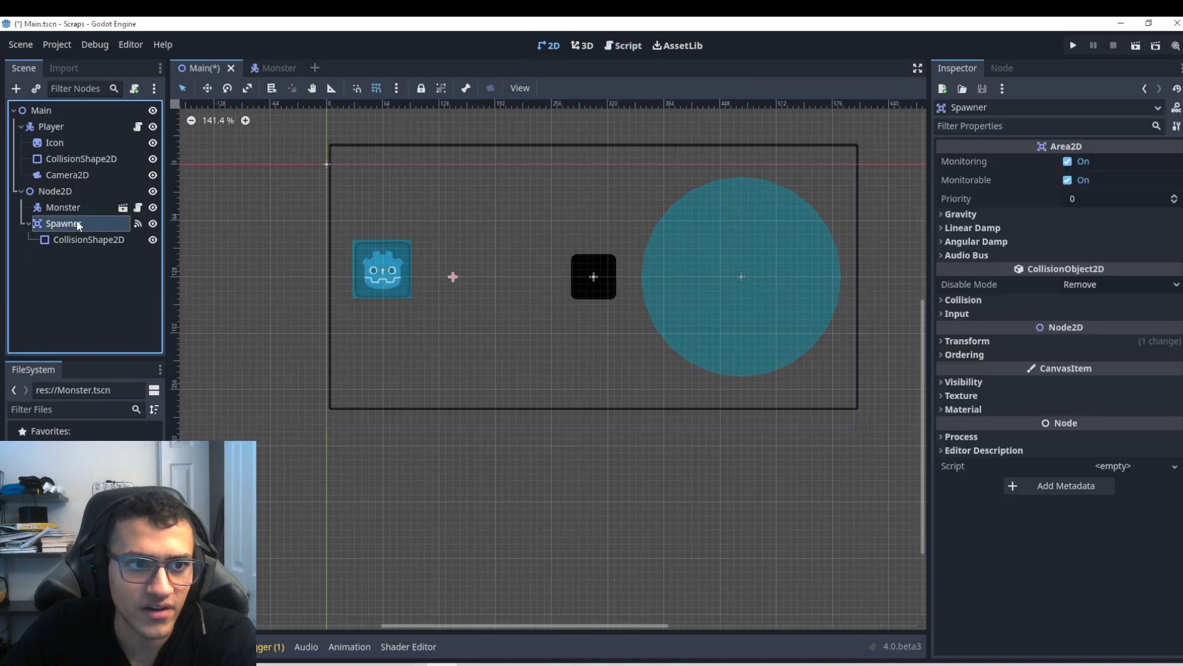
left_click(1002, 68)
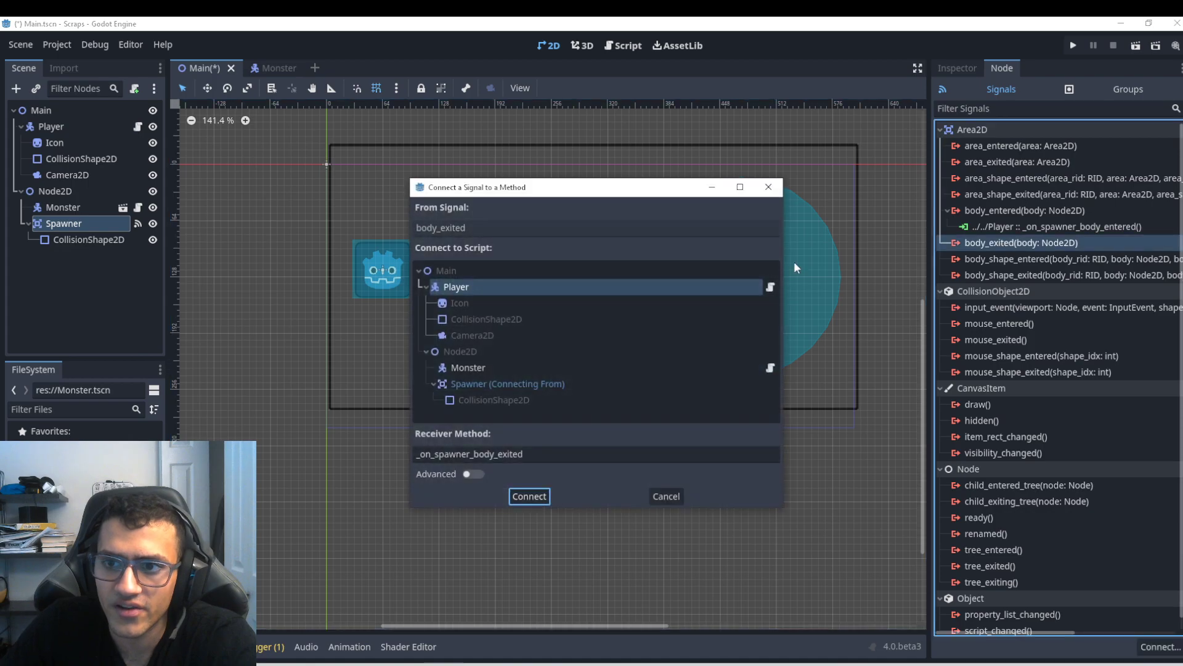
left_click(529, 496)
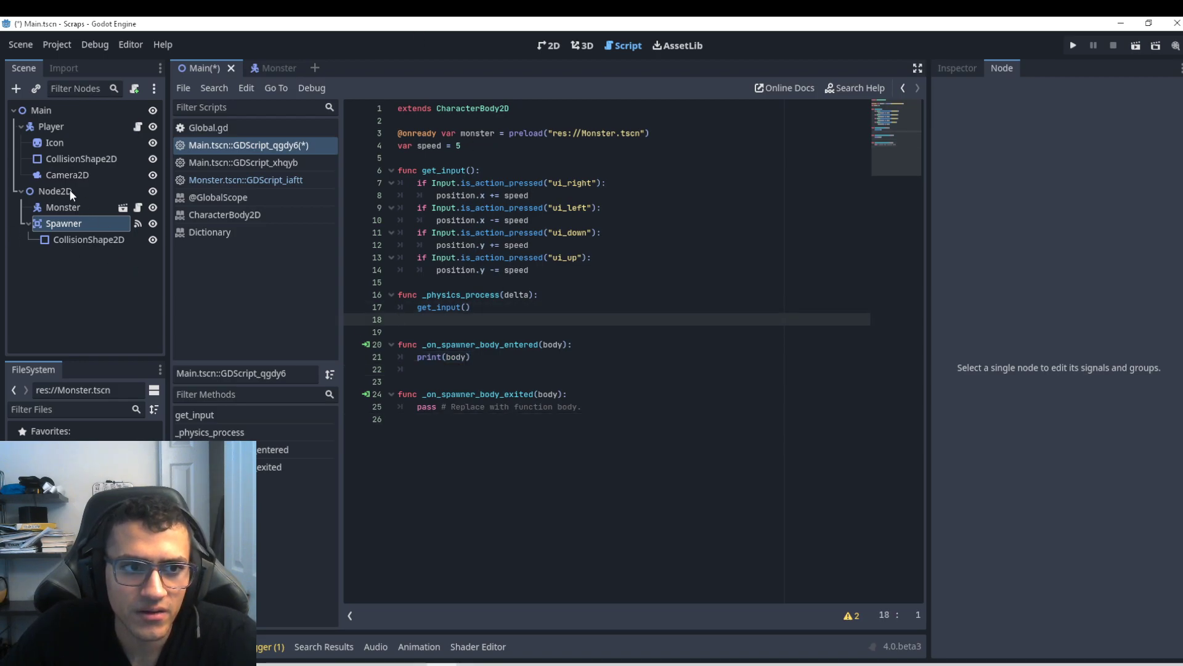
Connect the Timer's timeout signal to the Player script
left_click(550, 45)
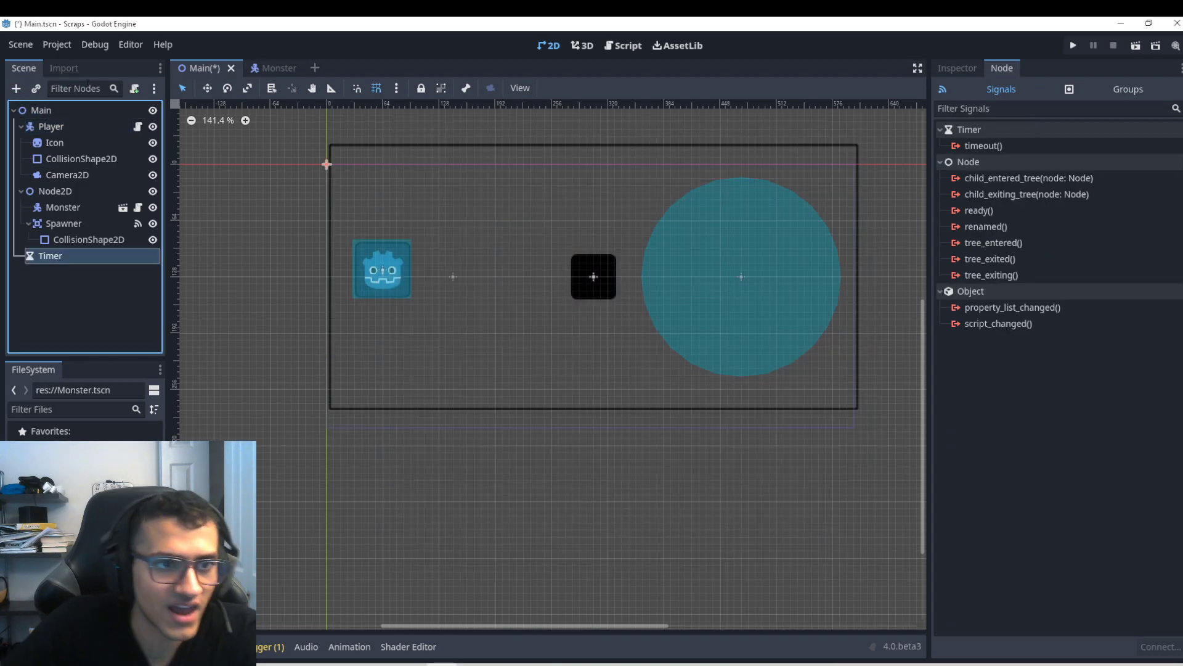
double_click(985, 146)
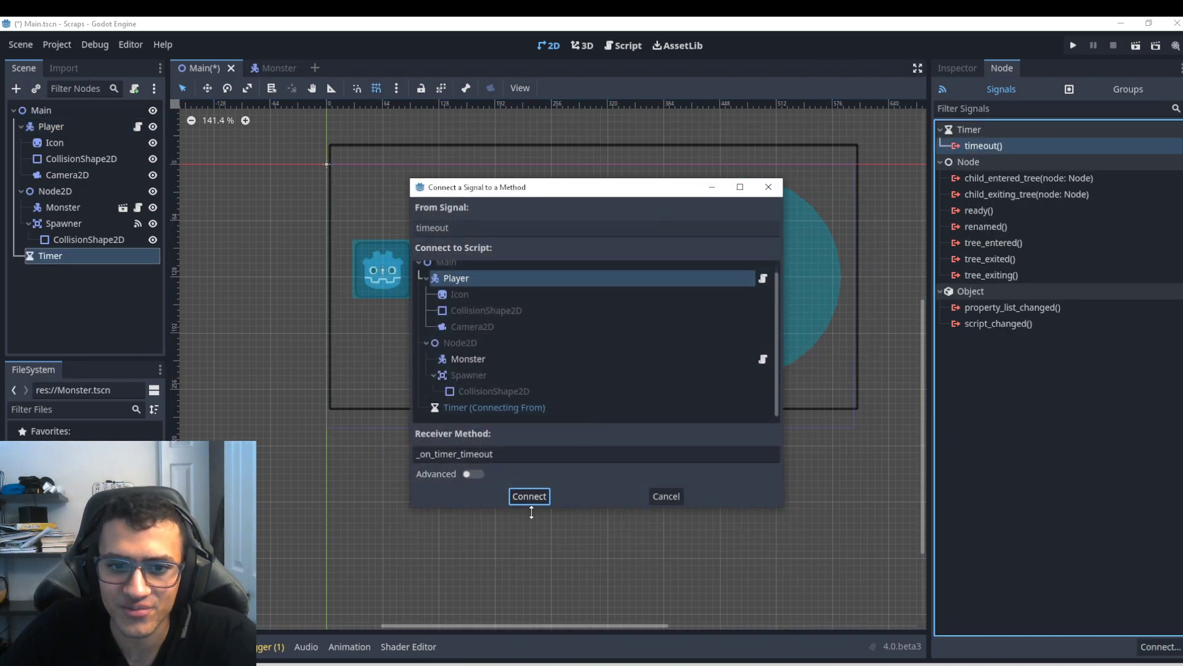
left_click(530, 496)
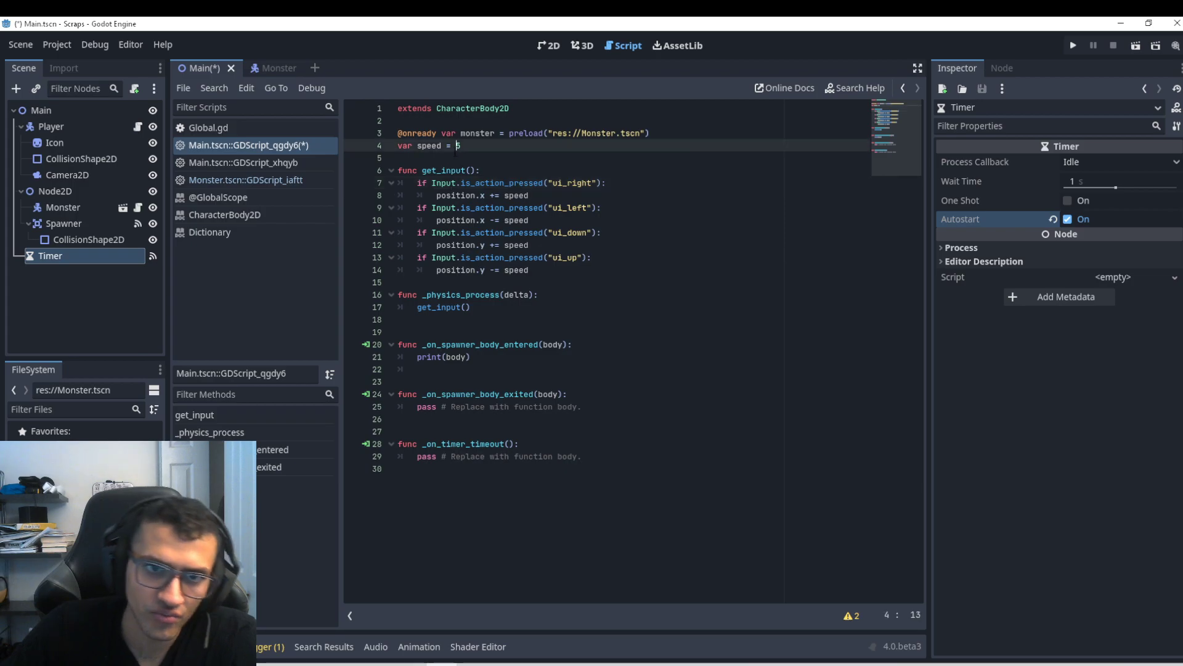
Declare var SpawnMonster = false and spawn monsters at get_node("../Node2D/Spawner").position
type("var SpawnMonster")
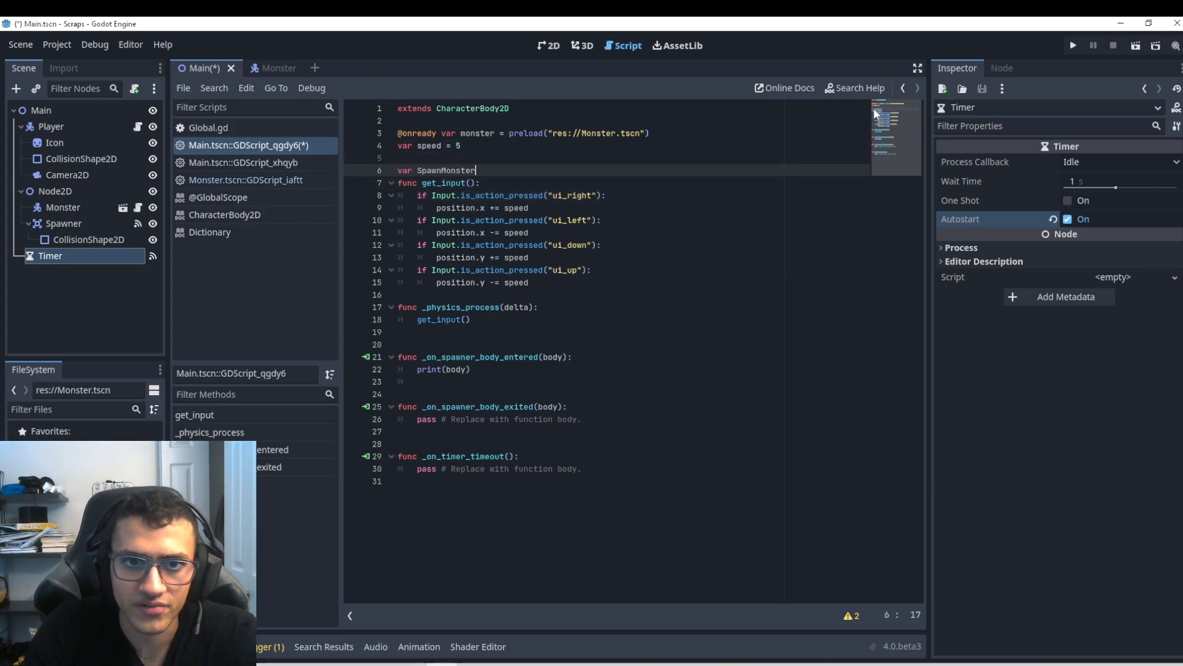
type("= false")
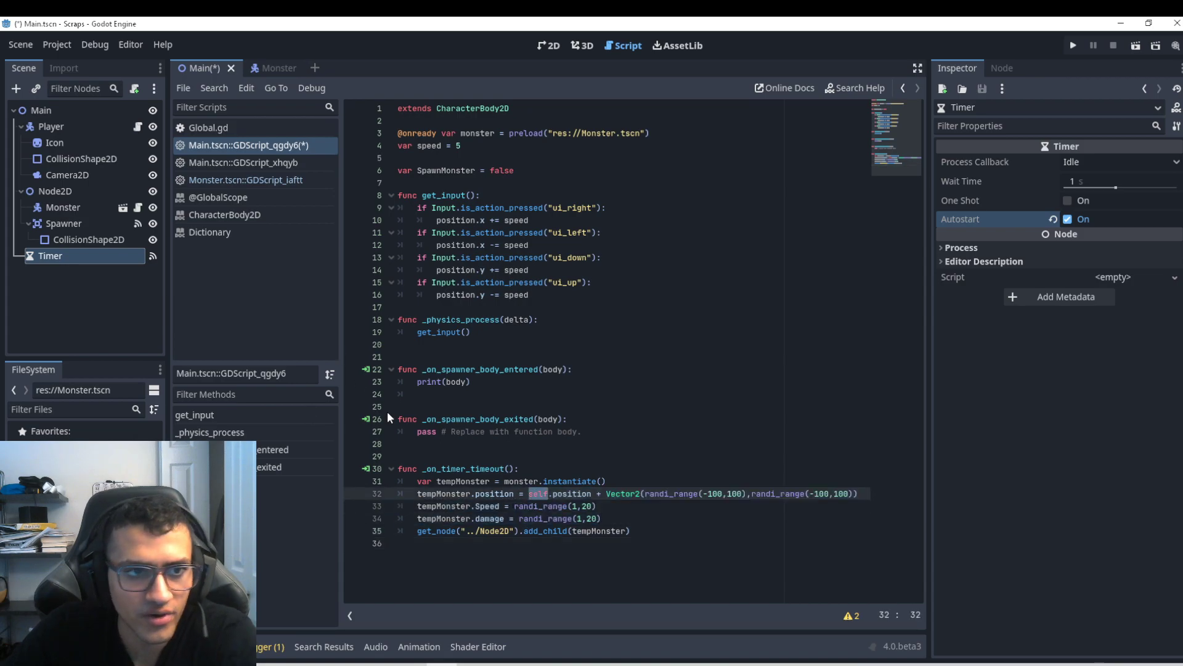
type("get_node(")
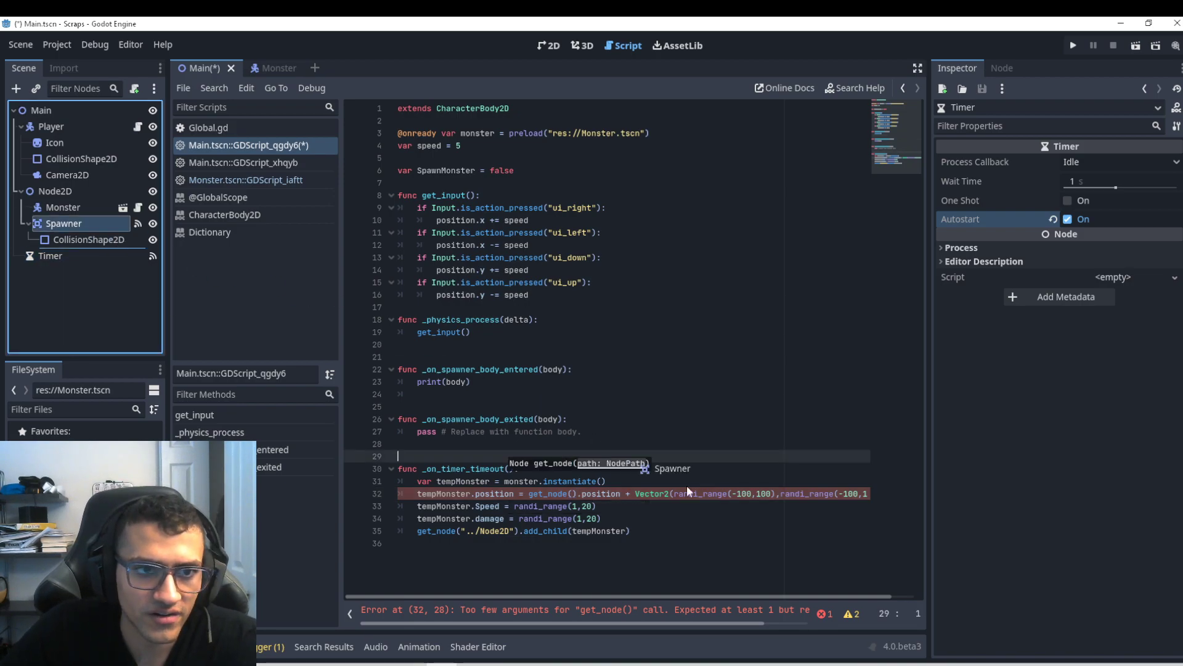
type("\"../Node2D/Spawner\").position")
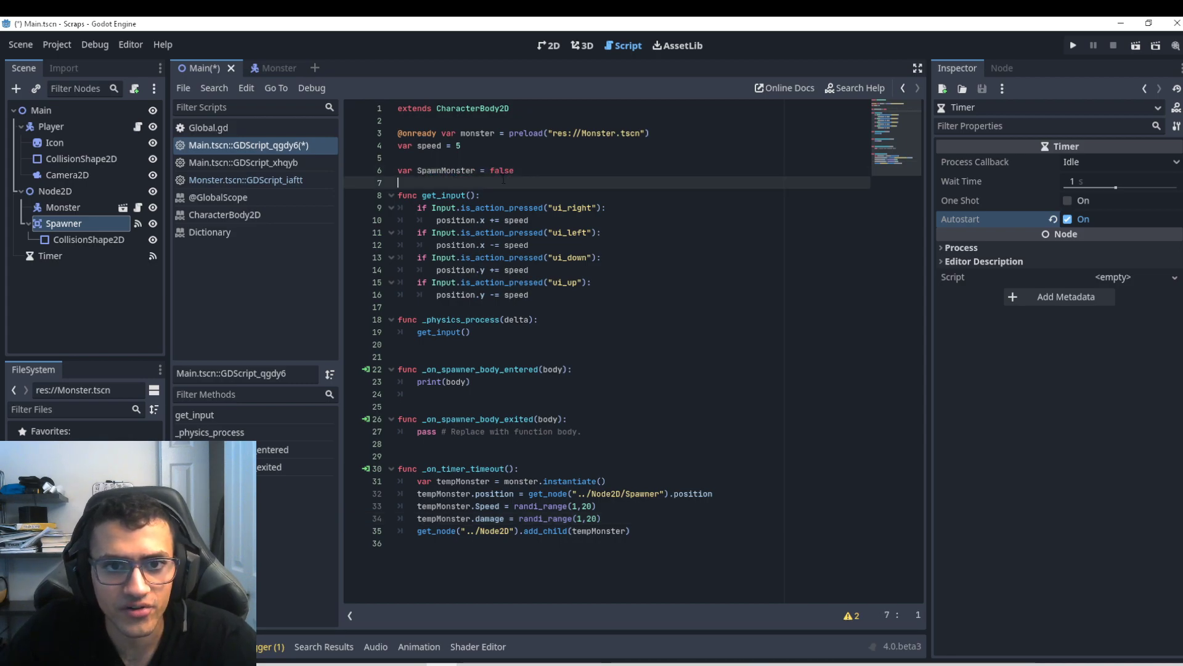
double_click(464, 170)
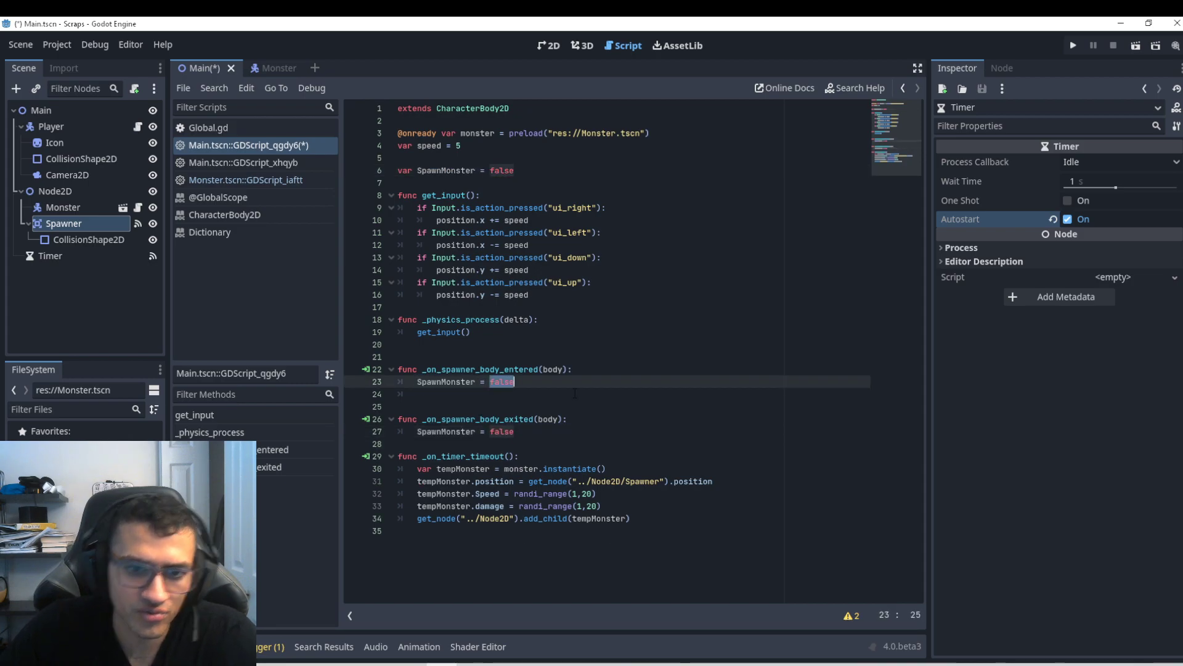
Set SpawnMonster to true on enter and false on exit, wrapping spawning in 'if SpawnMonster == true'
type("true")
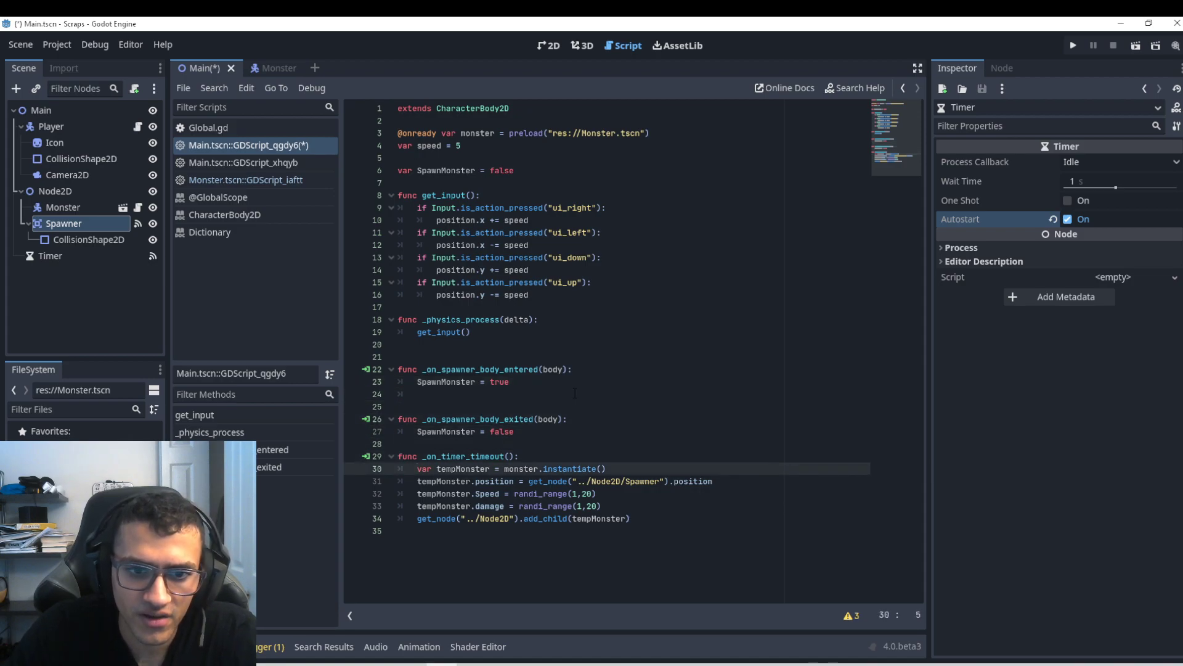
type("if SpawnMonster == true:")
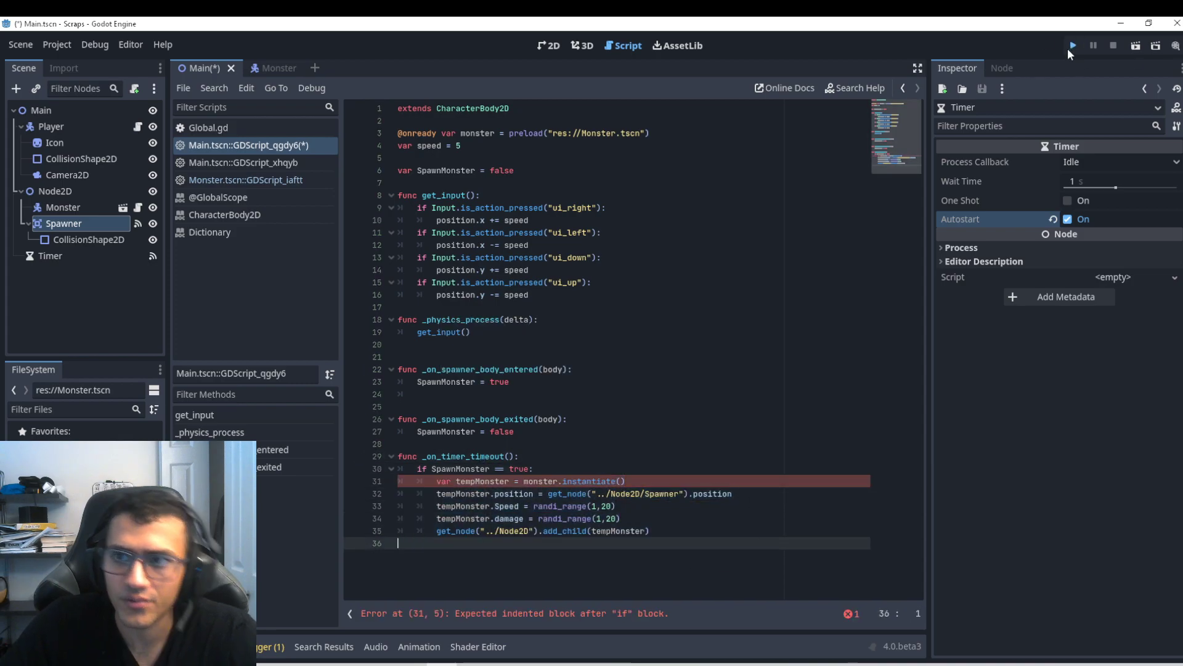
Test-run the game, then select the Spawner's CollisionShape2D to reset its position to 0,0
left_click(1074, 44)
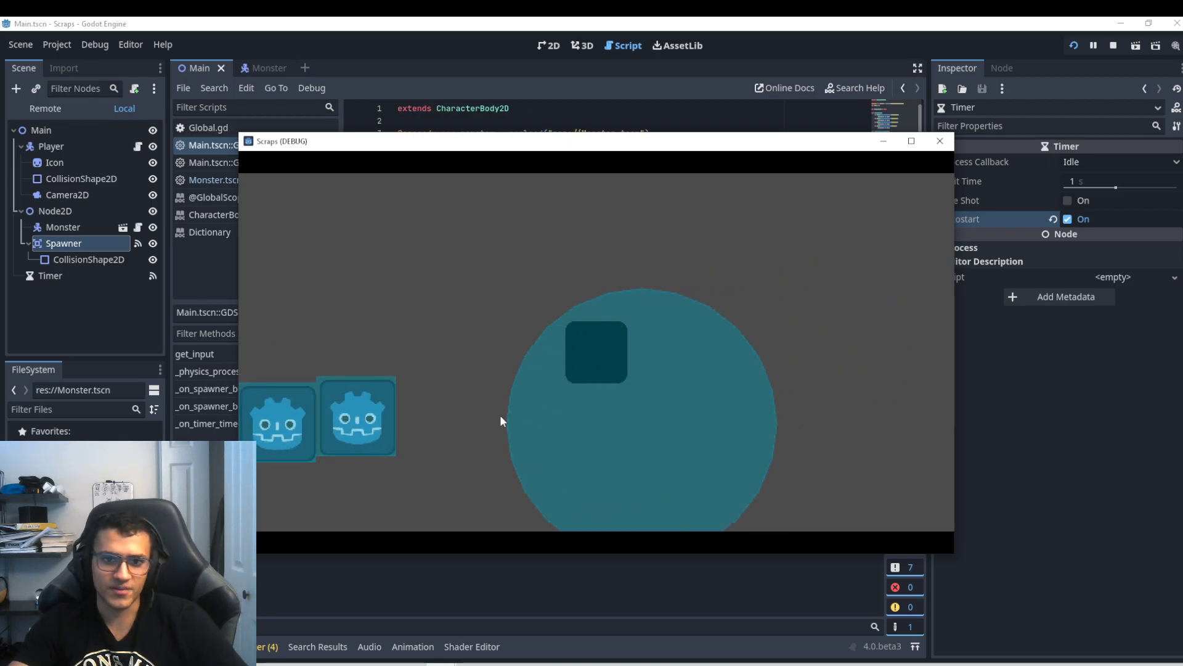
left_click(940, 141)
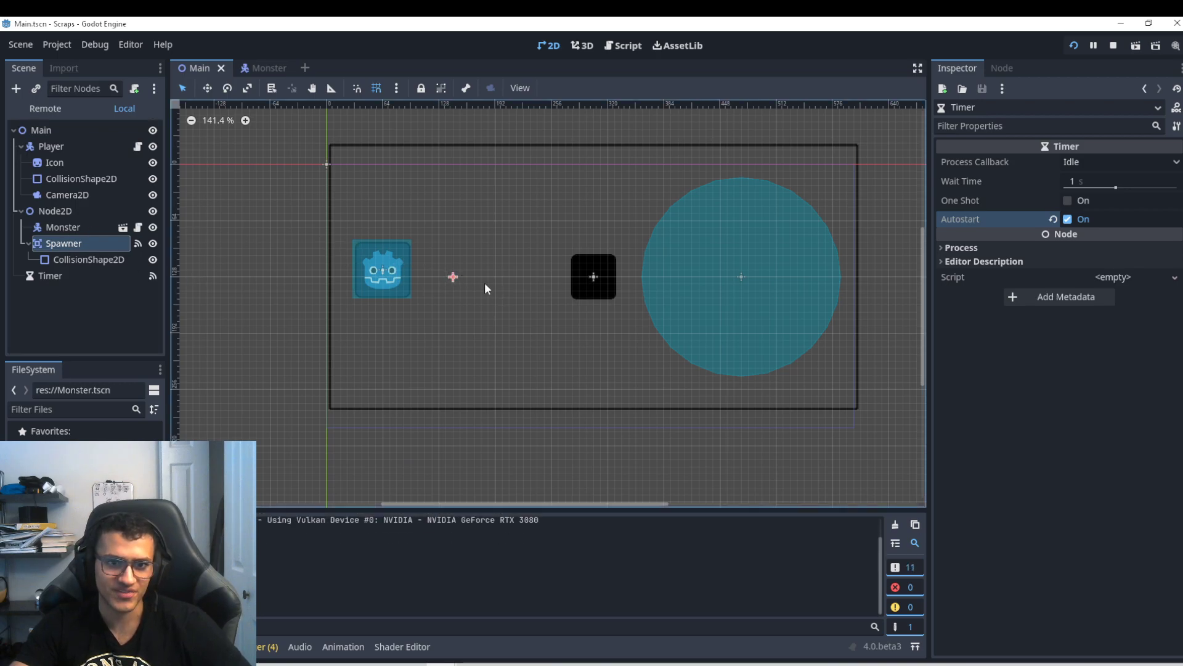
left_click(1002, 68)
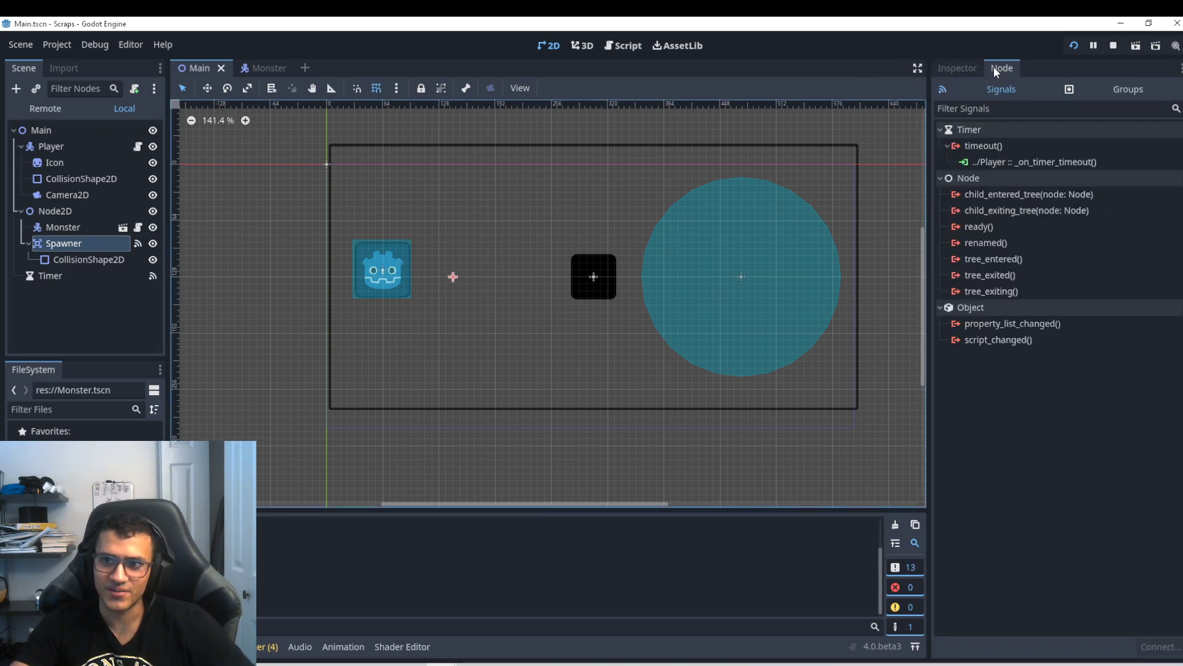
left_click(85, 259)
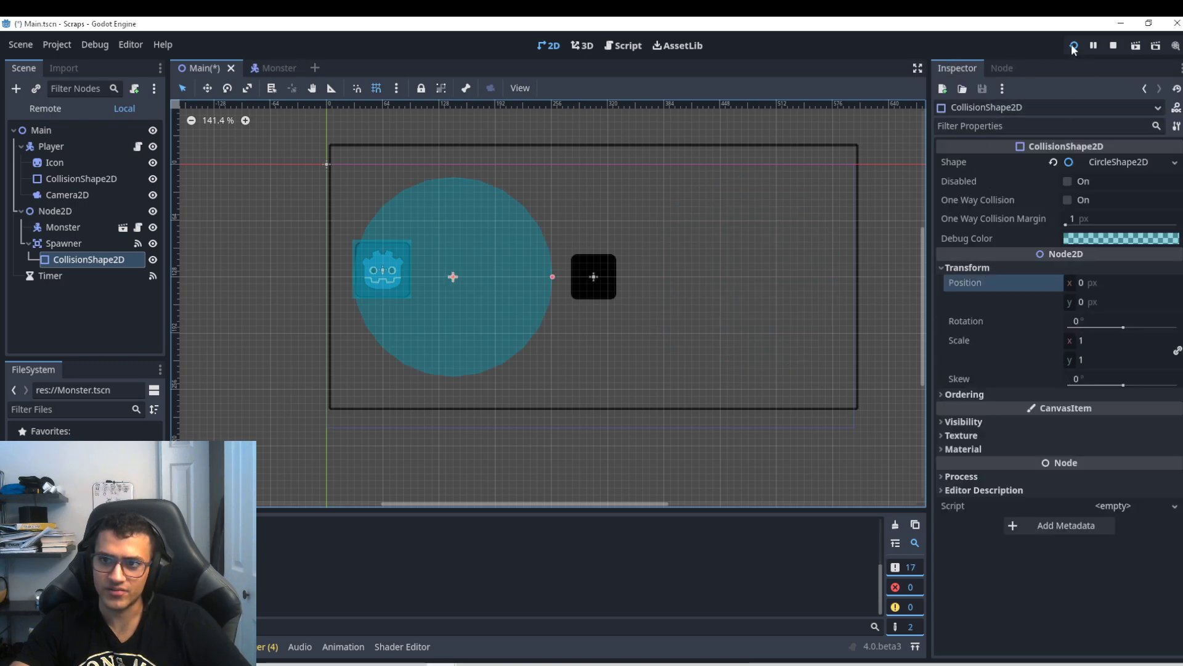
Rerun the scene, enlarge the Spawner's collision radius, confirm monsters spawn, then stop
left_click(1074, 46)
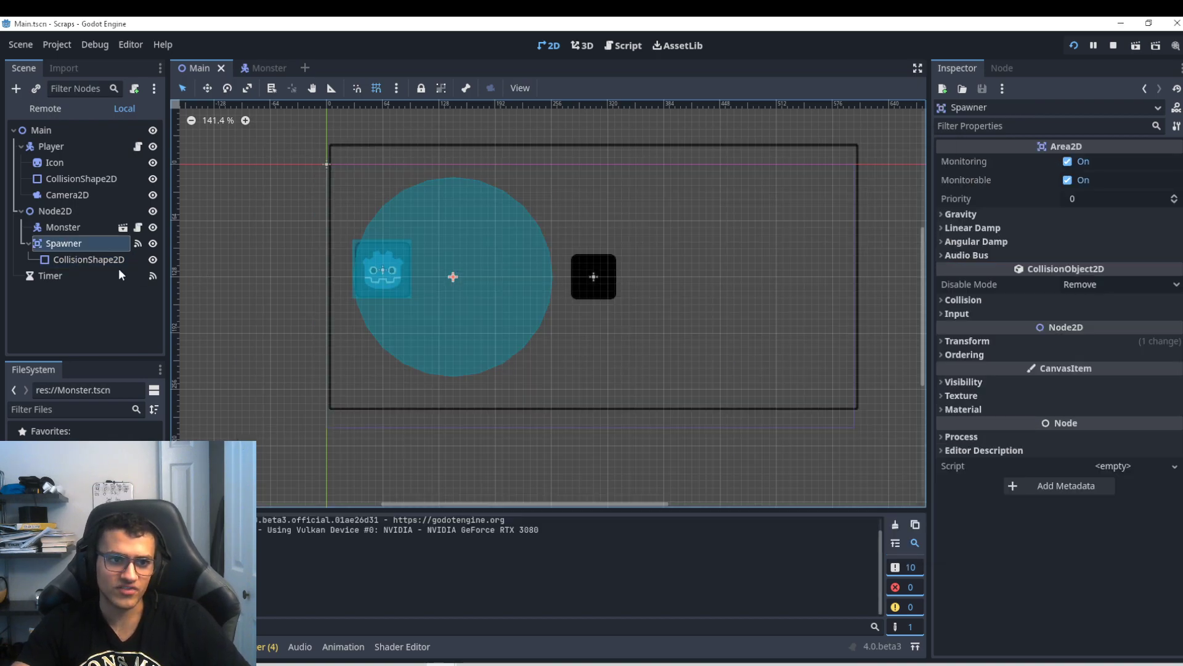
left_click(88, 259)
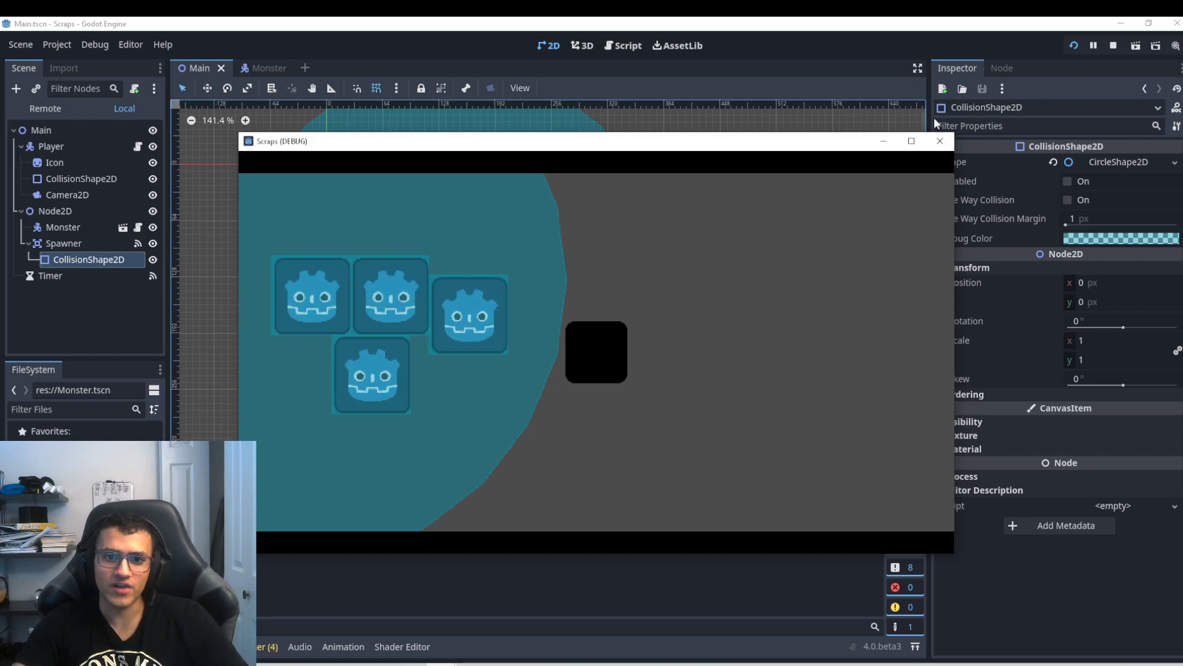
left_click(940, 141)
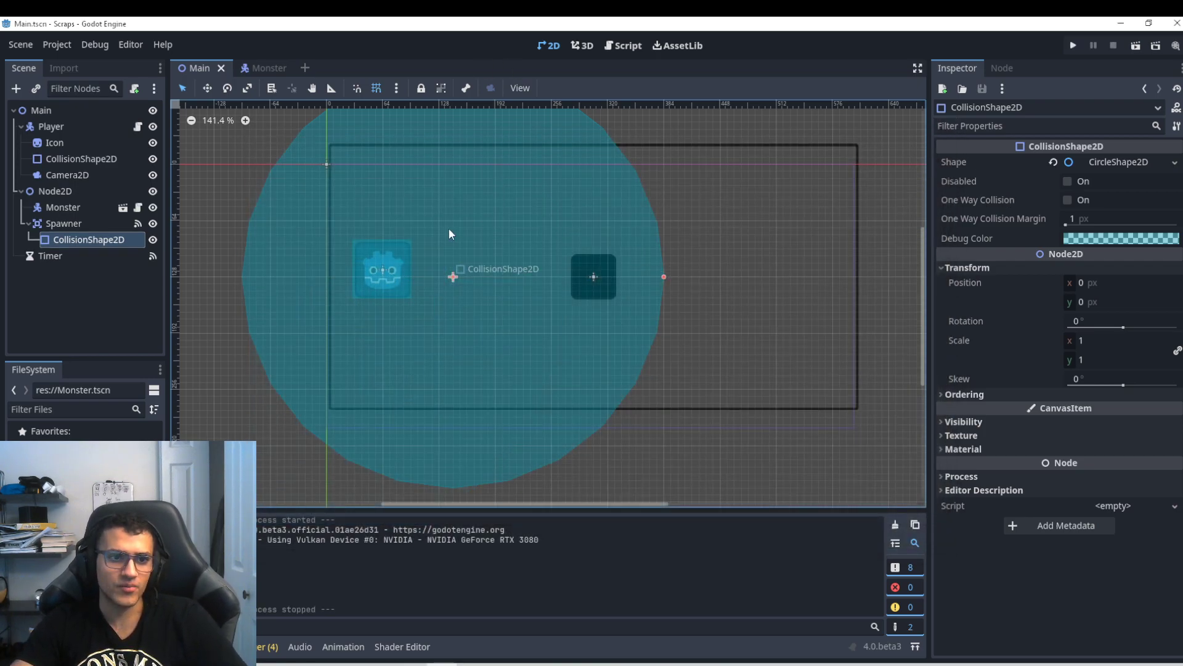
mouse_move(441, 88)
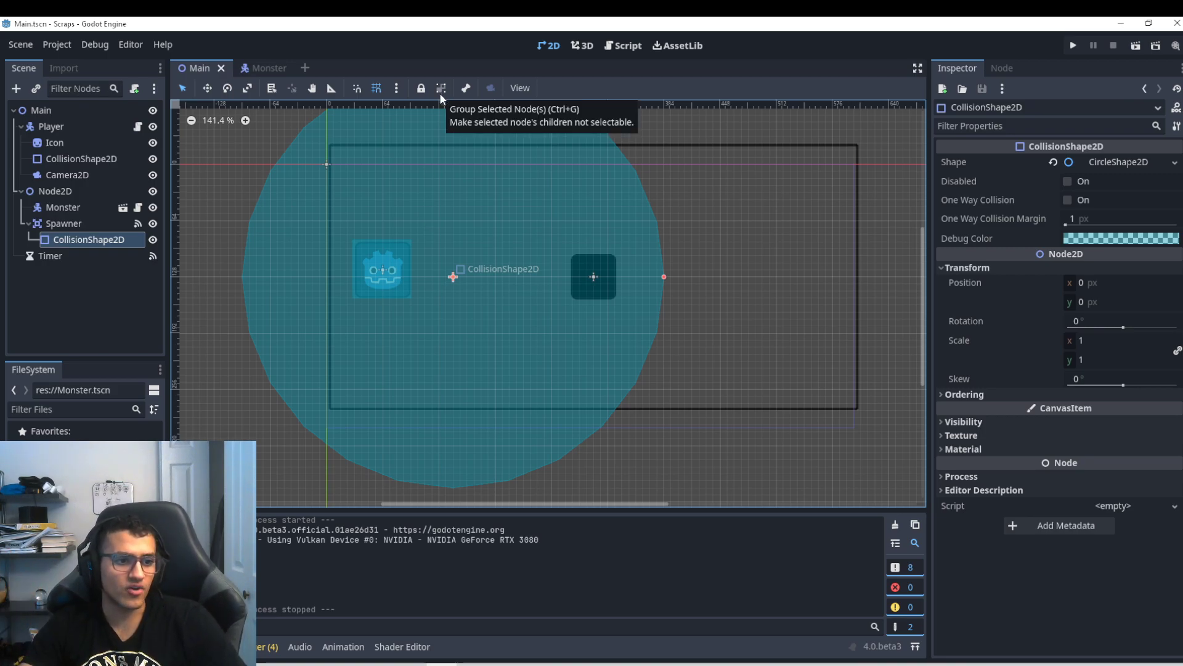
mouse_move(409, 81)
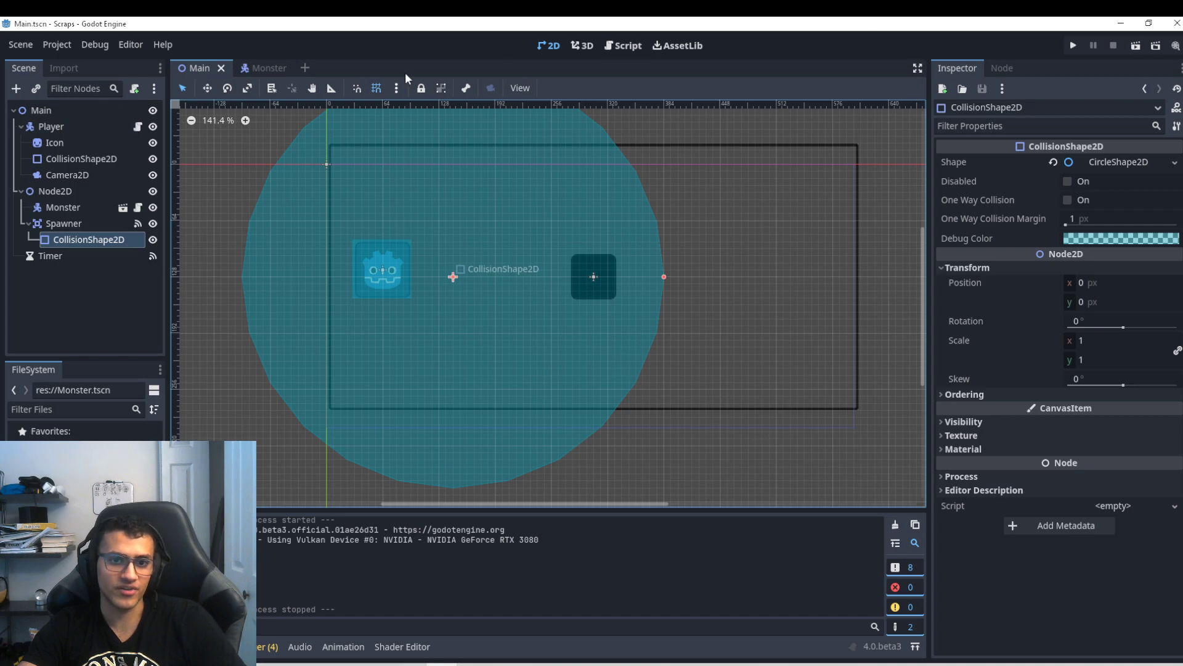
scroll("down", 3)
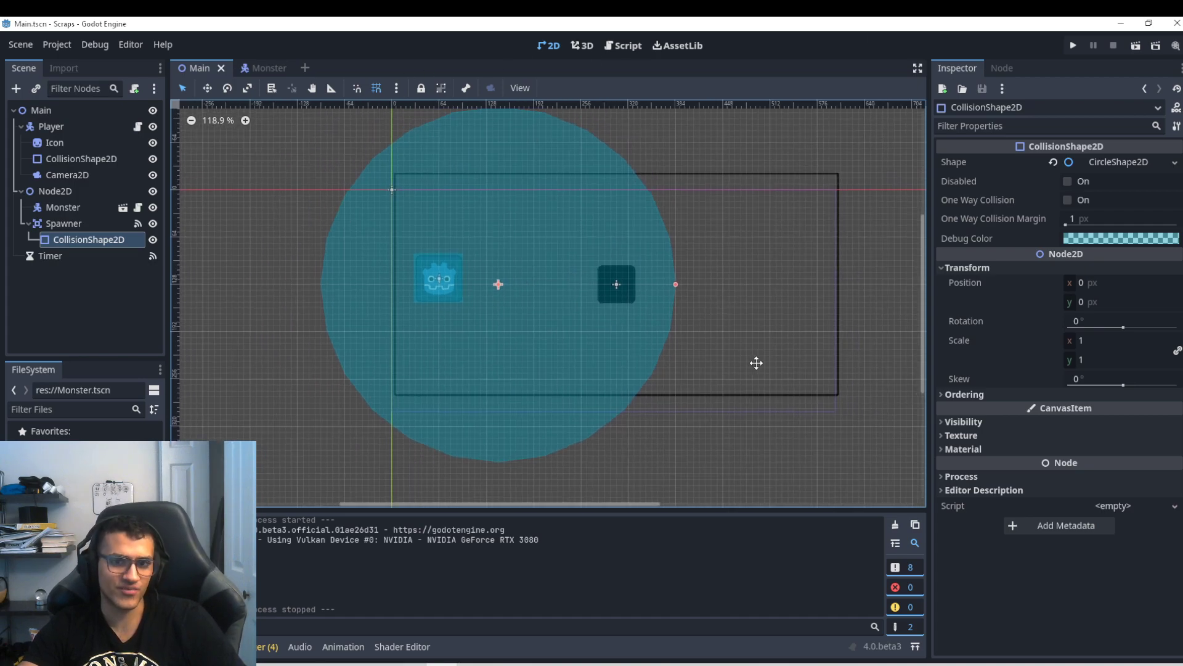
mouse_move(642, 259)
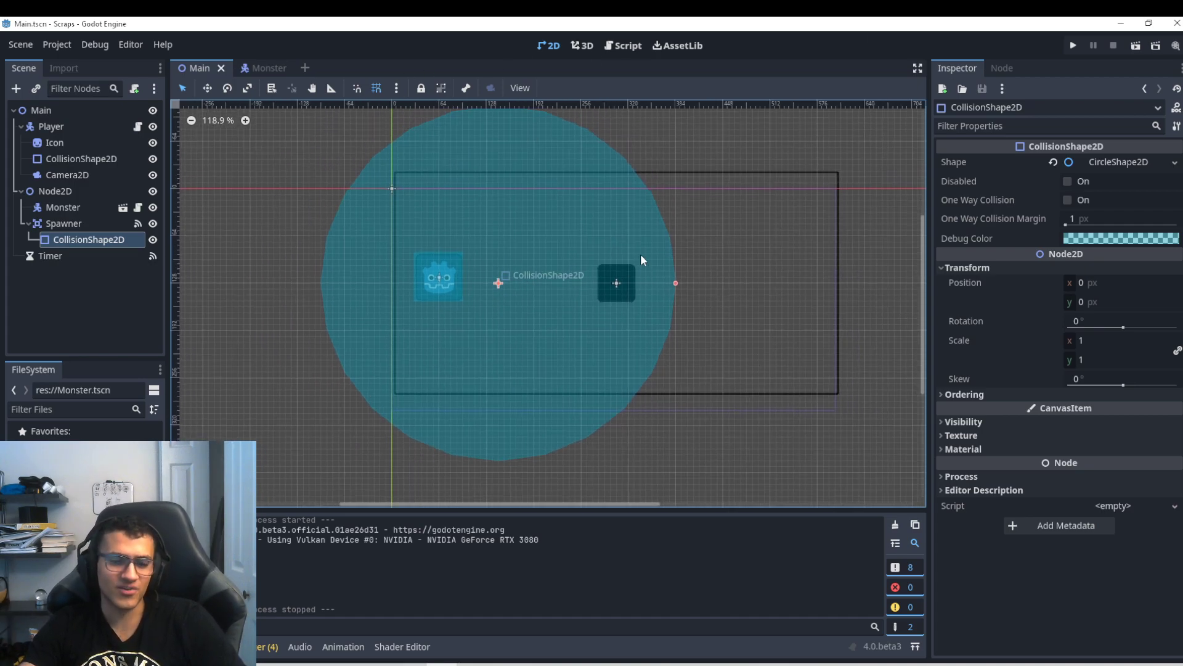